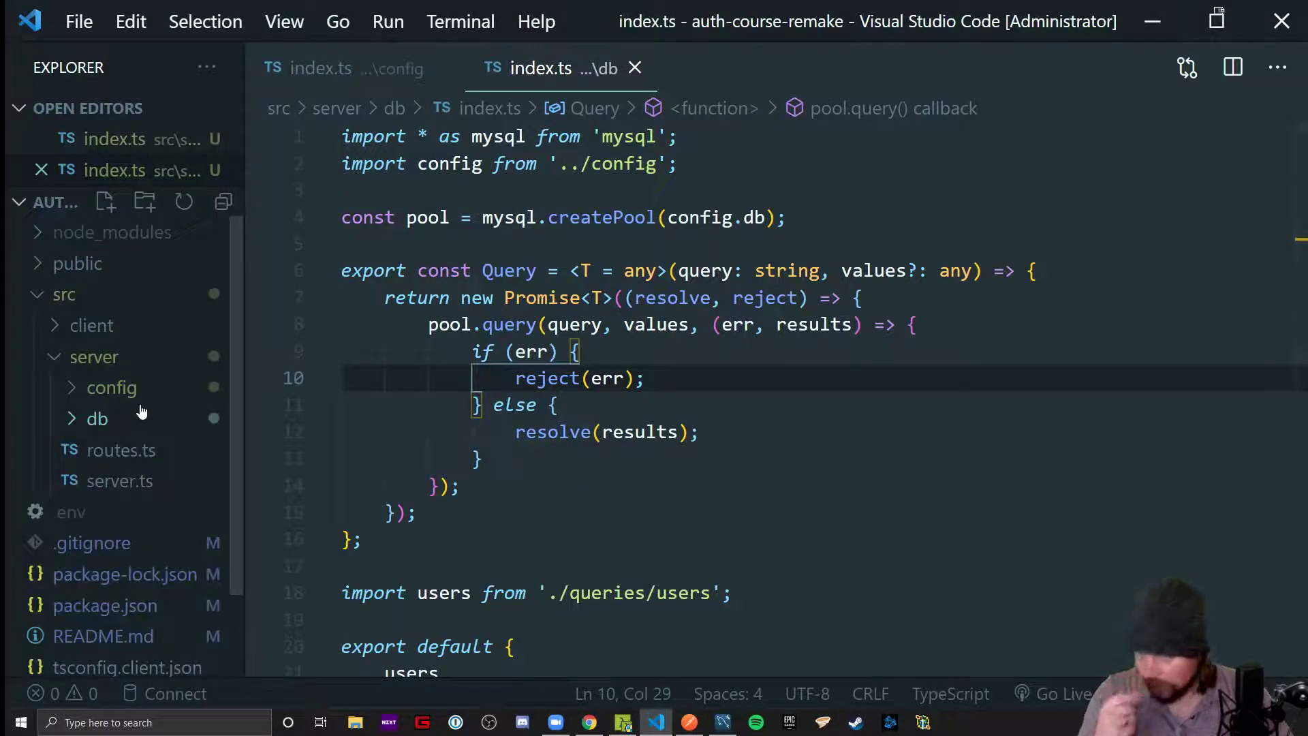
Strip routes.ts to `import { Router } from 'express'`, a Router instance and its default export, then save
click(120, 450)
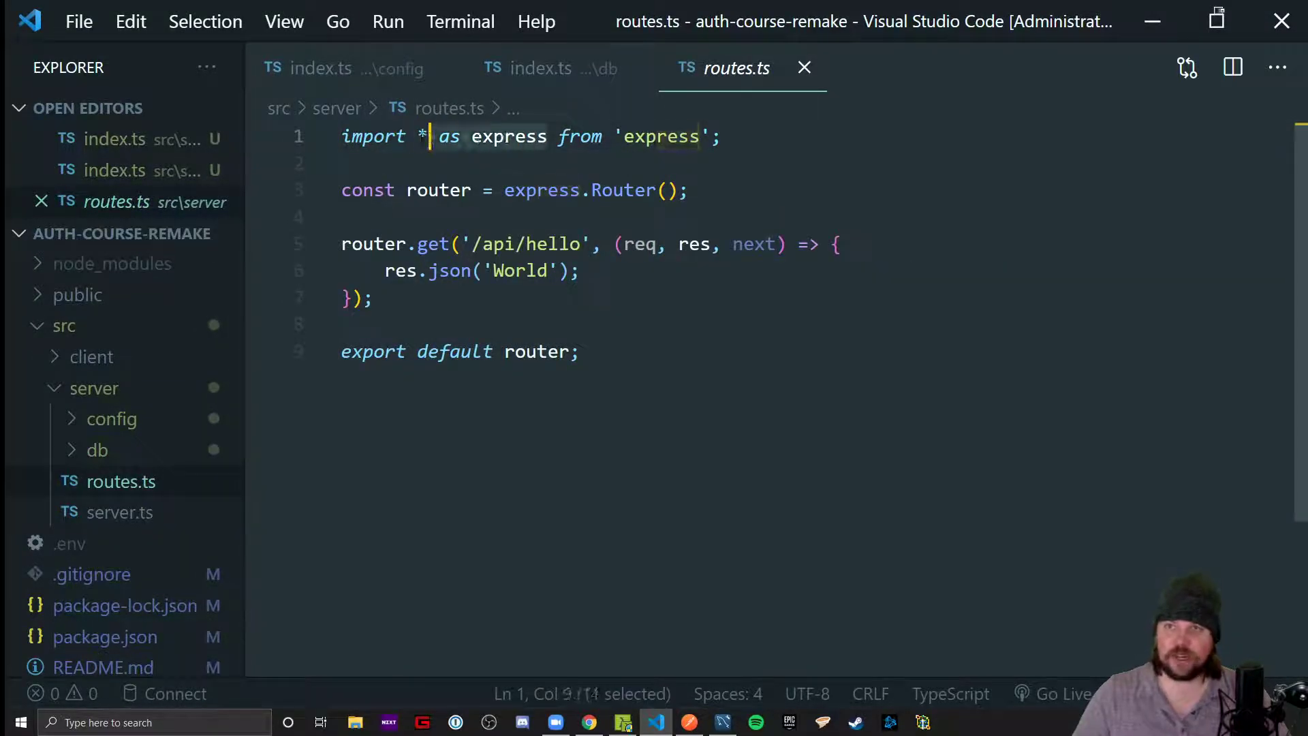
text({ Router)
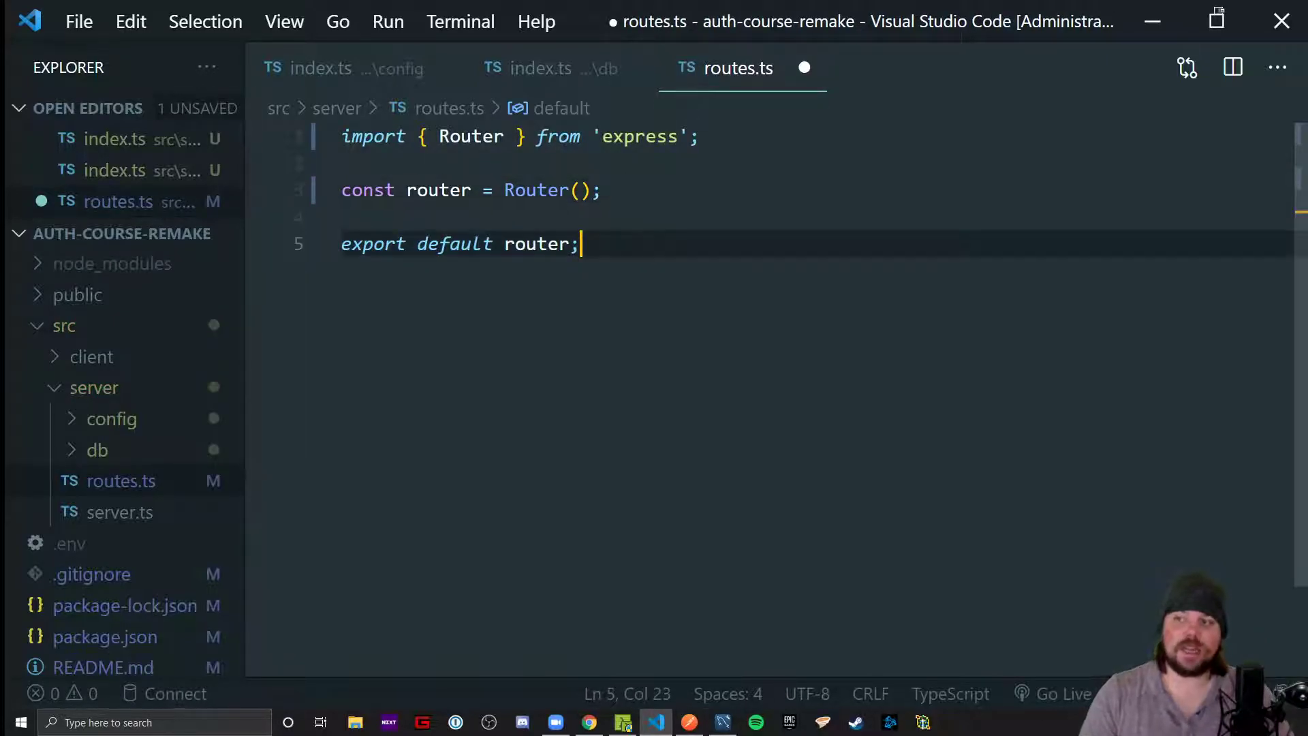
key(ctrl+s)
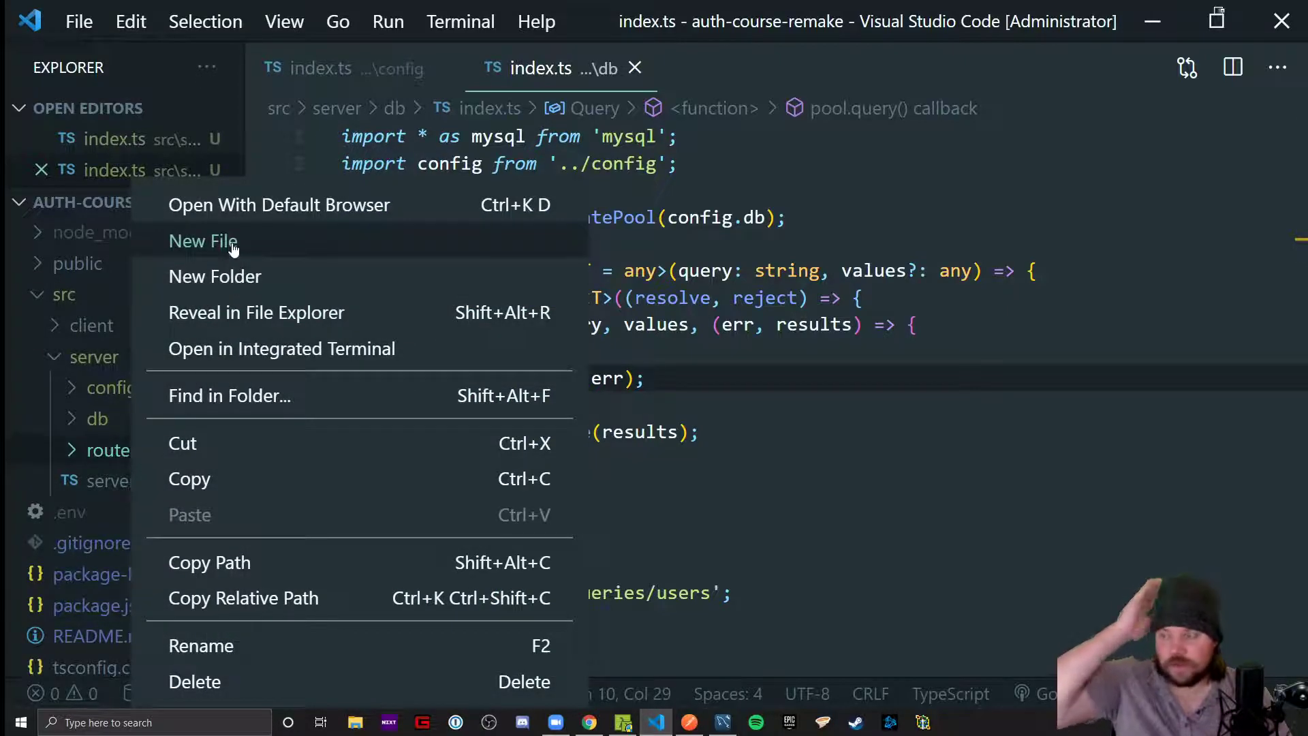
Create index.ts inside the new routes folder to hold the Router code
click(201, 241)
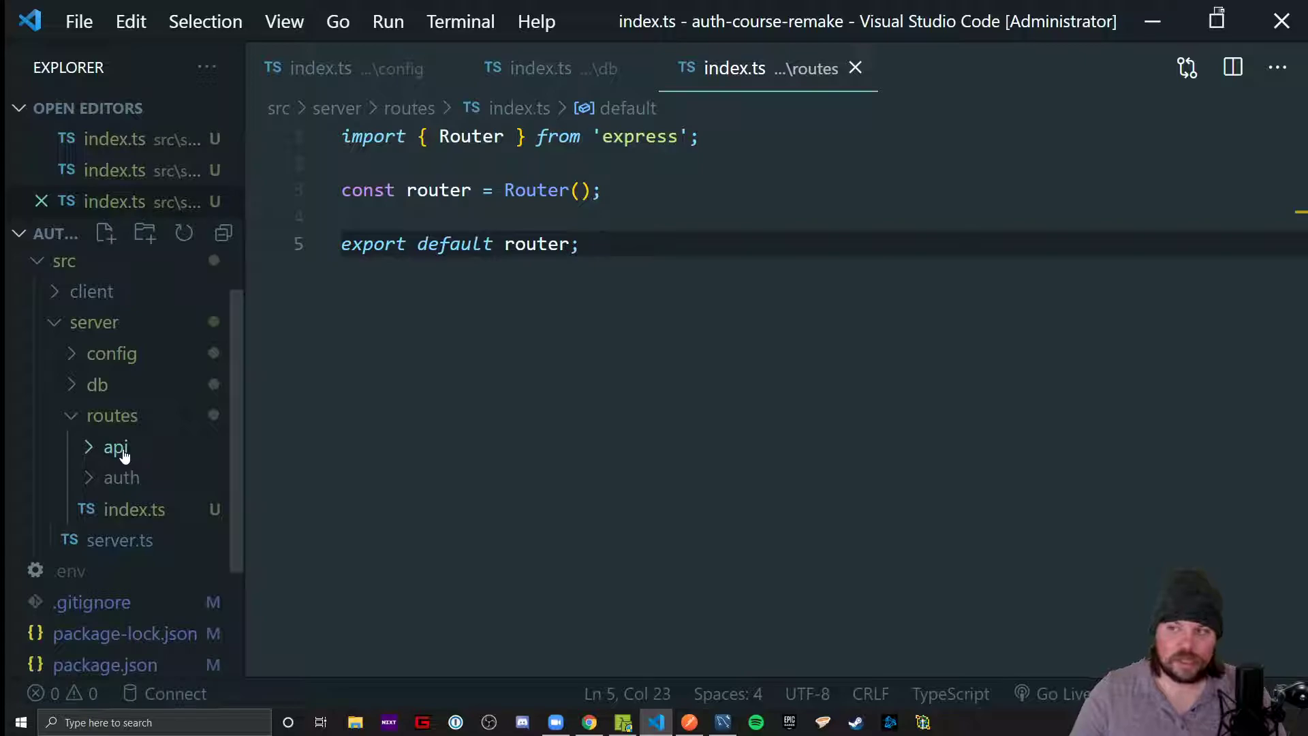
mouse_move(133, 452)
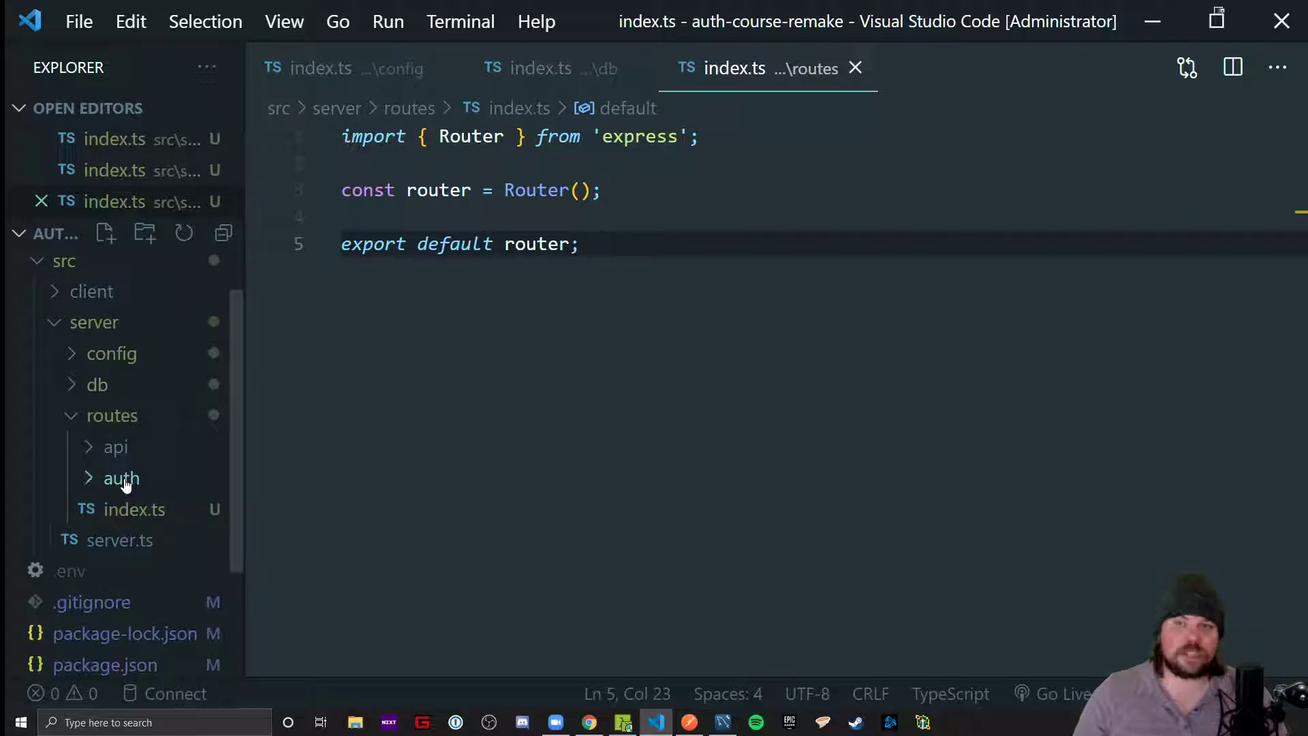
mouse_move(118, 449)
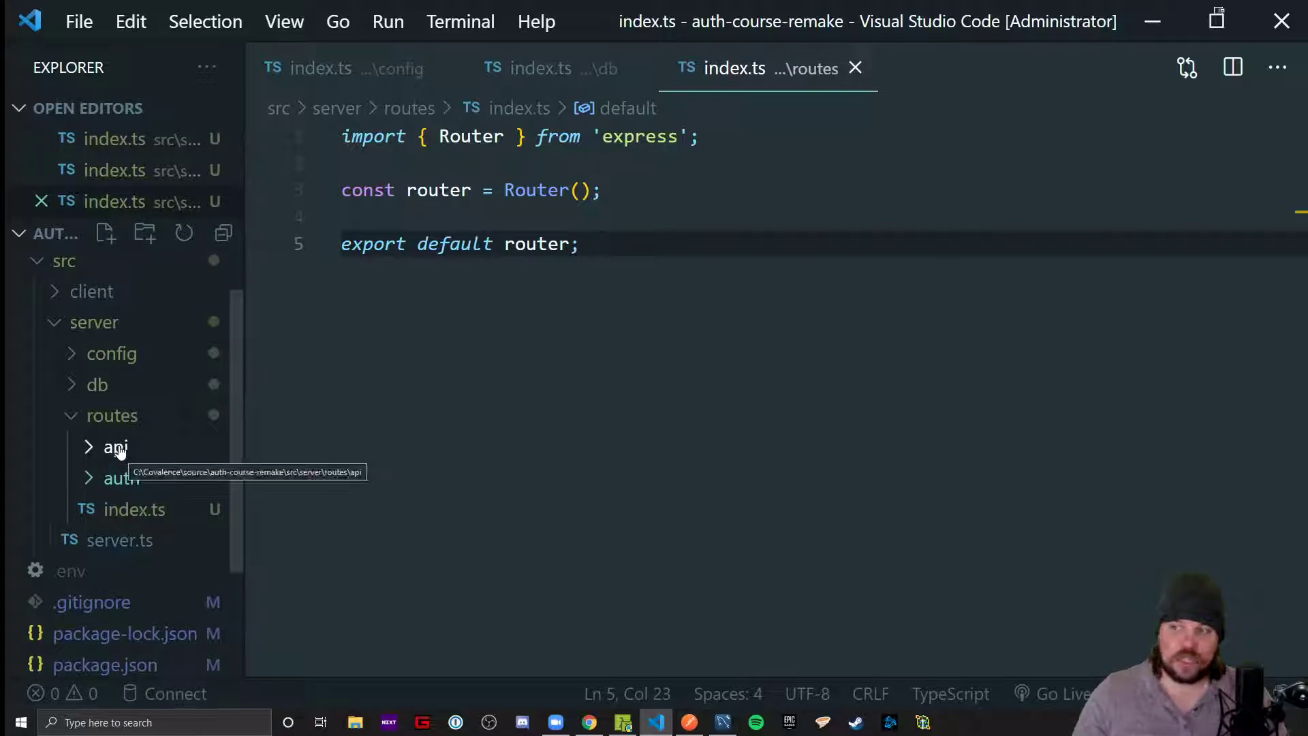
Add an index.ts with Router boilerplate to the auth folder
right_click(115, 448)
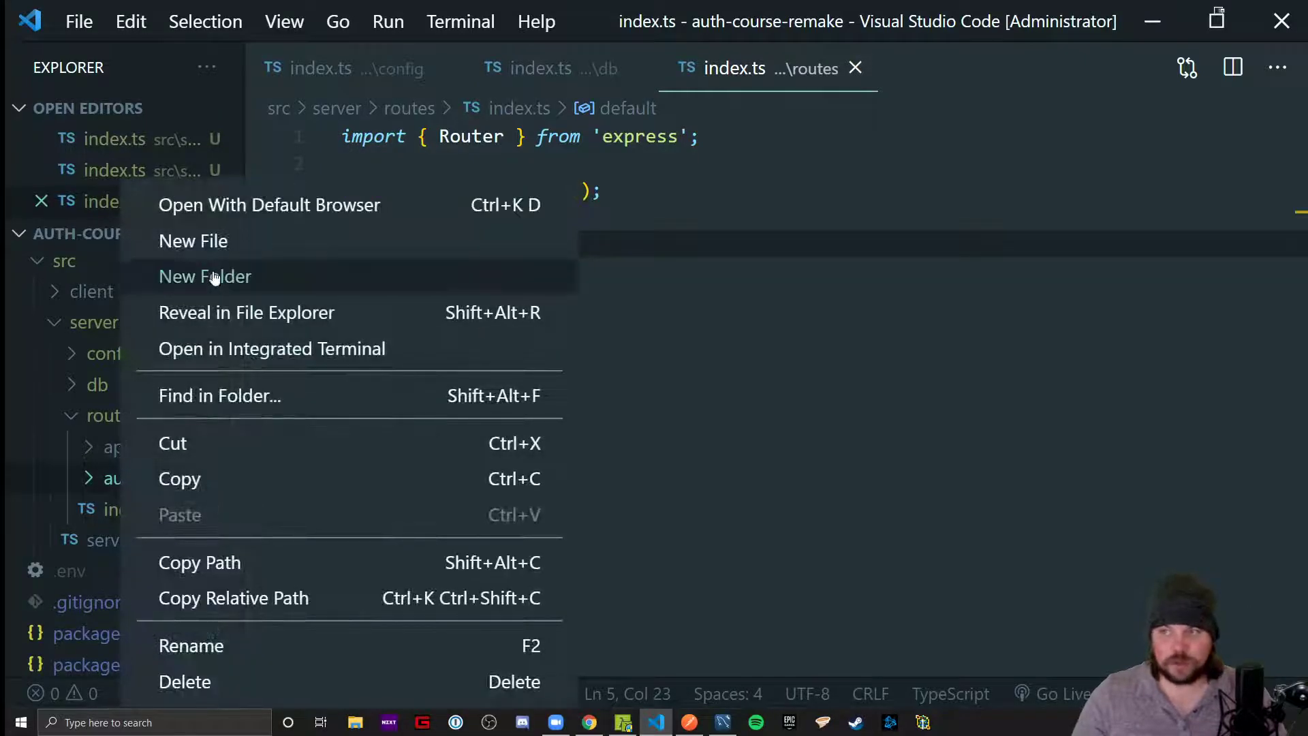
click(192, 241)
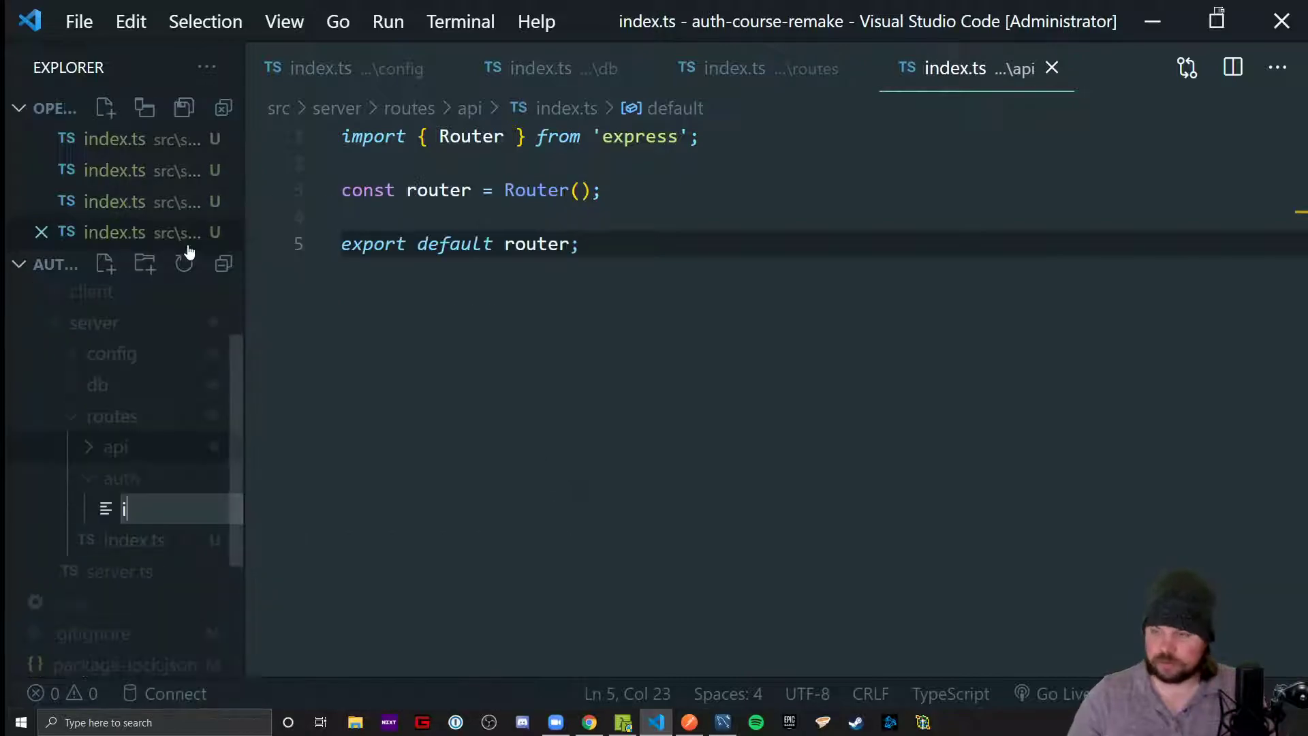
text(index.ts)
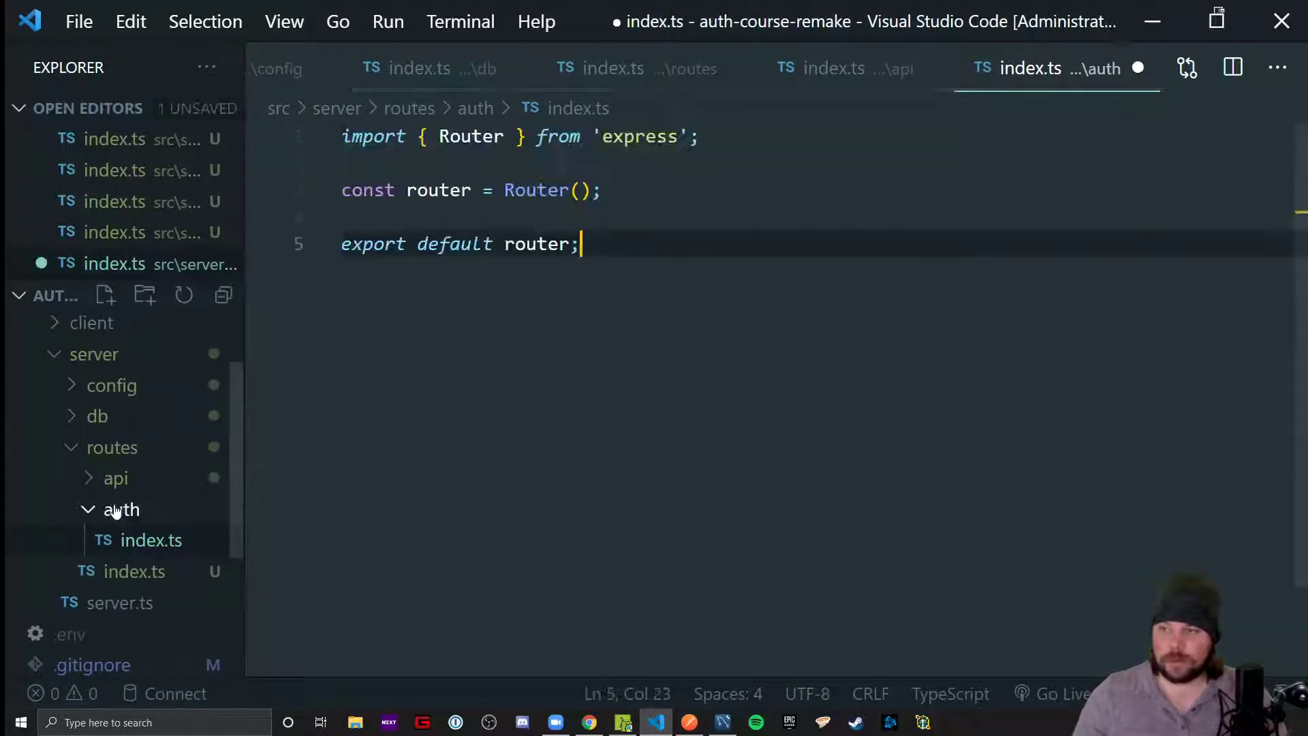
click(116, 477)
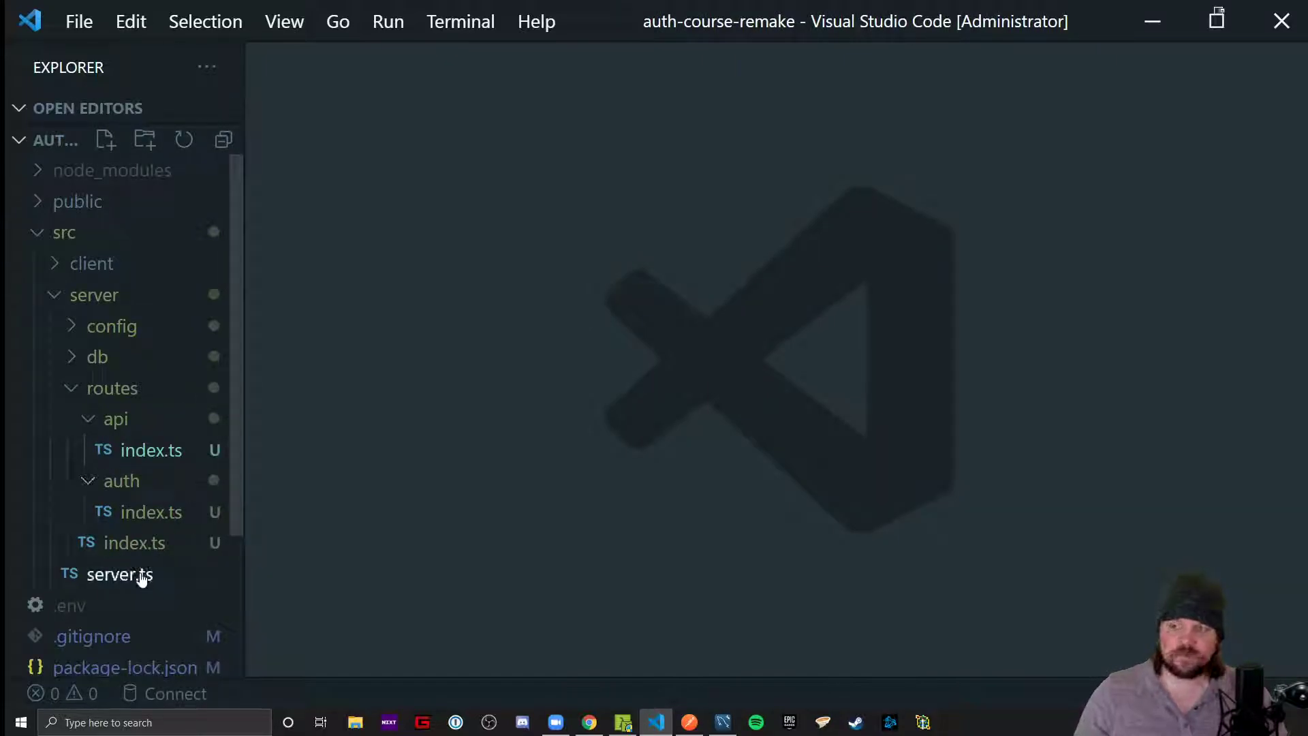
In routes/index.ts import apiRouter and authRouter, mount them at /api and /auth, and save
click(117, 419)
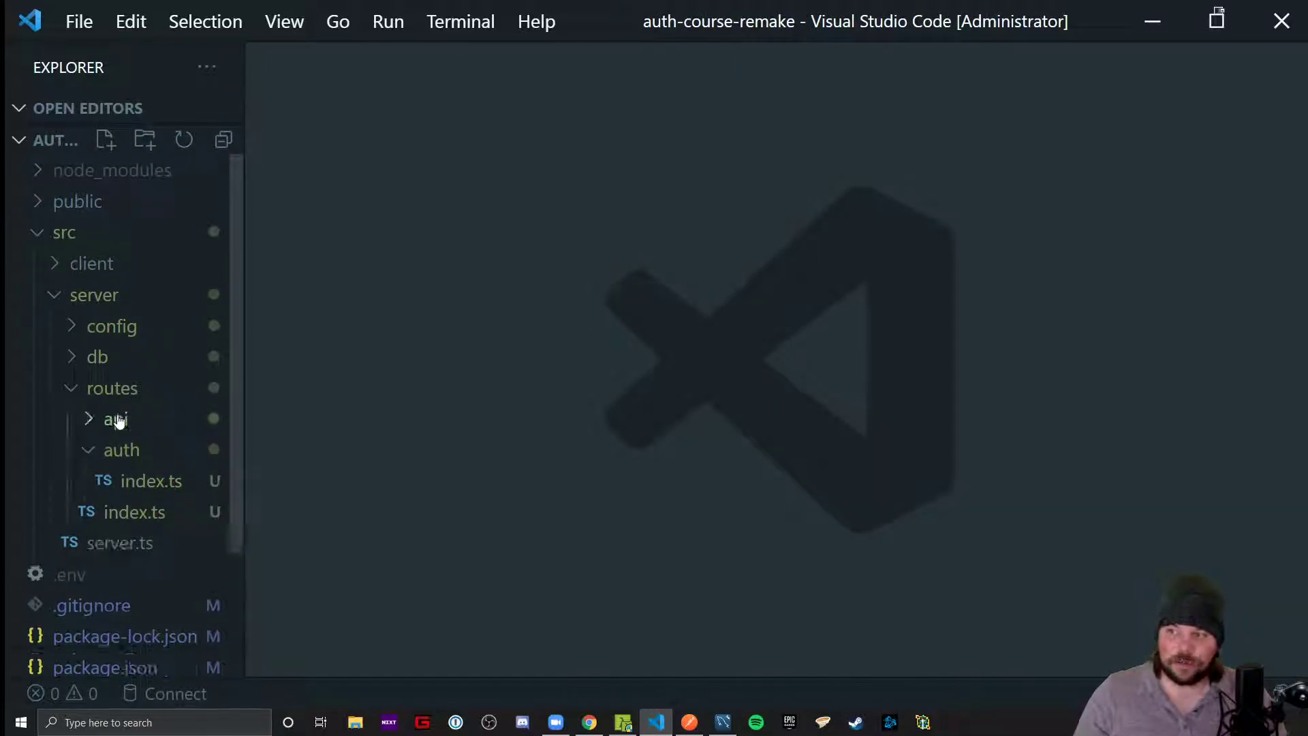
click(121, 450)
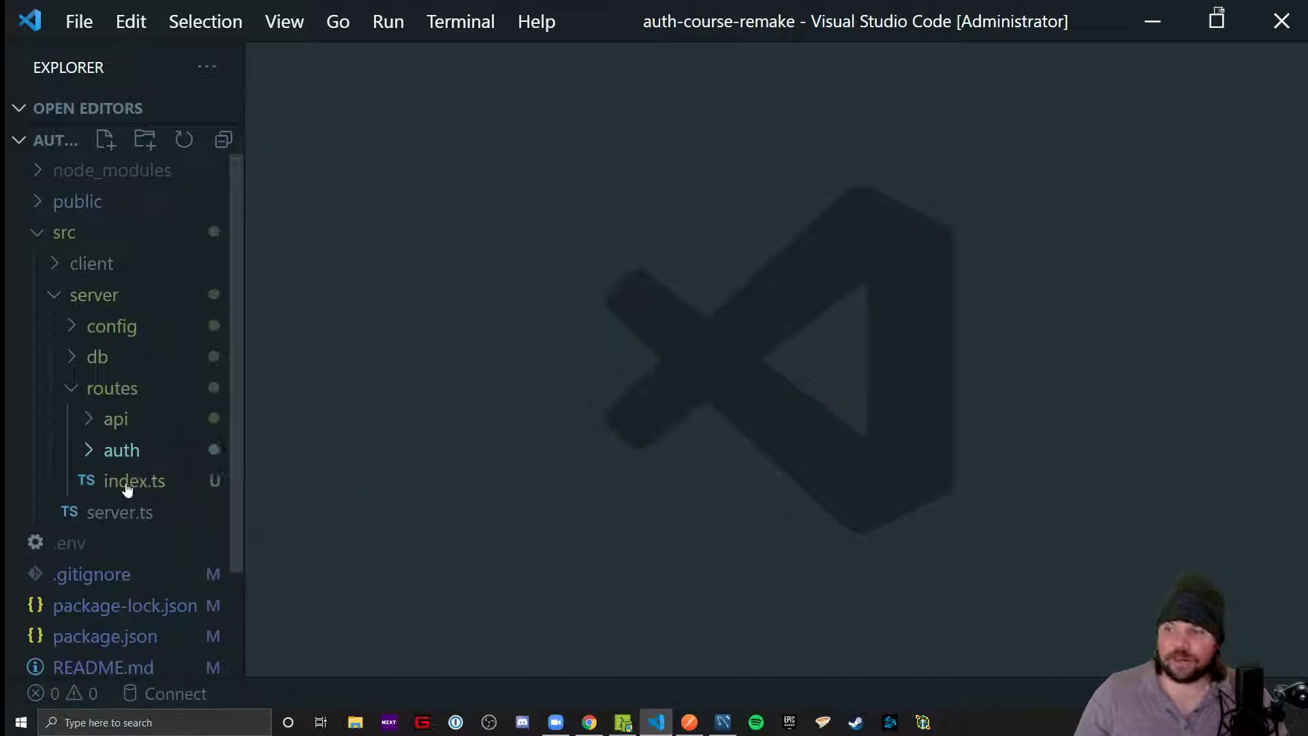
mouse_move(134, 481)
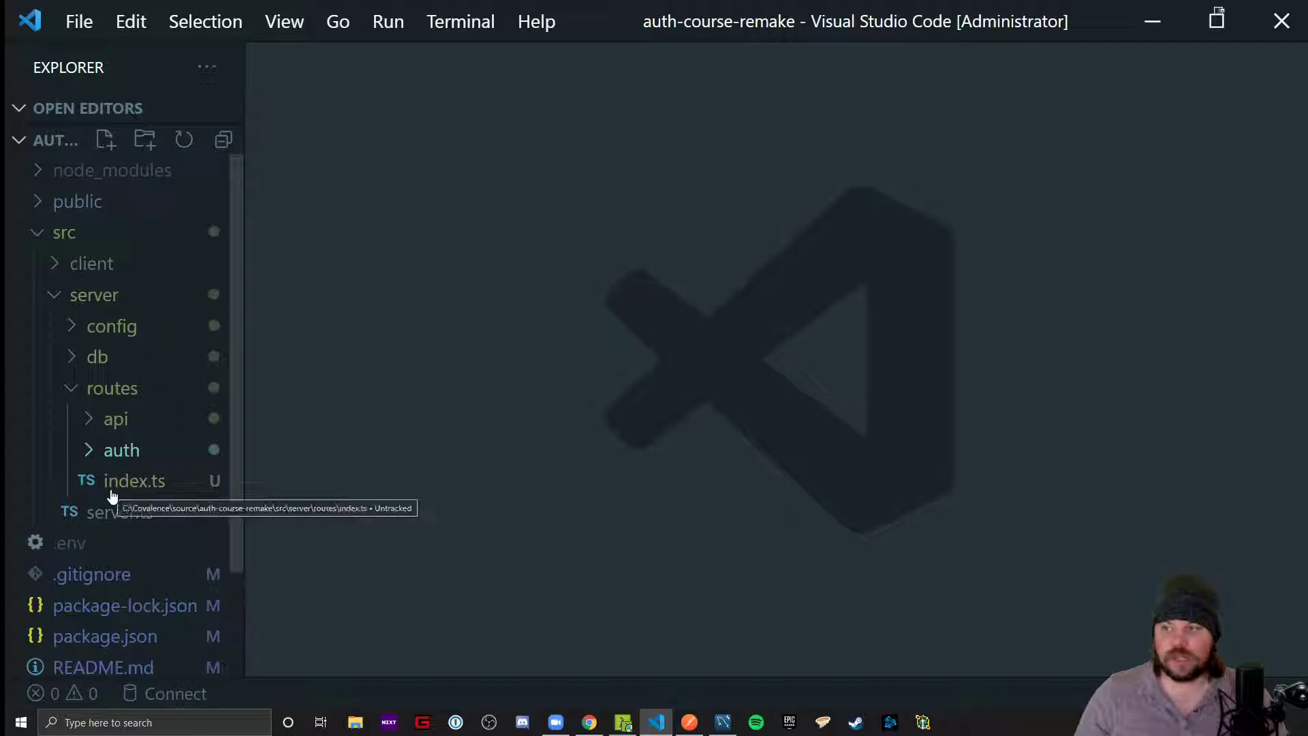
text(import apiRouter)
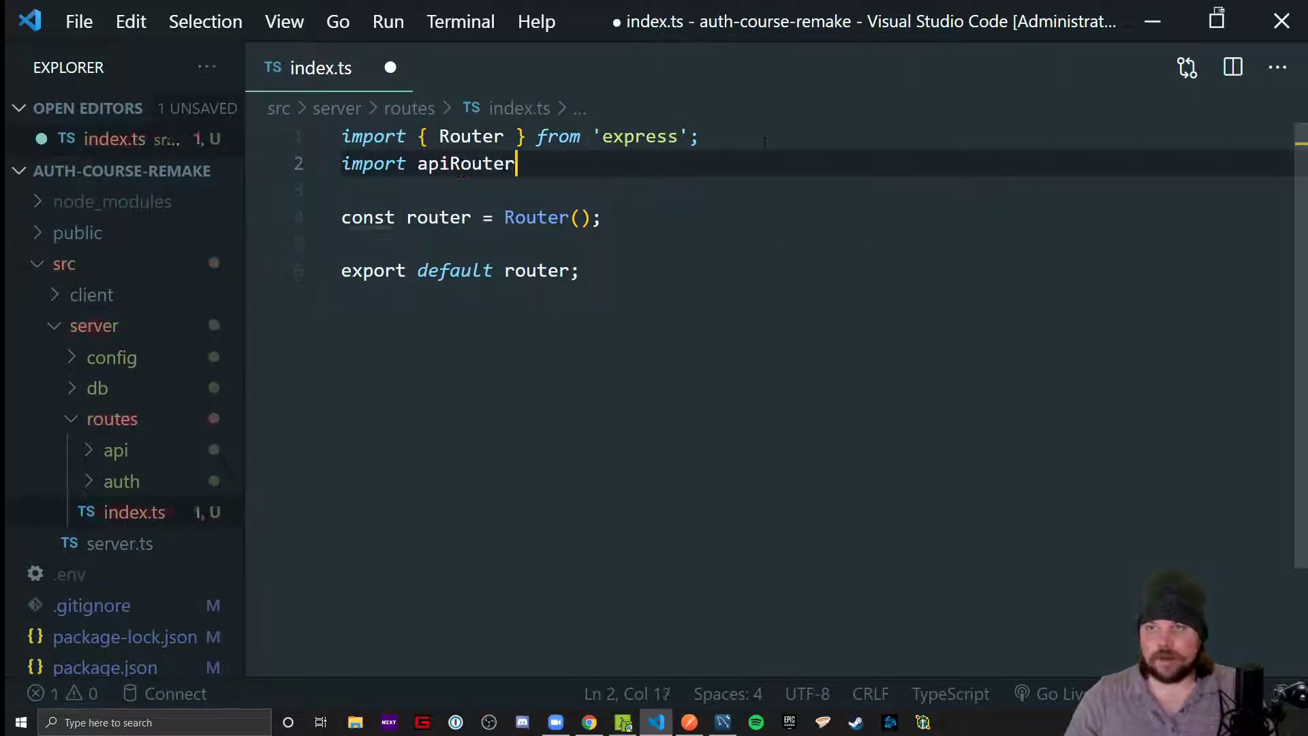
text(from './api';)
text(import authRouter from './auth';)
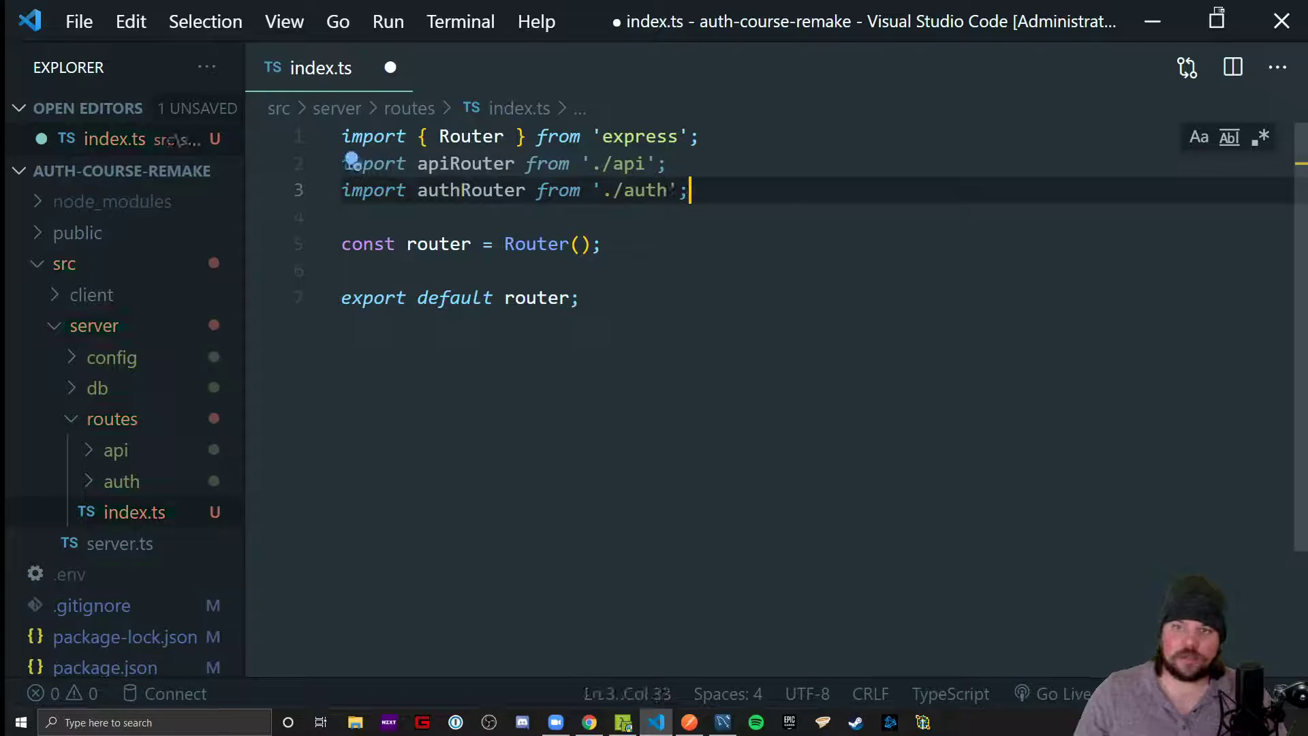
text(router.)
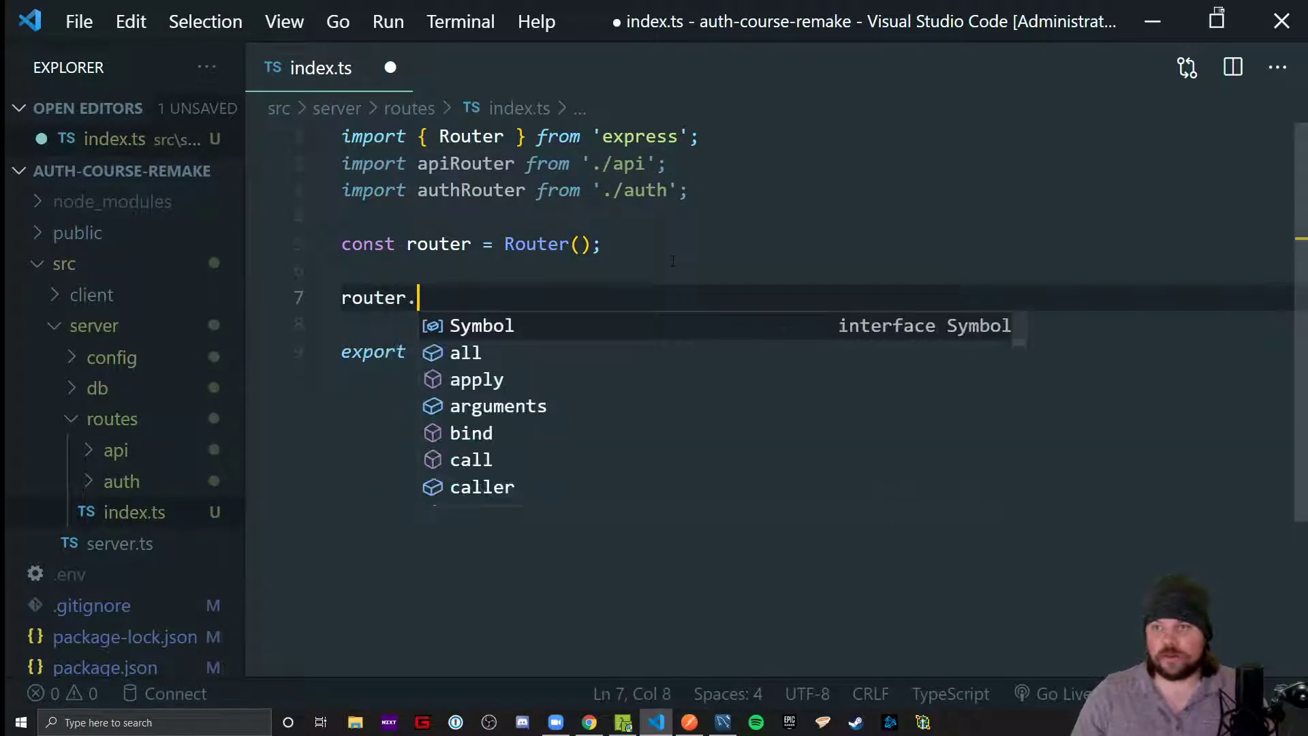
text(use('/apui', apiRouter);)
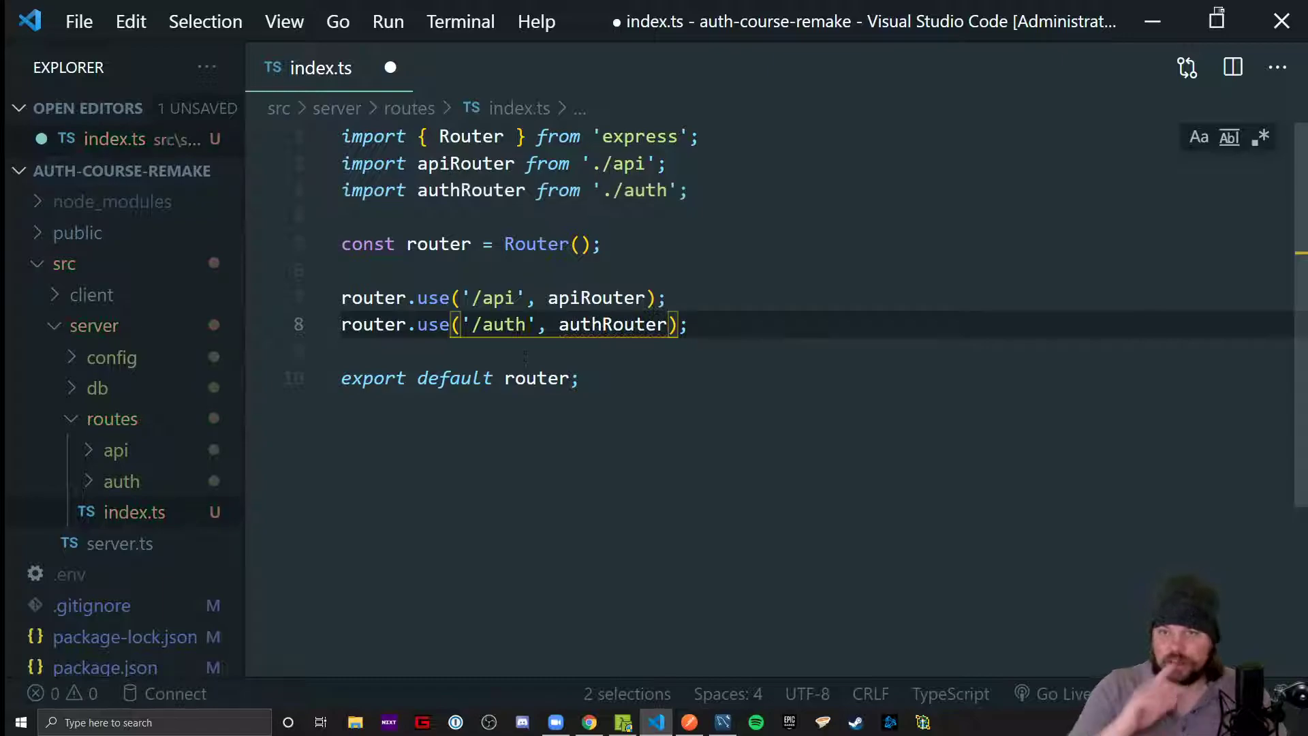
key(ctrl+s)
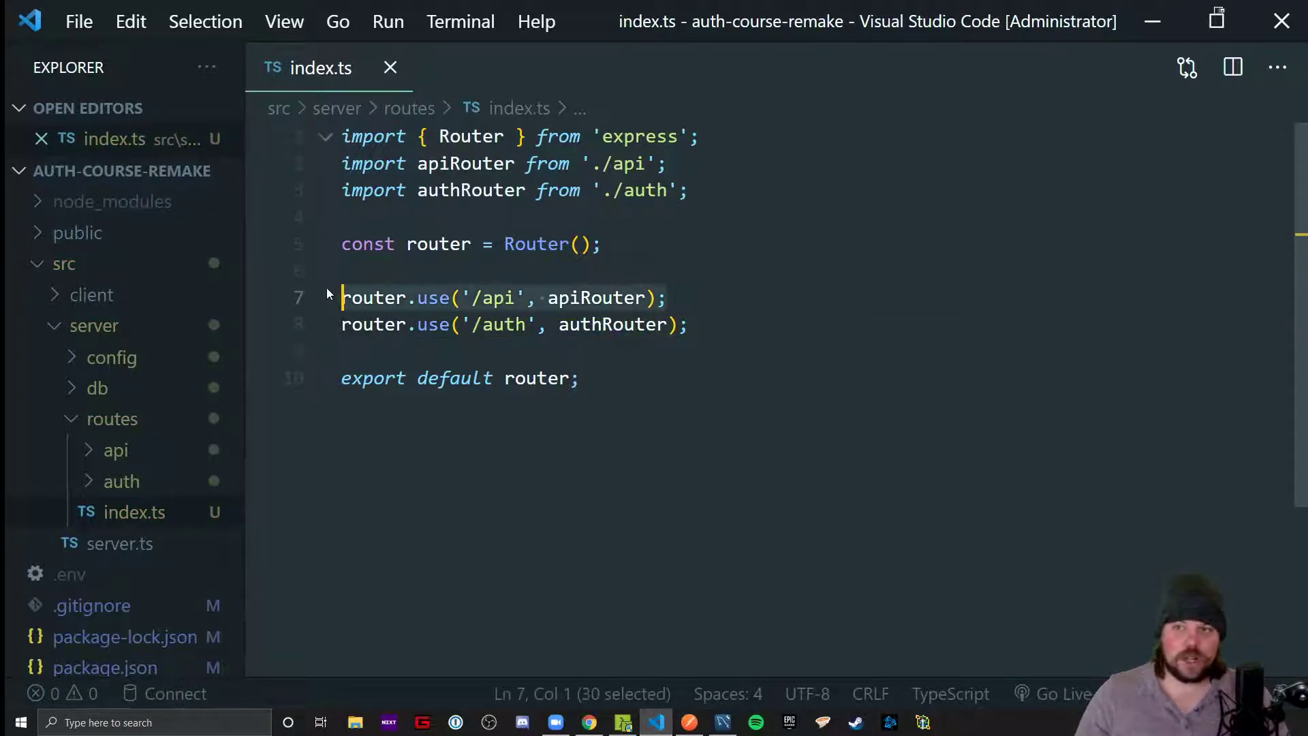
Create pizzza.ts in the api folder and switch to it
right_click(115, 449)
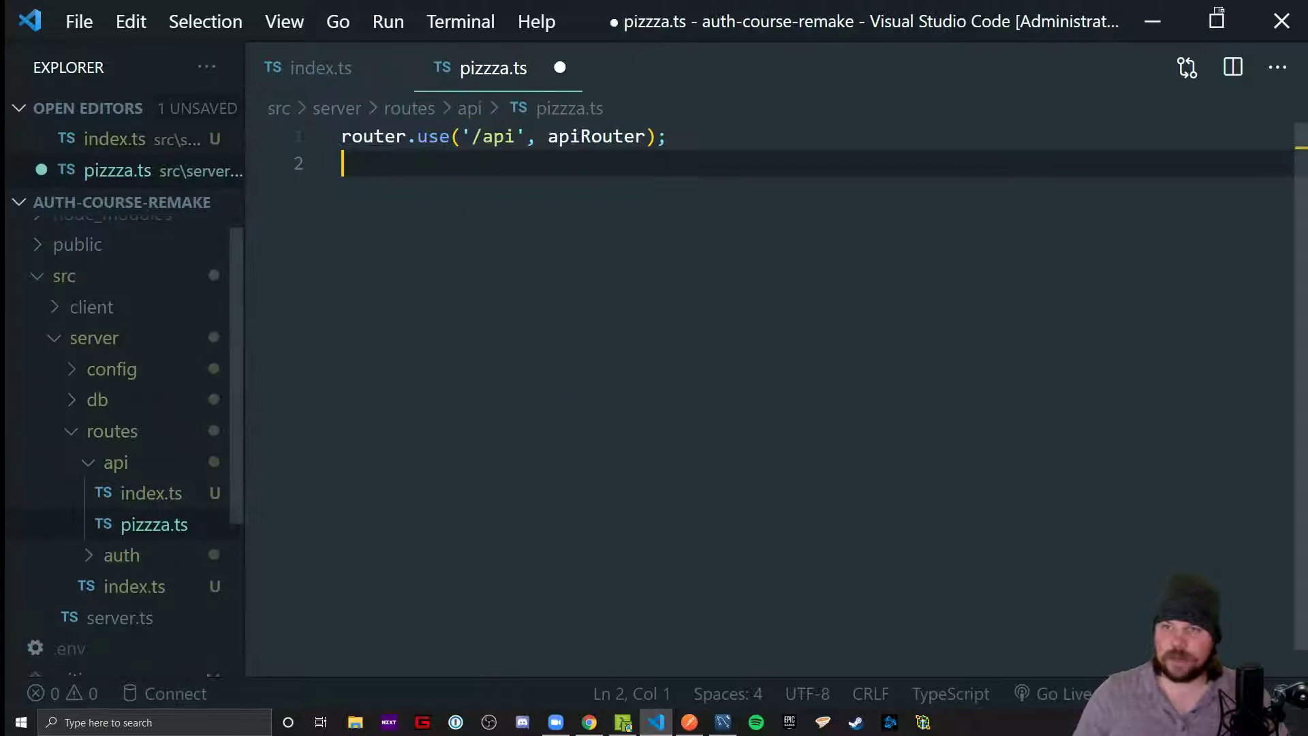
click(318, 68)
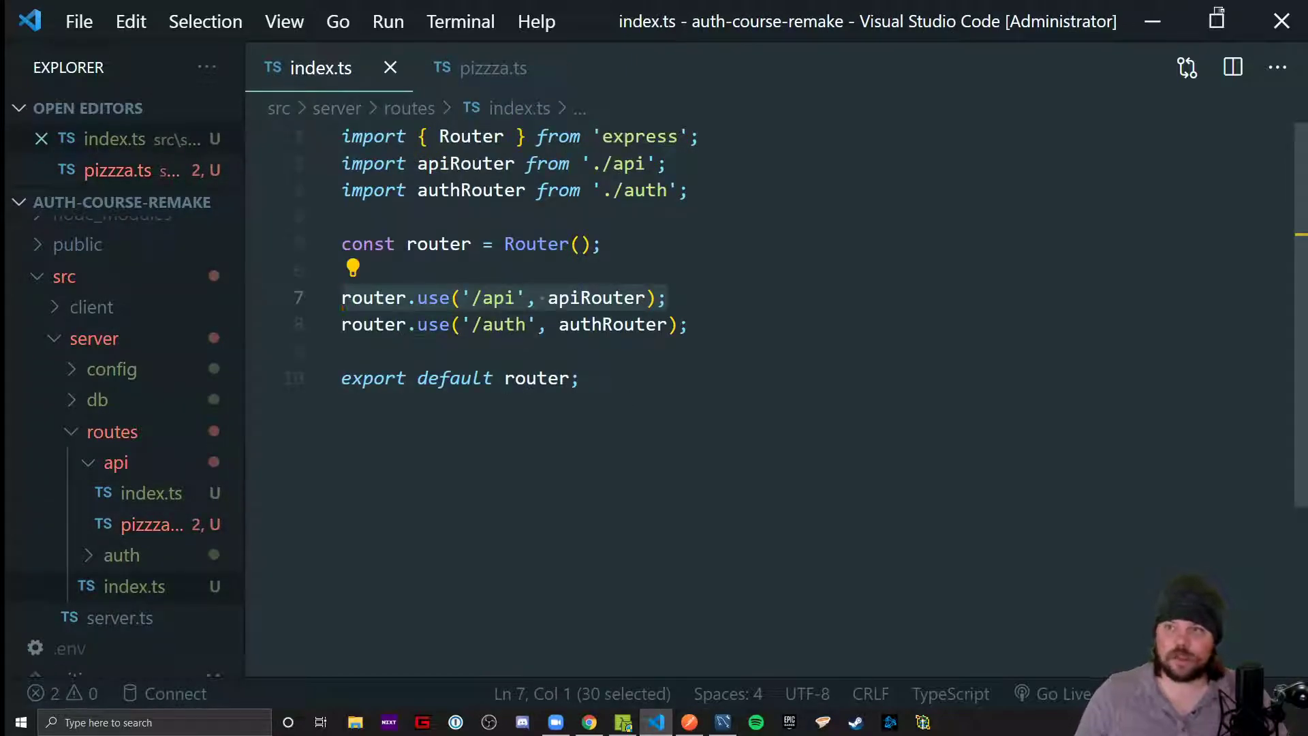
click(152, 523)
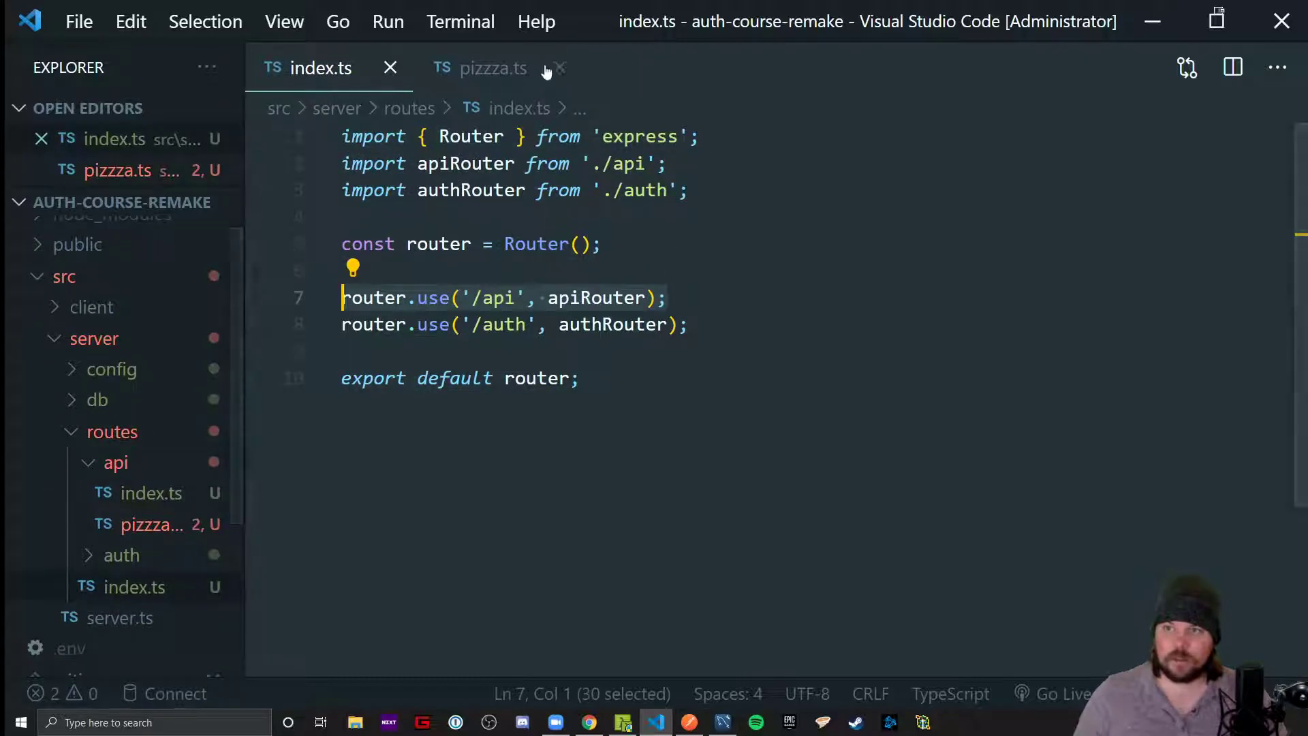
click(492, 68)
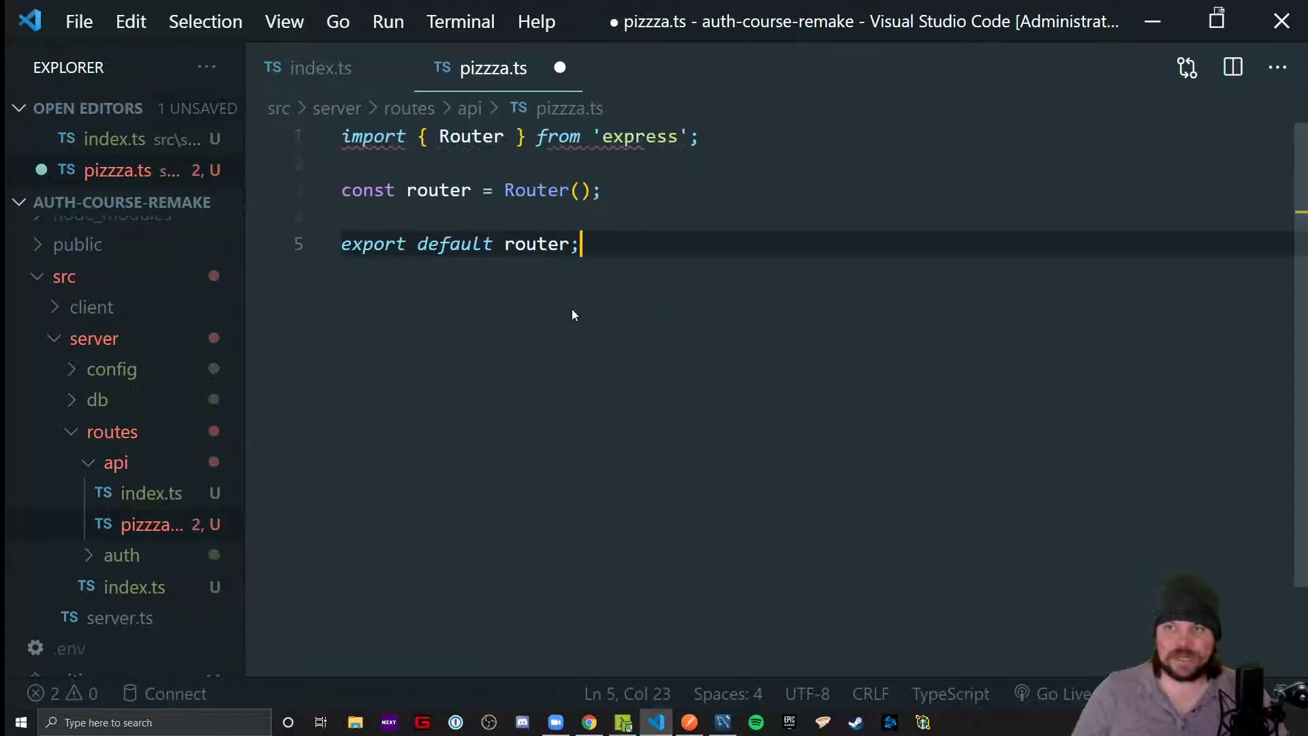
Write router.get('/') responding with res.json({ message: 'Pizza Time!' }) and save
text(router.get('/)
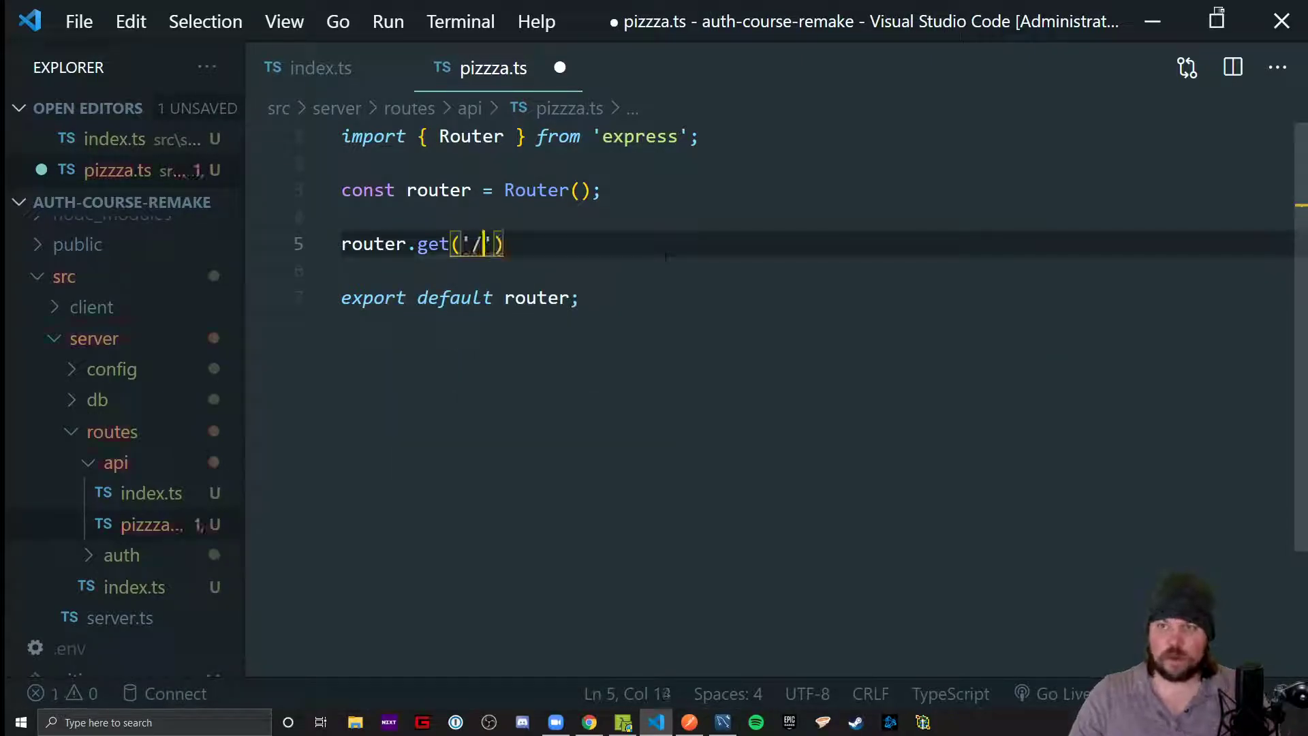
text(, ())
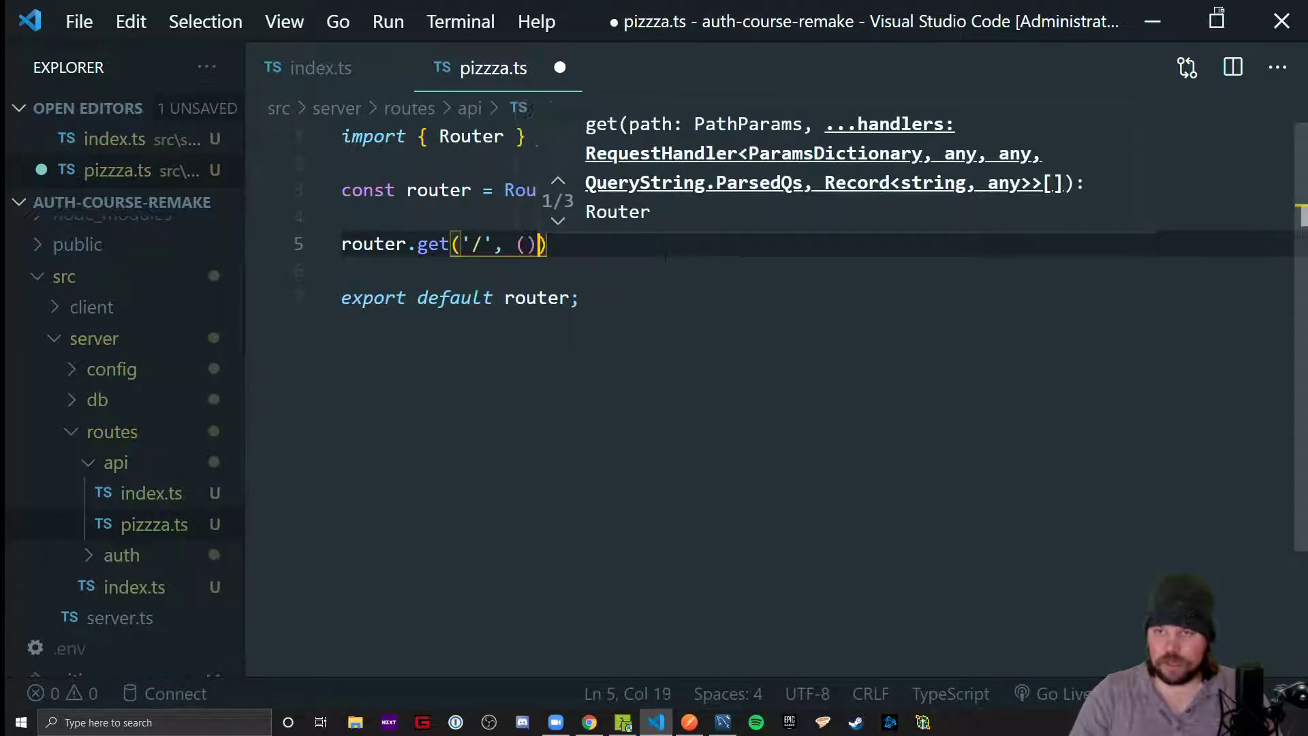
text((req, res) =>)
text(res.json()
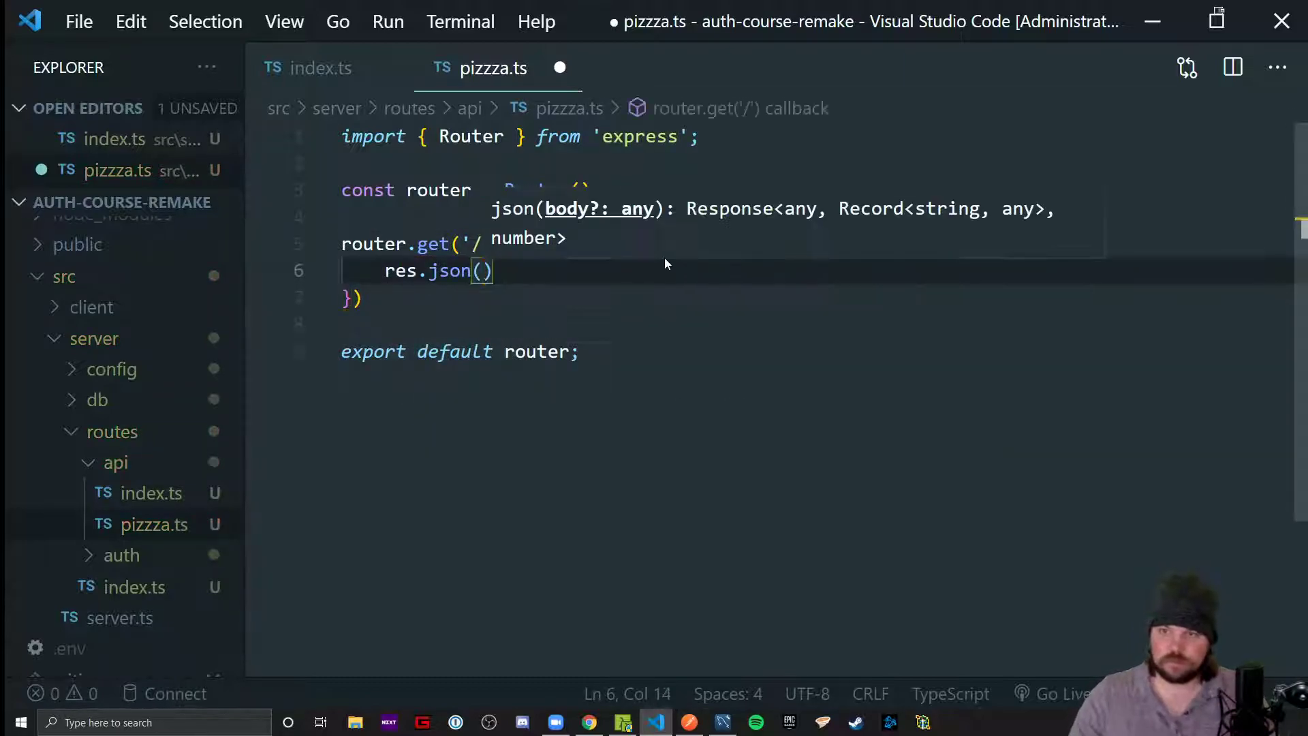
text({ mes)
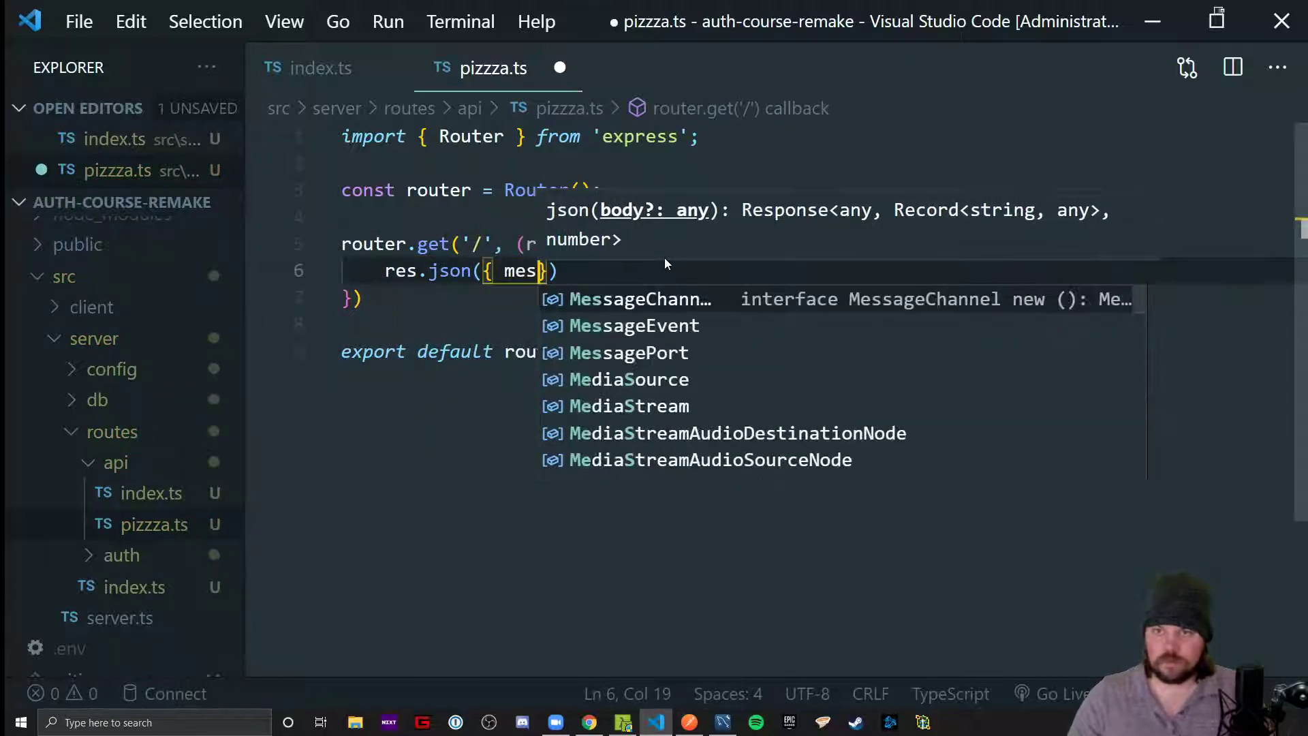
text(sage: 'Pizz')
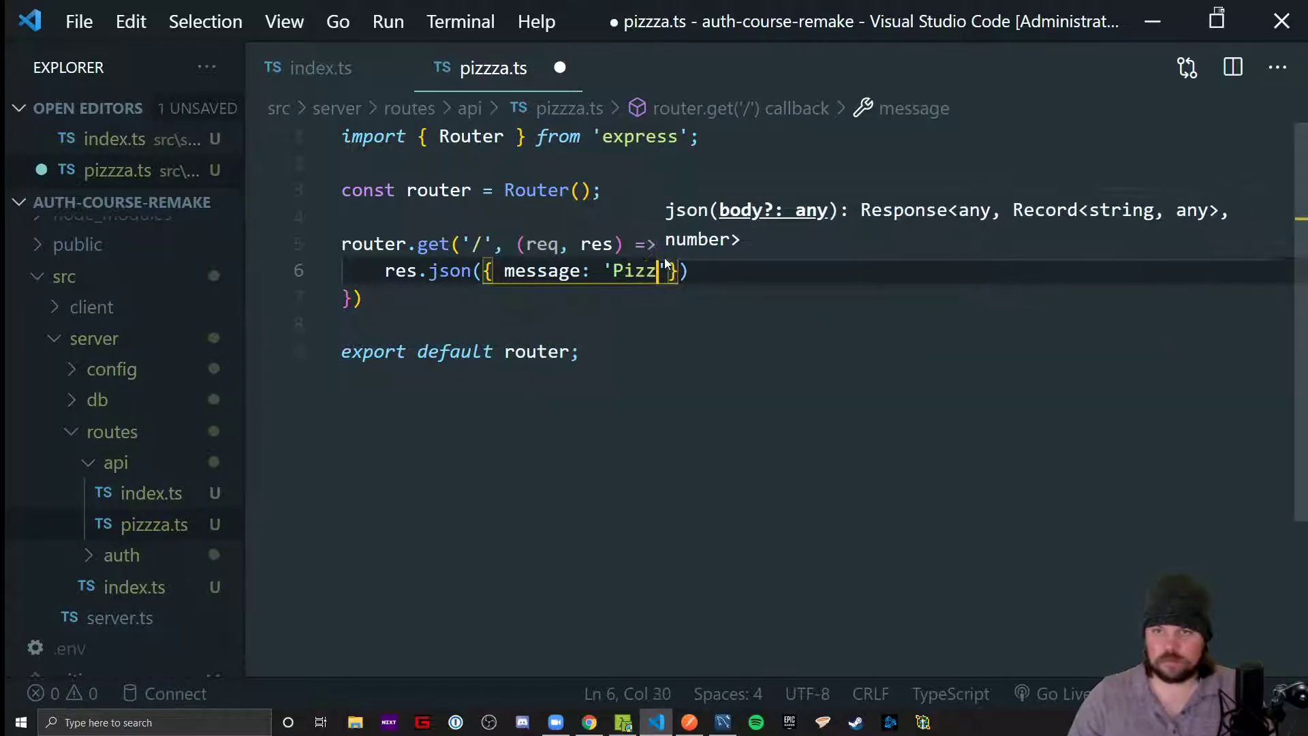
text(a Time!)
click(815, 297)
text(;)
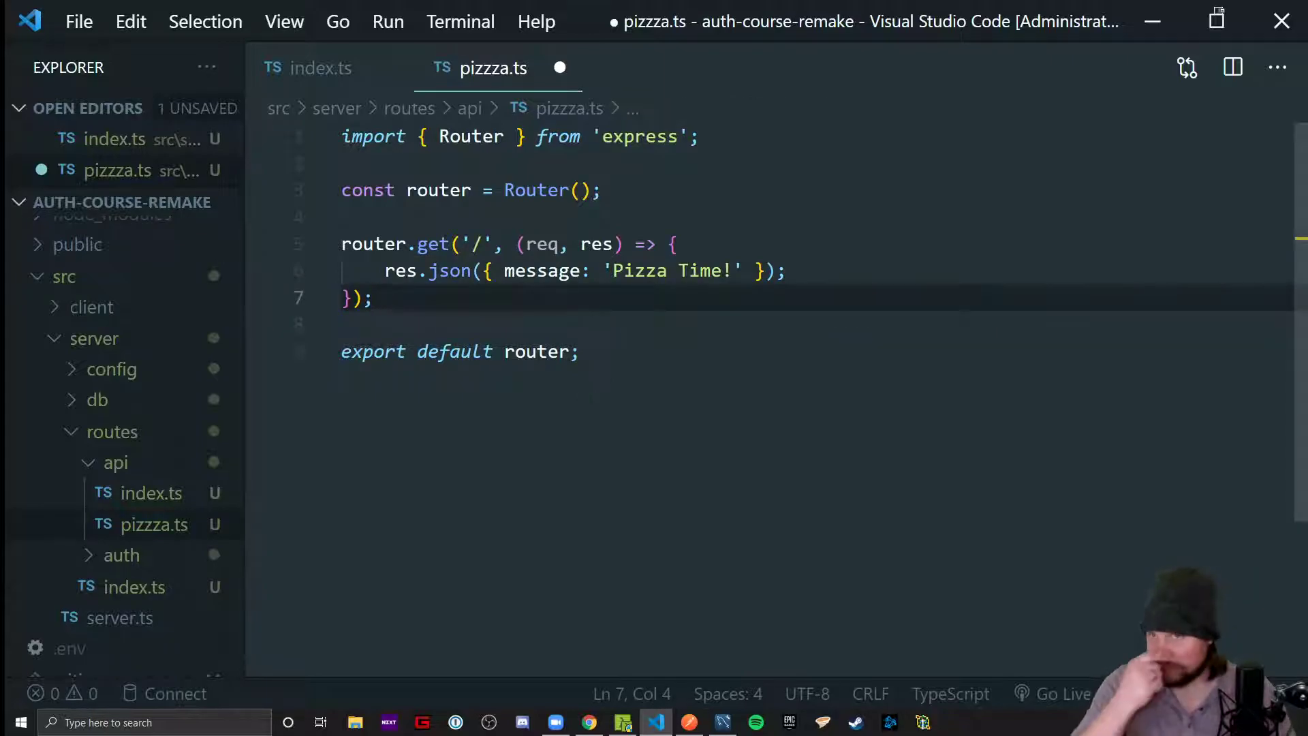
key(ctrl+s)
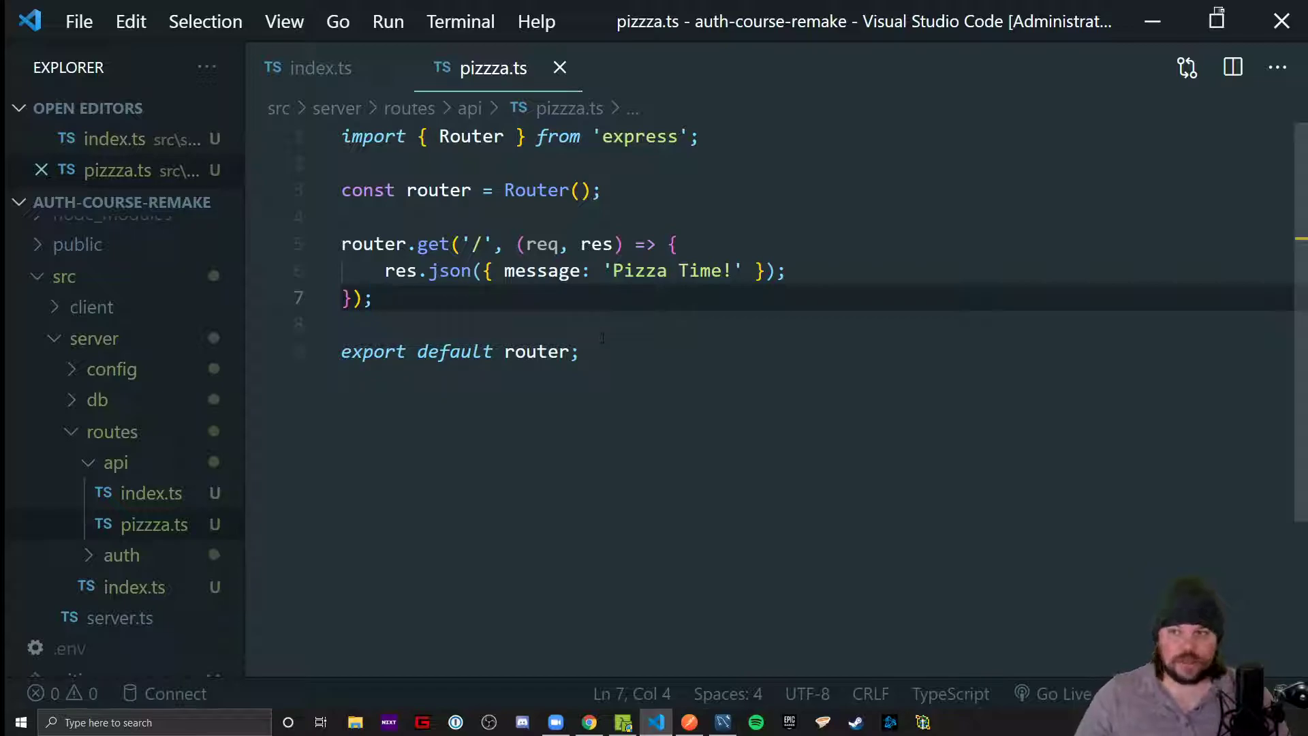
Rename the misspelled pizzza.ts to pizza.ts in the Explorer
drag(342, 244, 376, 298)
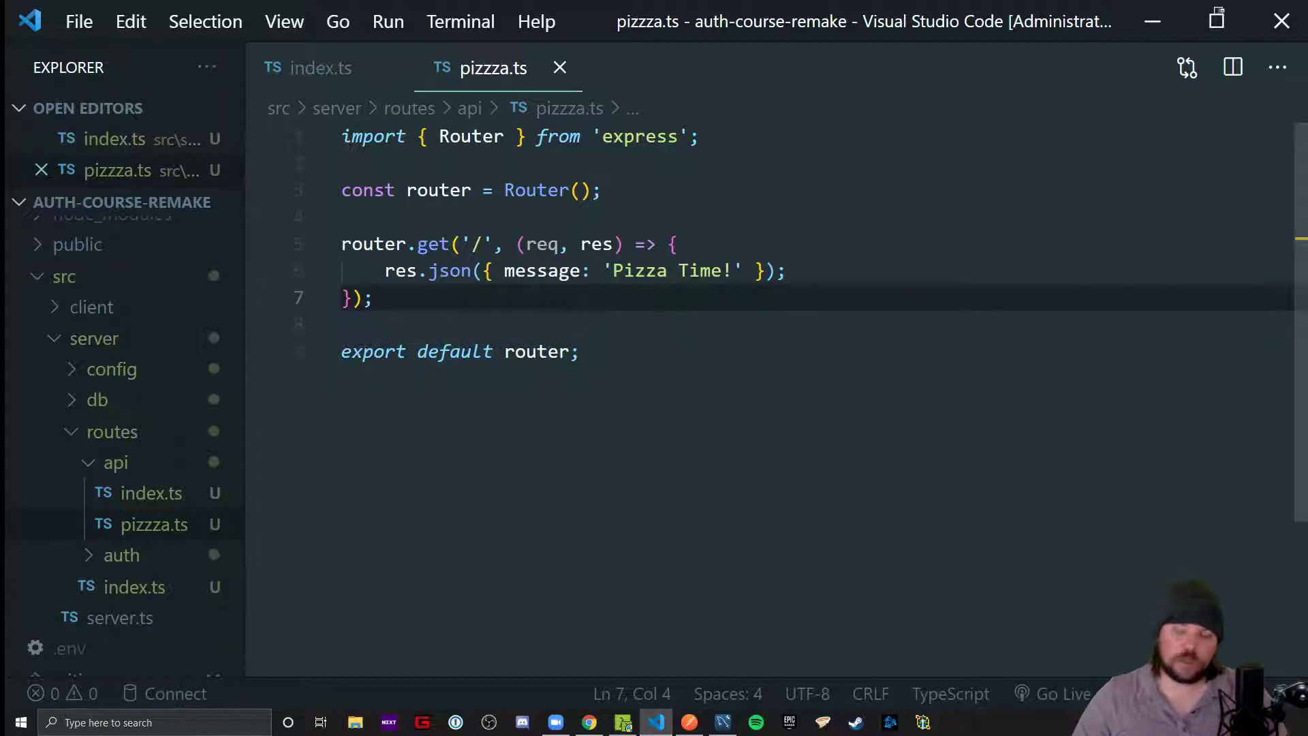
mouse_move(270, 392)
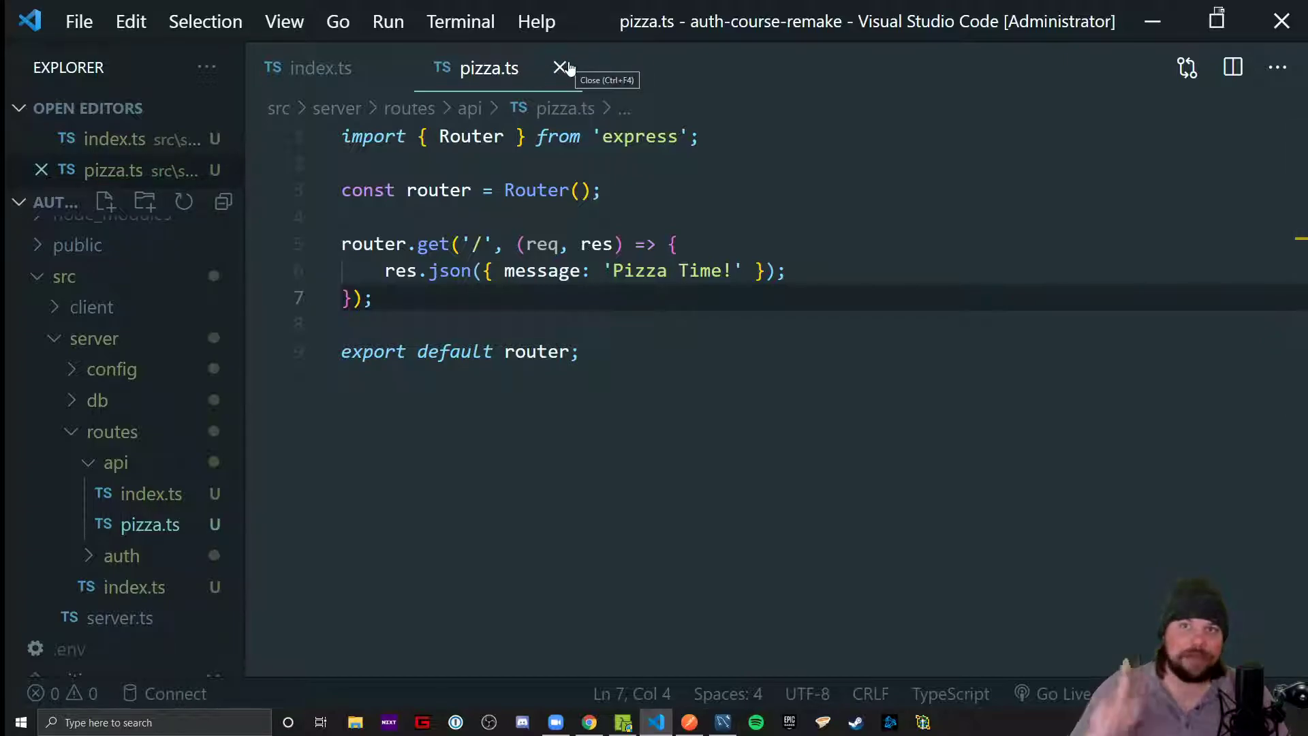
mouse_move(146, 507)
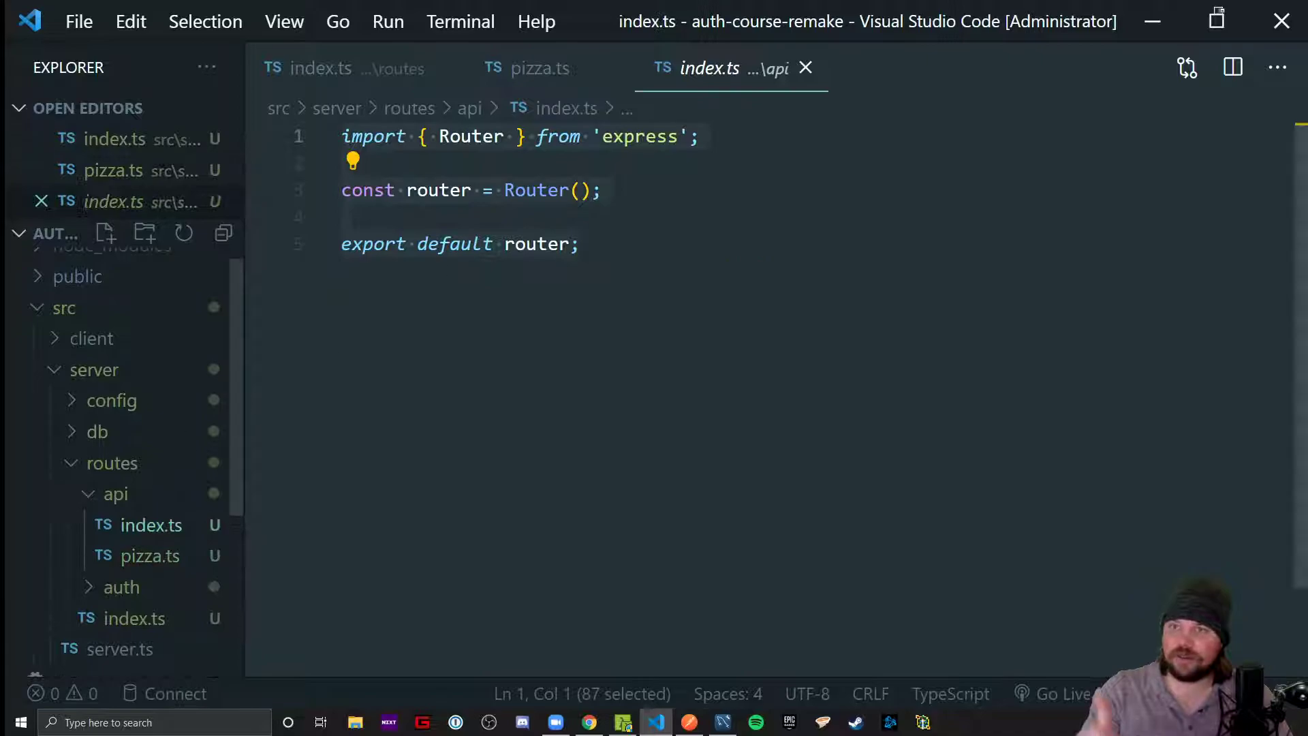
Import pizzaRouter from './pizza', mount it with router.use('/pizza', pizzaRouter), and save
text(import)
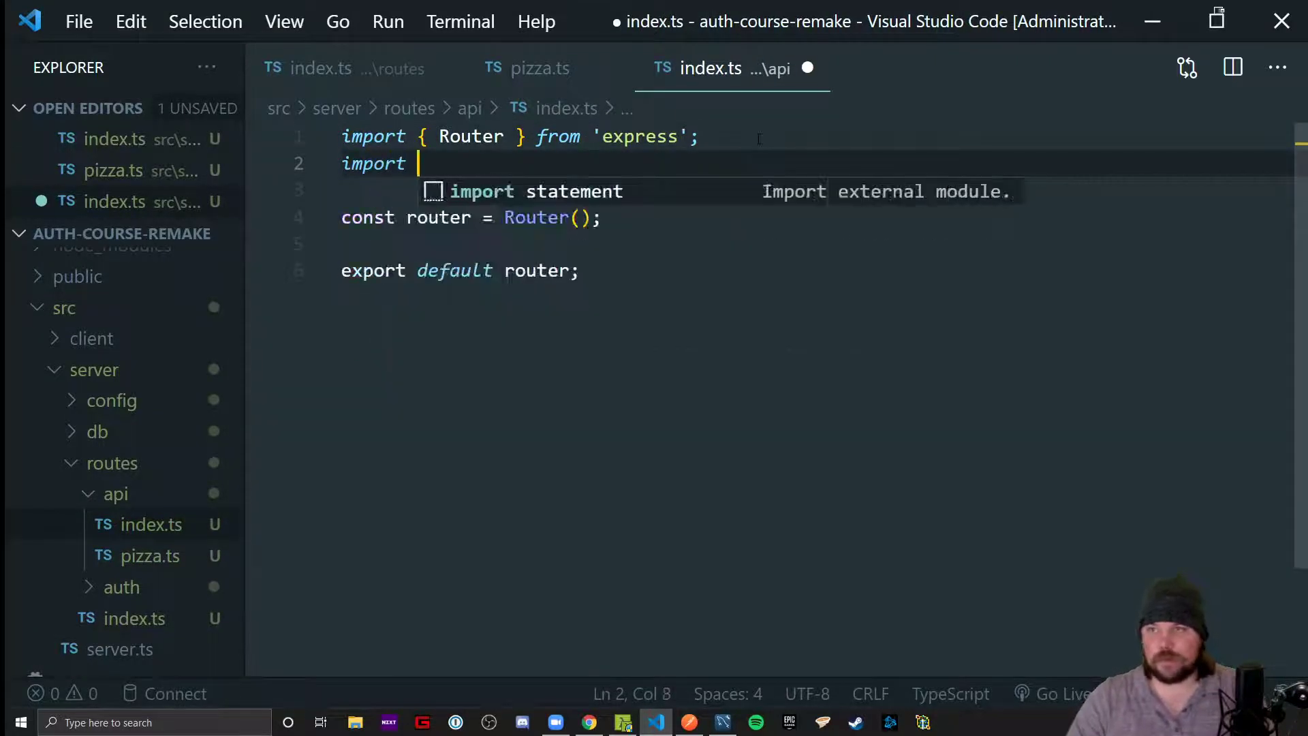
text(pizzaRouter from ')
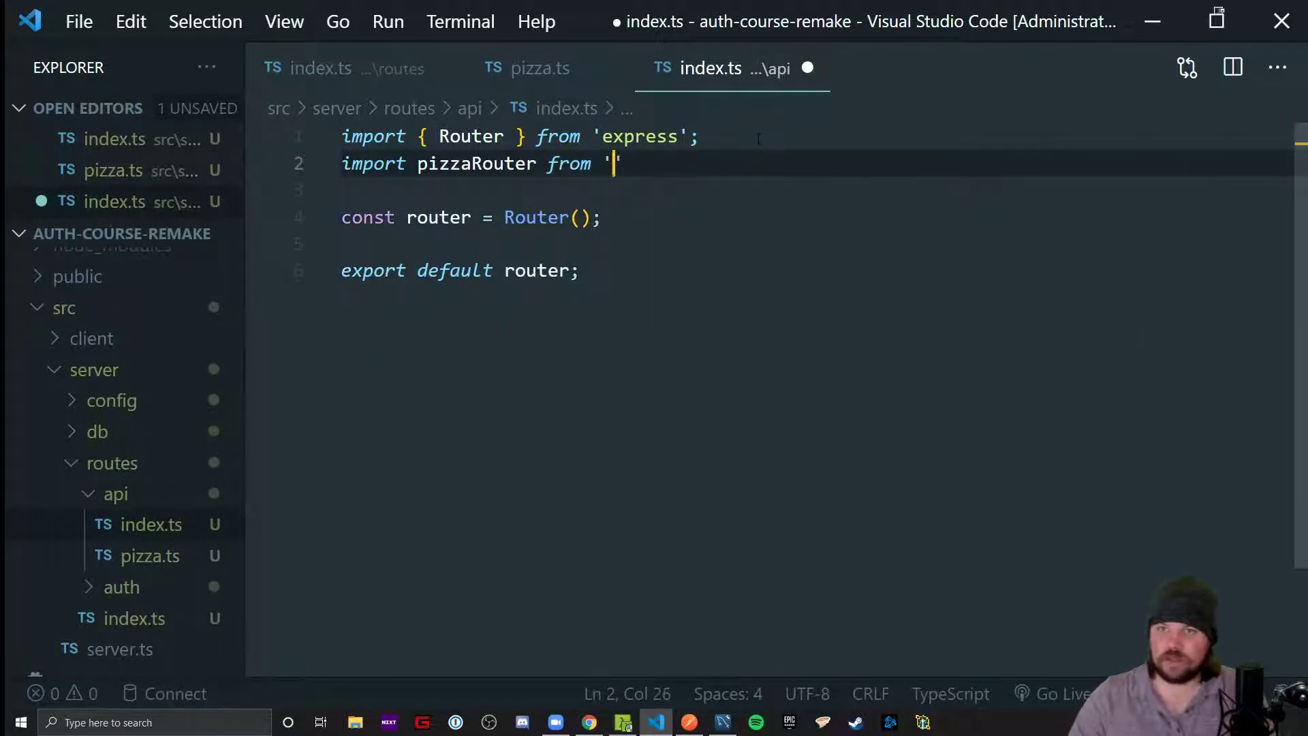
text(./pizza)
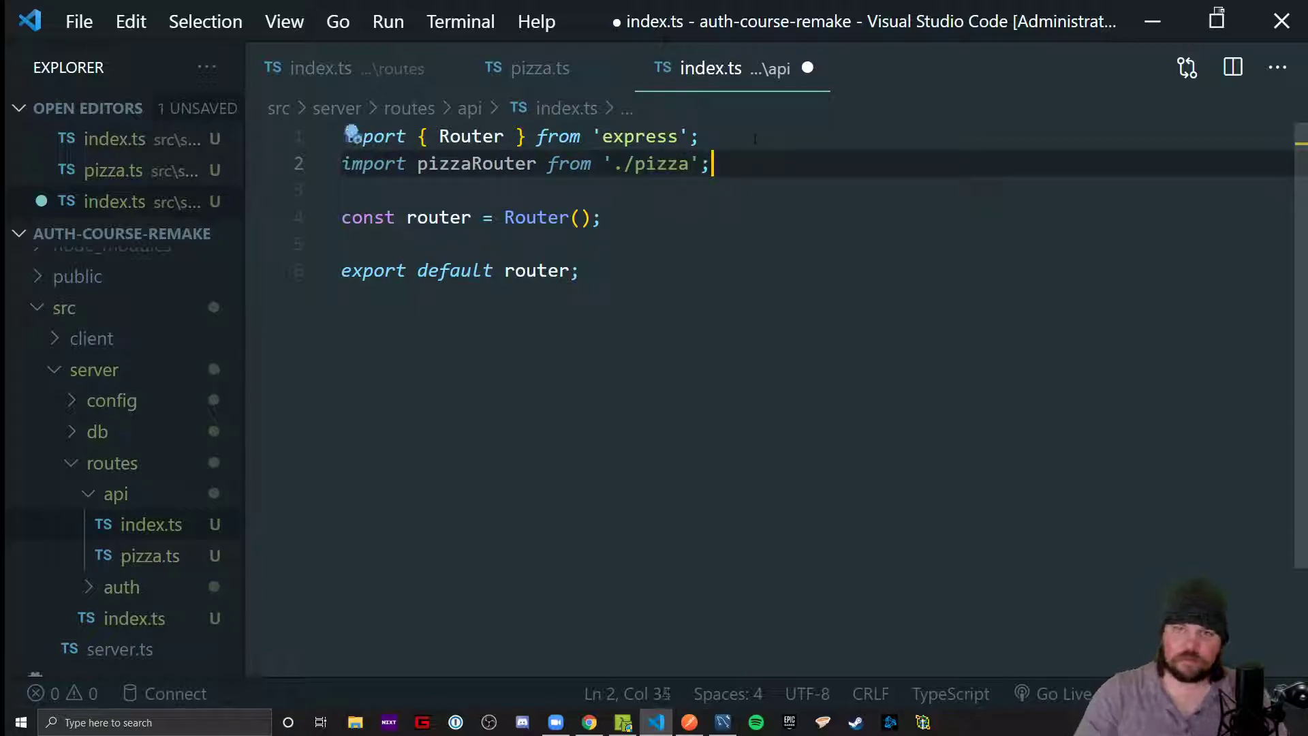
text(router)
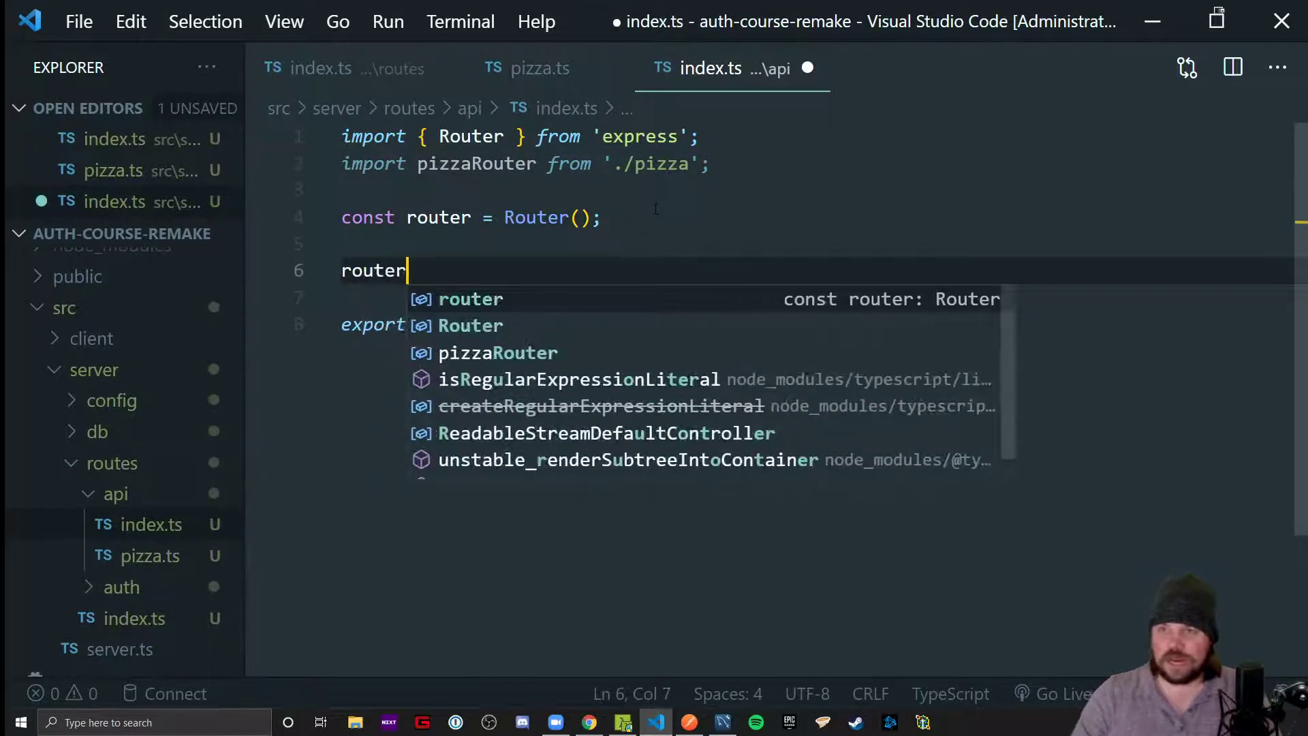
text(.use('/p'))
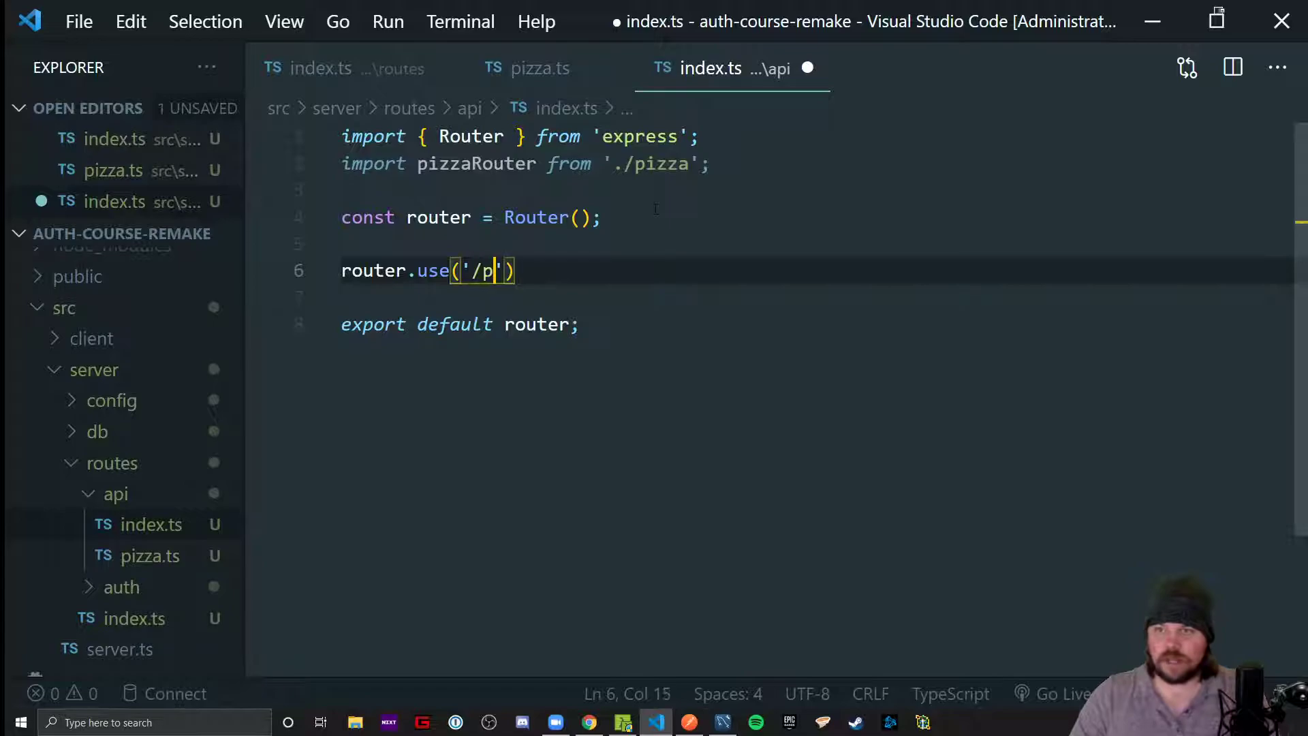
text(izza', pizzaRouter)
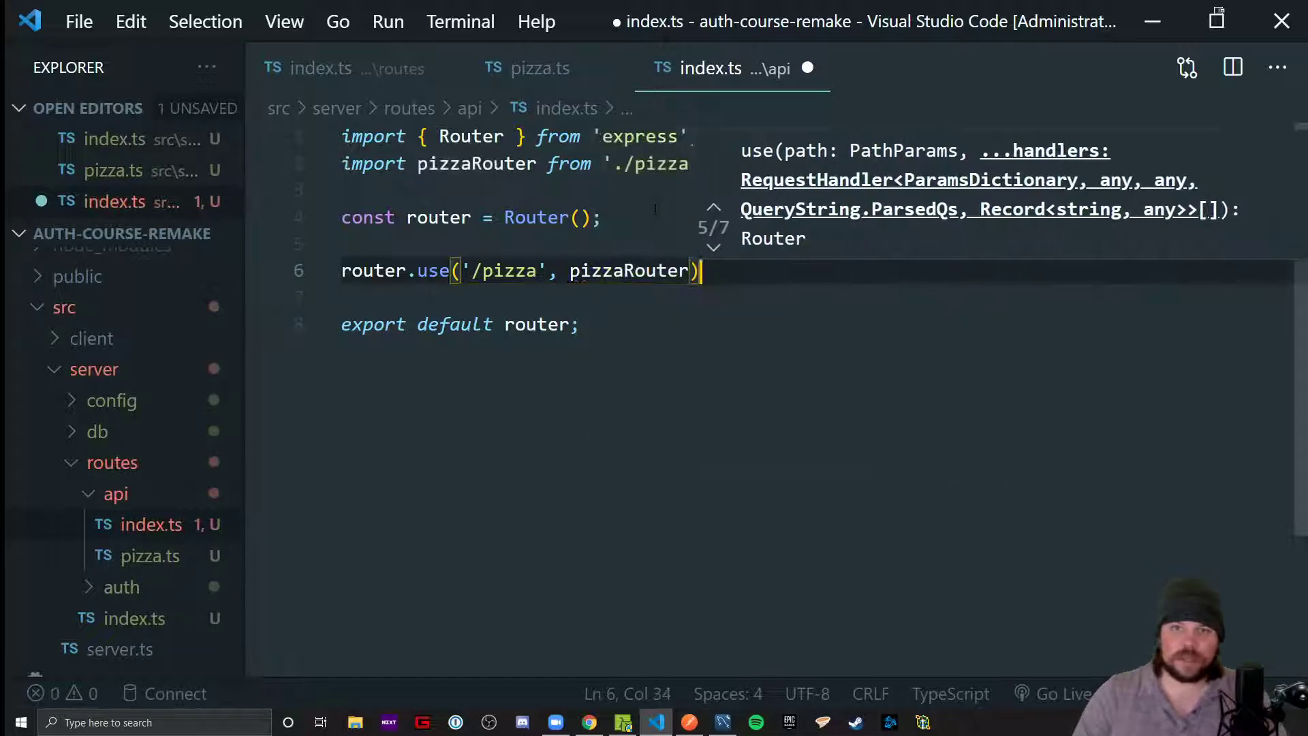
key(ctrl+s)
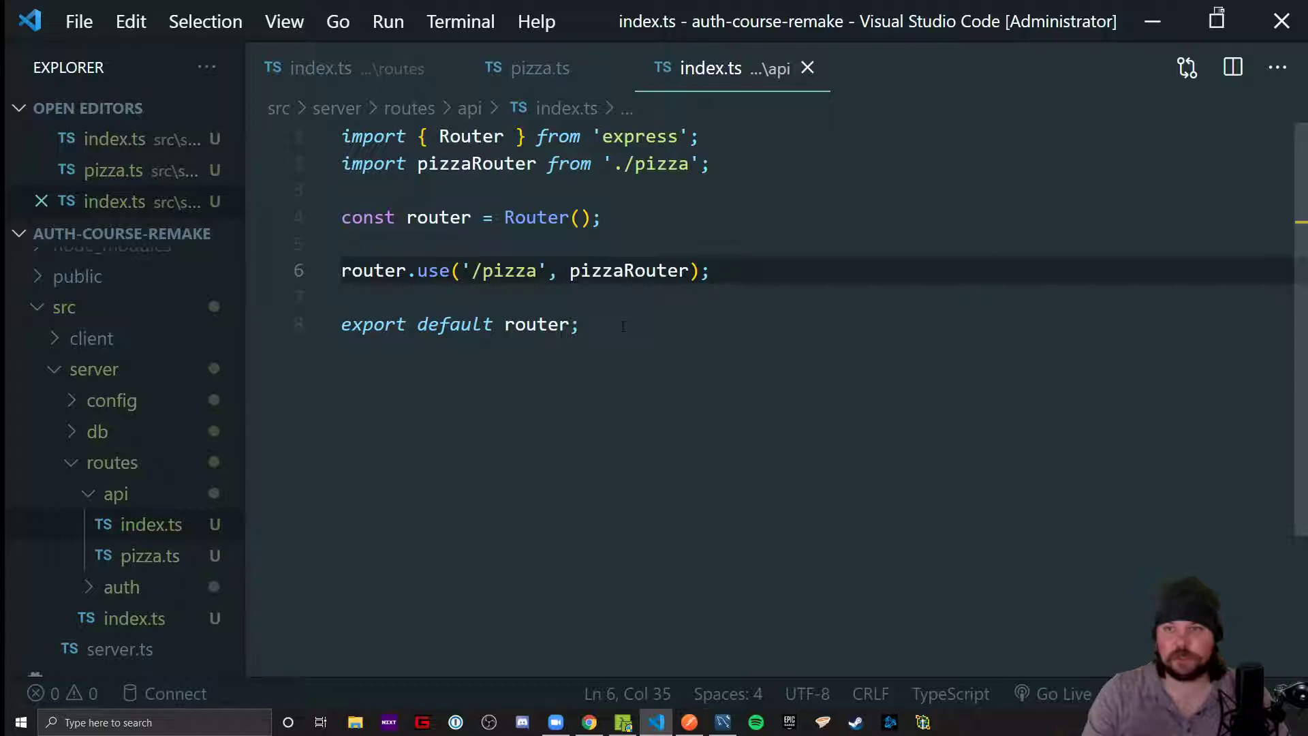
Create login.ts in the auth folder with the Router boilerplate
click(116, 493)
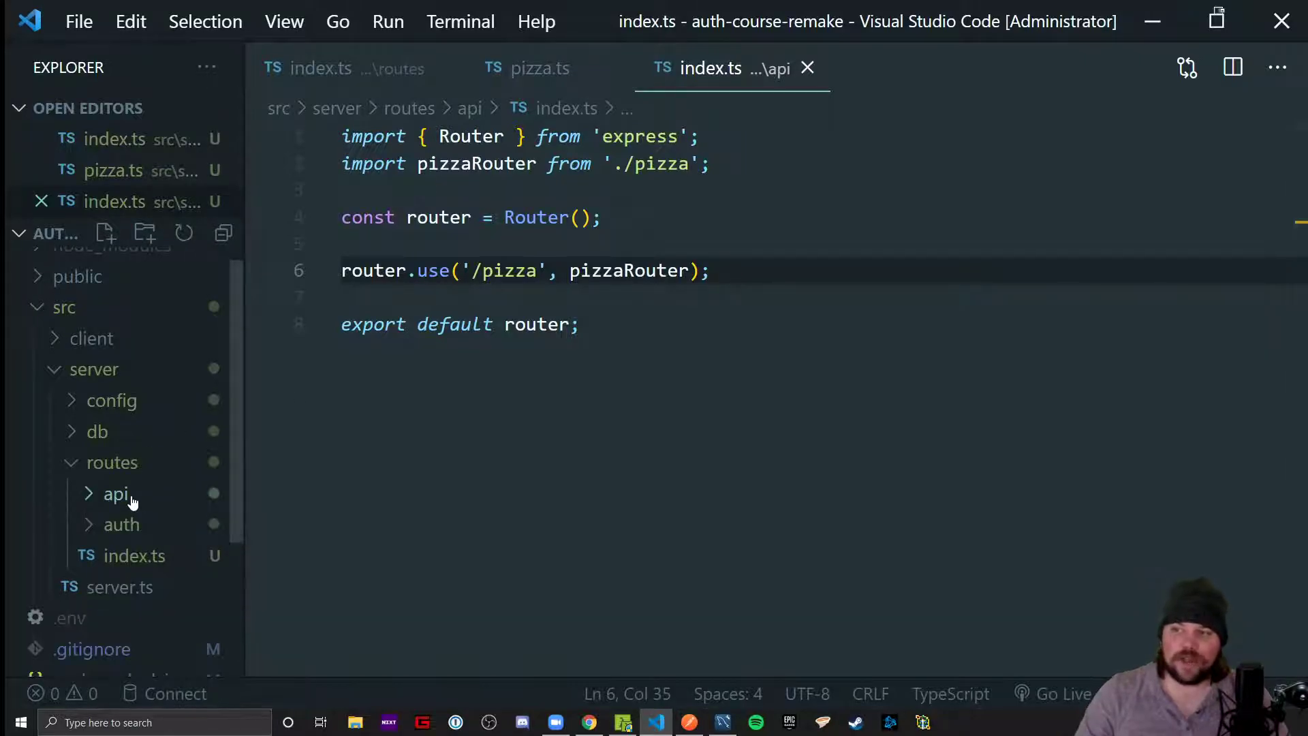
click(121, 523)
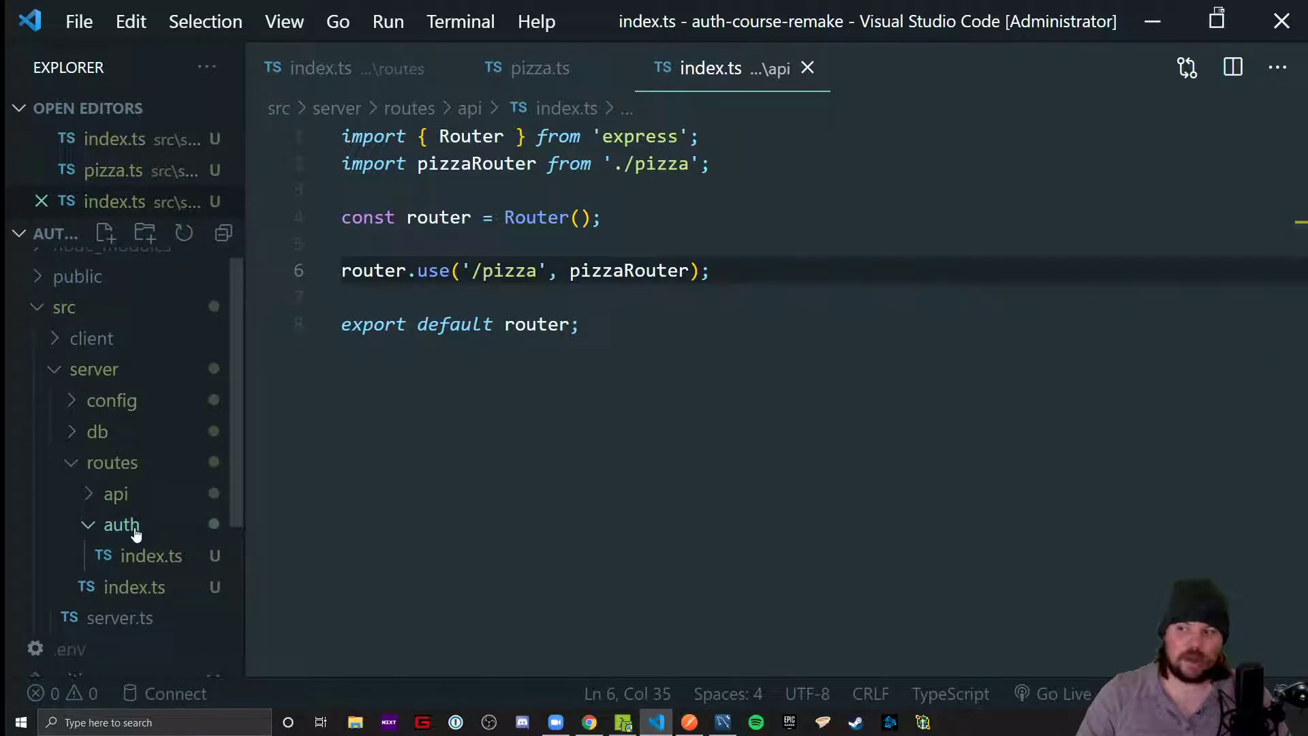
right_click(120, 523)
text(;p)
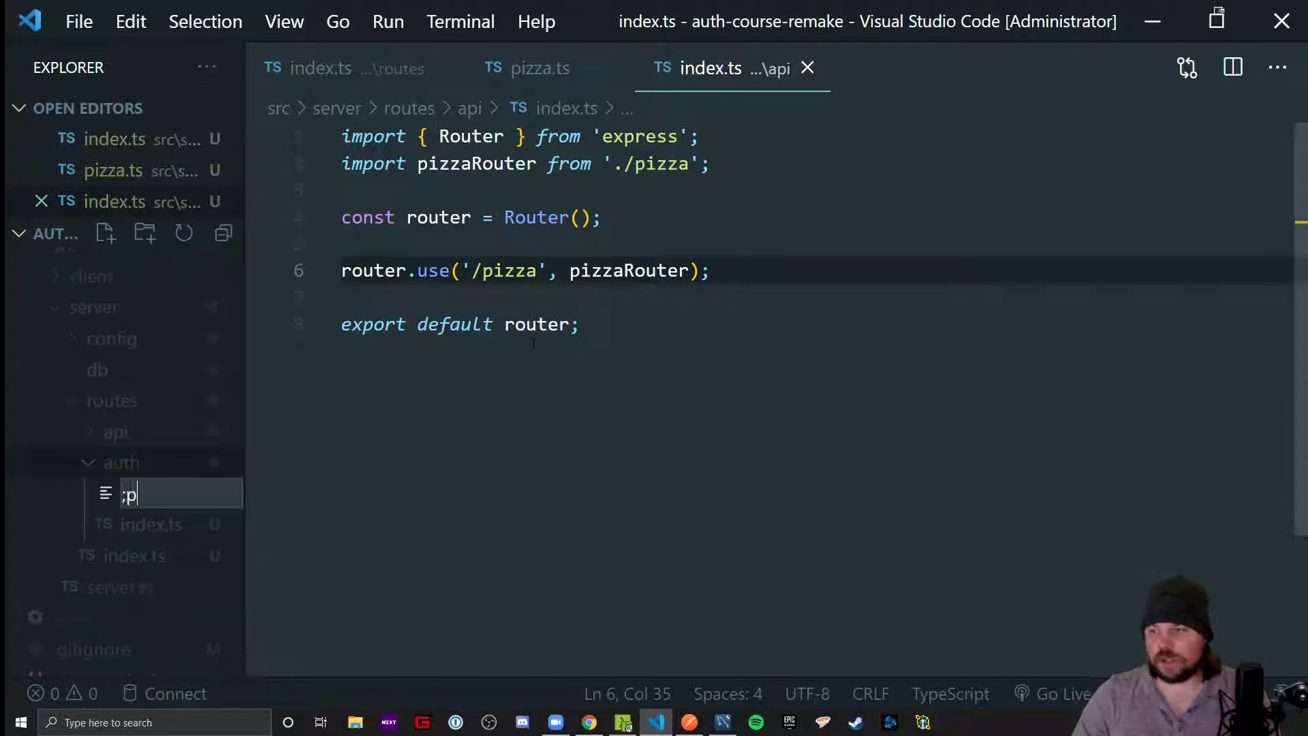
text(login.ts)
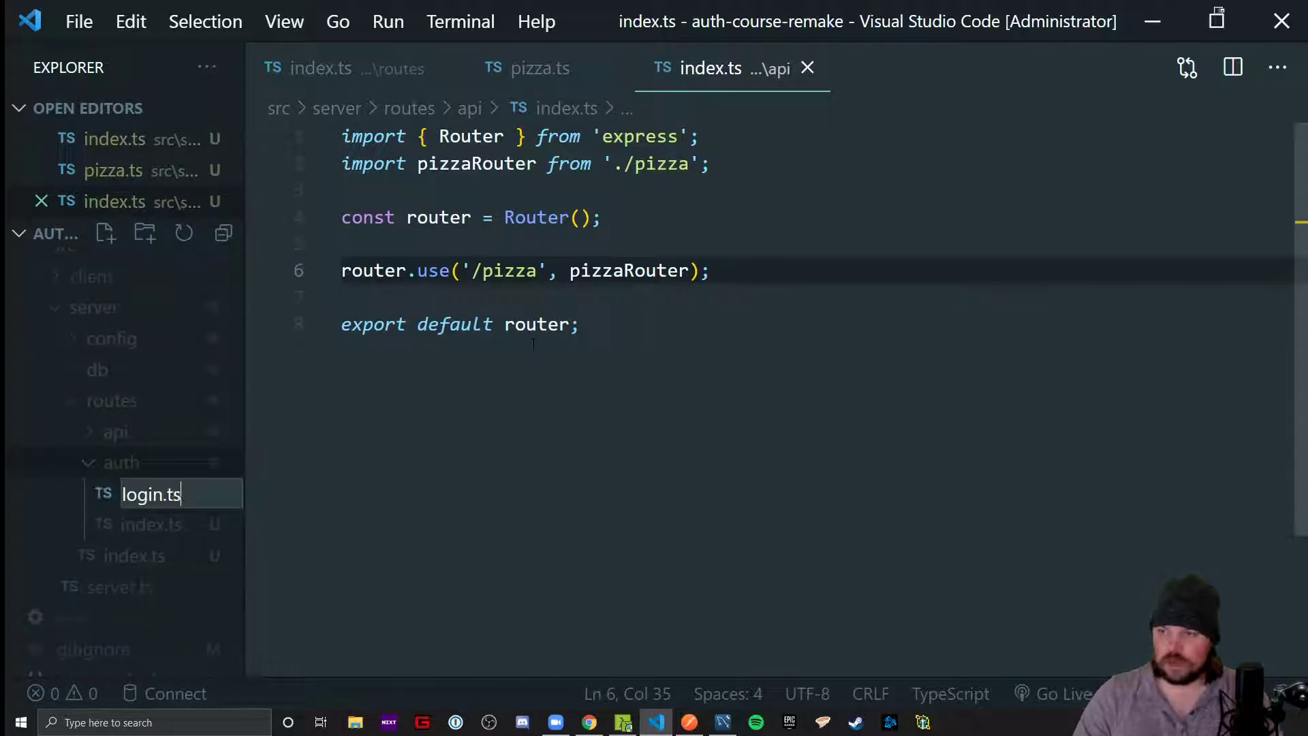
key(Enter)
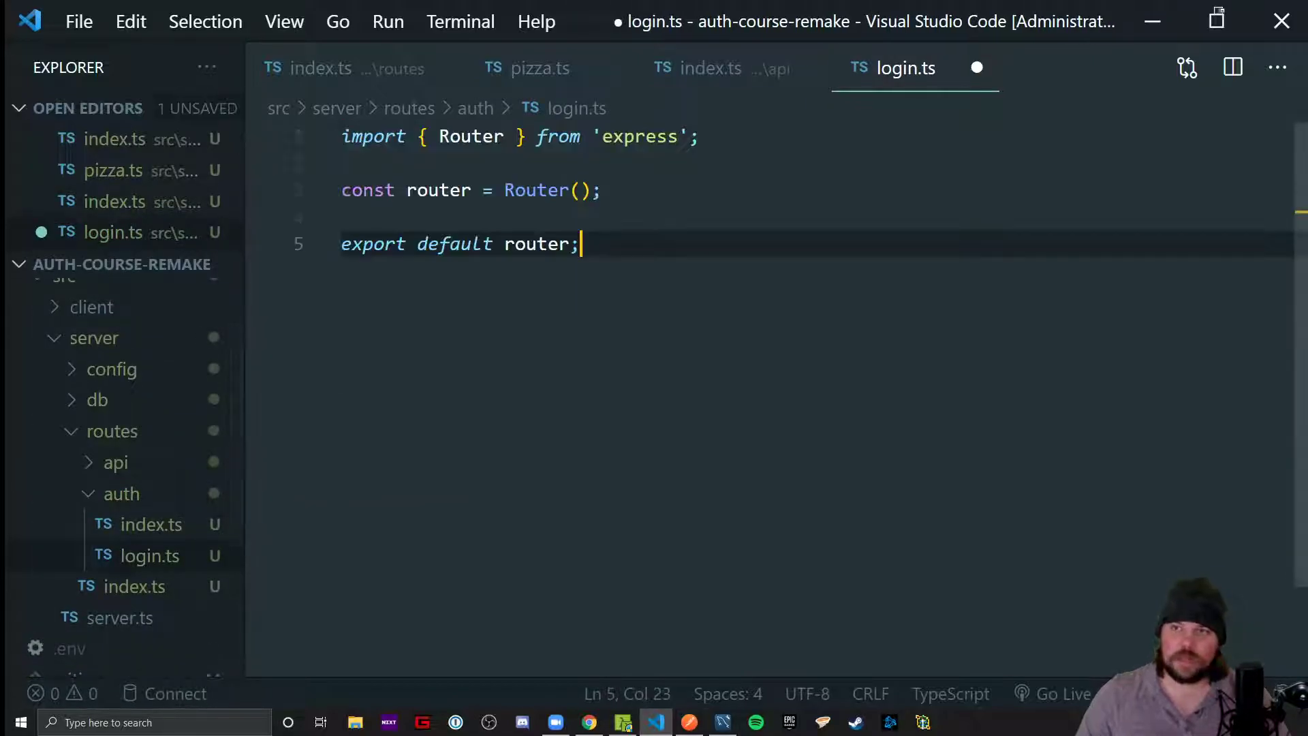
Add an async router.post('/') handler whose catch block logs the error
text(router.post();)
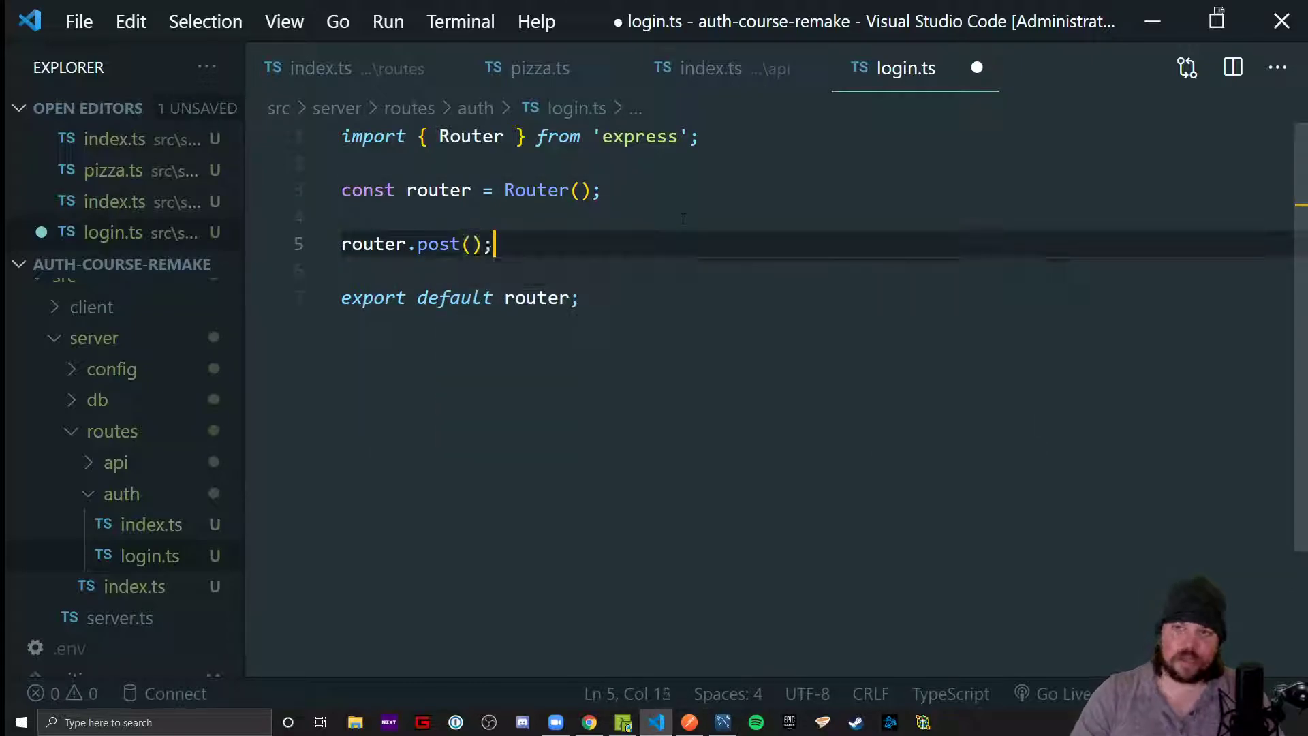
text('/')
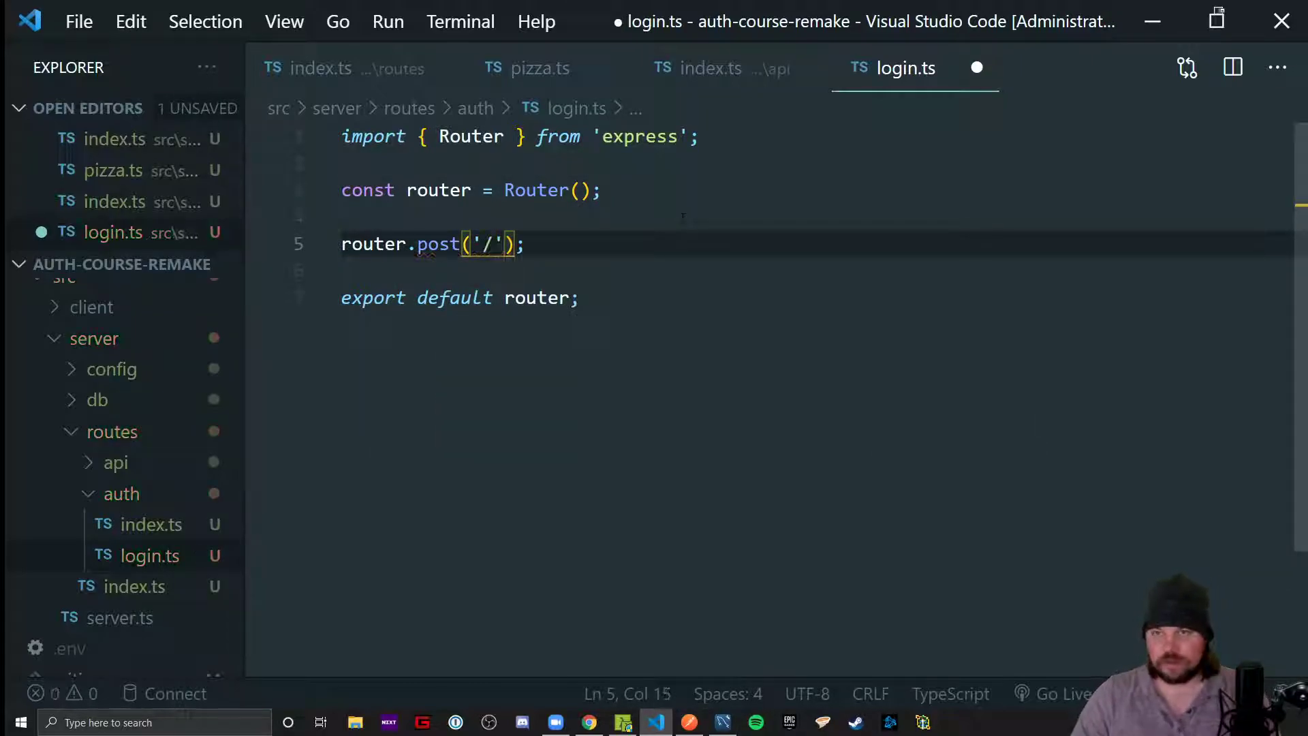
text(, async (rq)
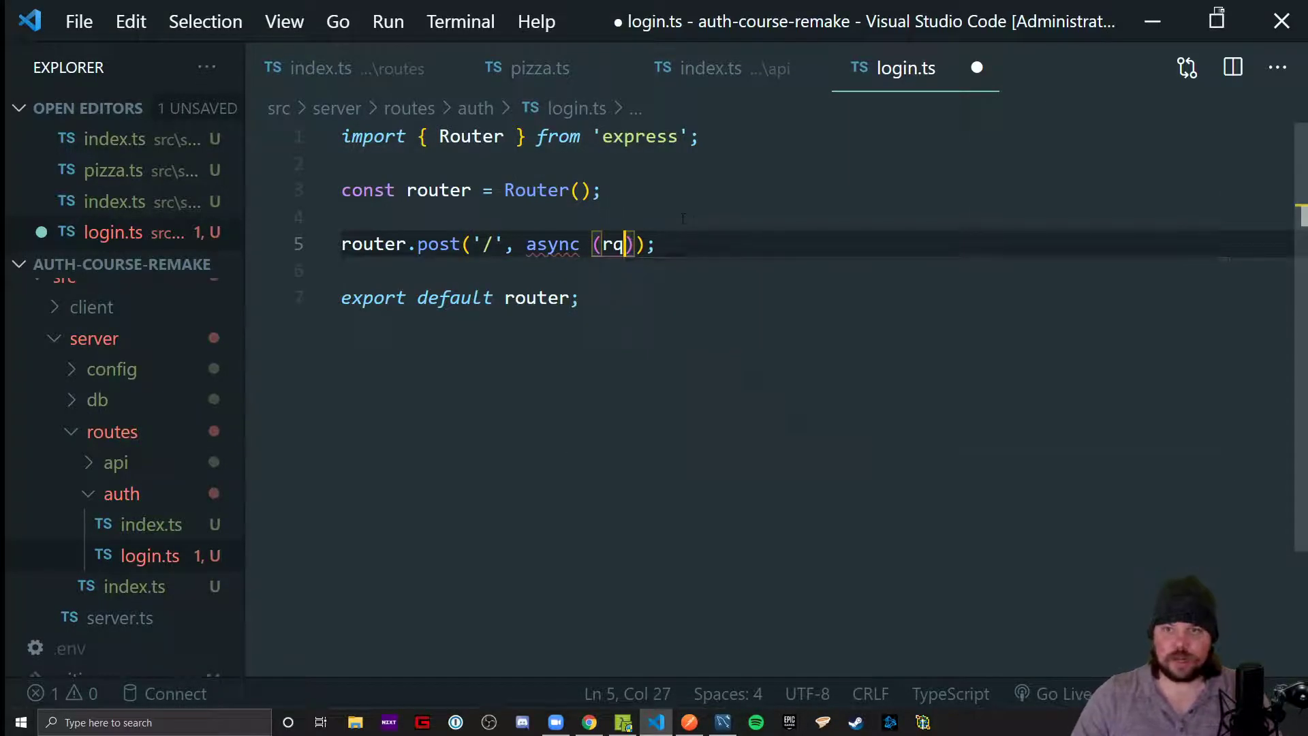
text(, res)
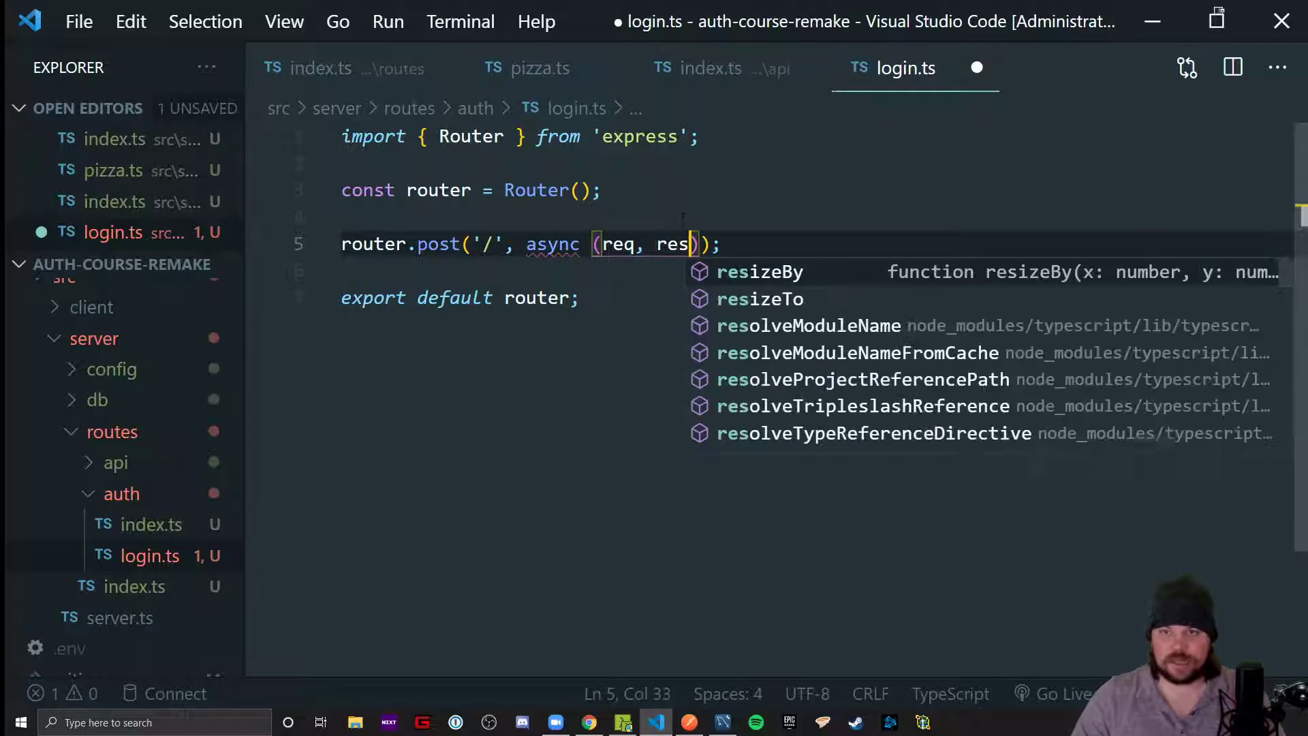
text(=> {)
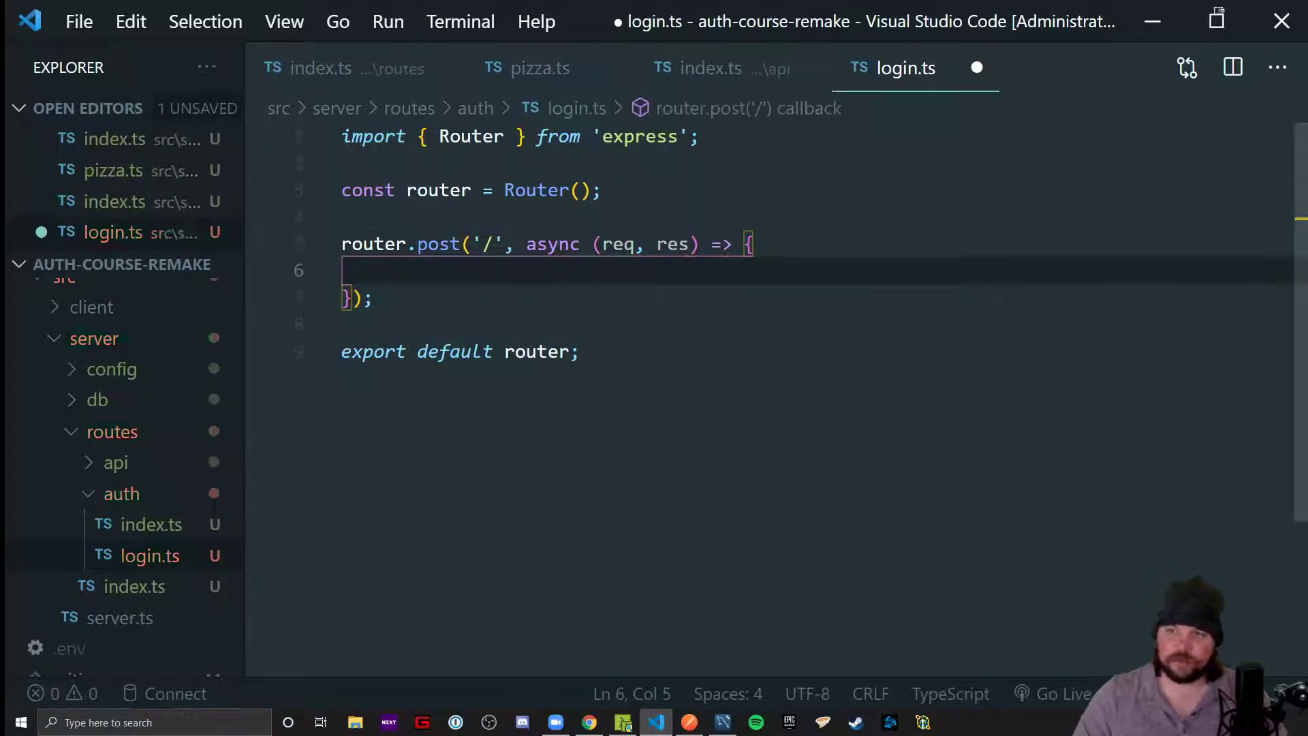
text(clg)
text(res.j)
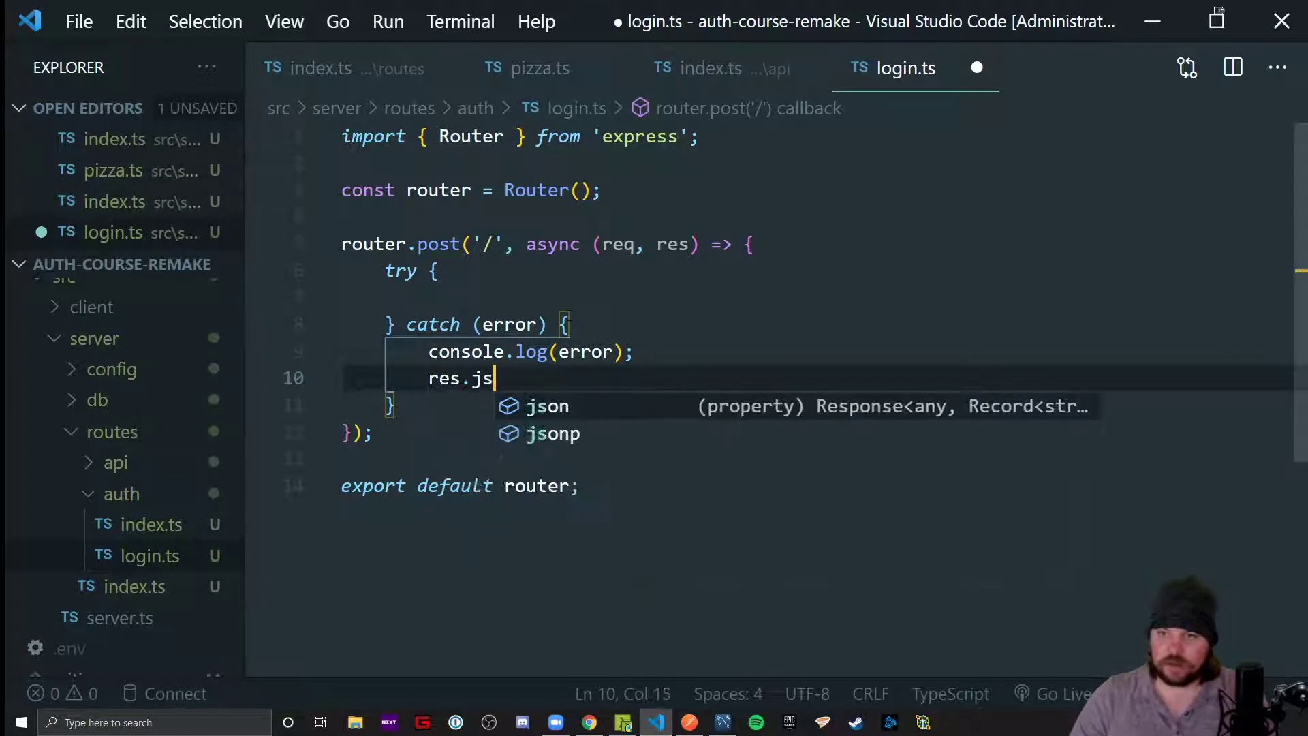
Return res.status(500).json({ message: 'my code sucks, let me know!' }) in the catch and save
text(status(500))
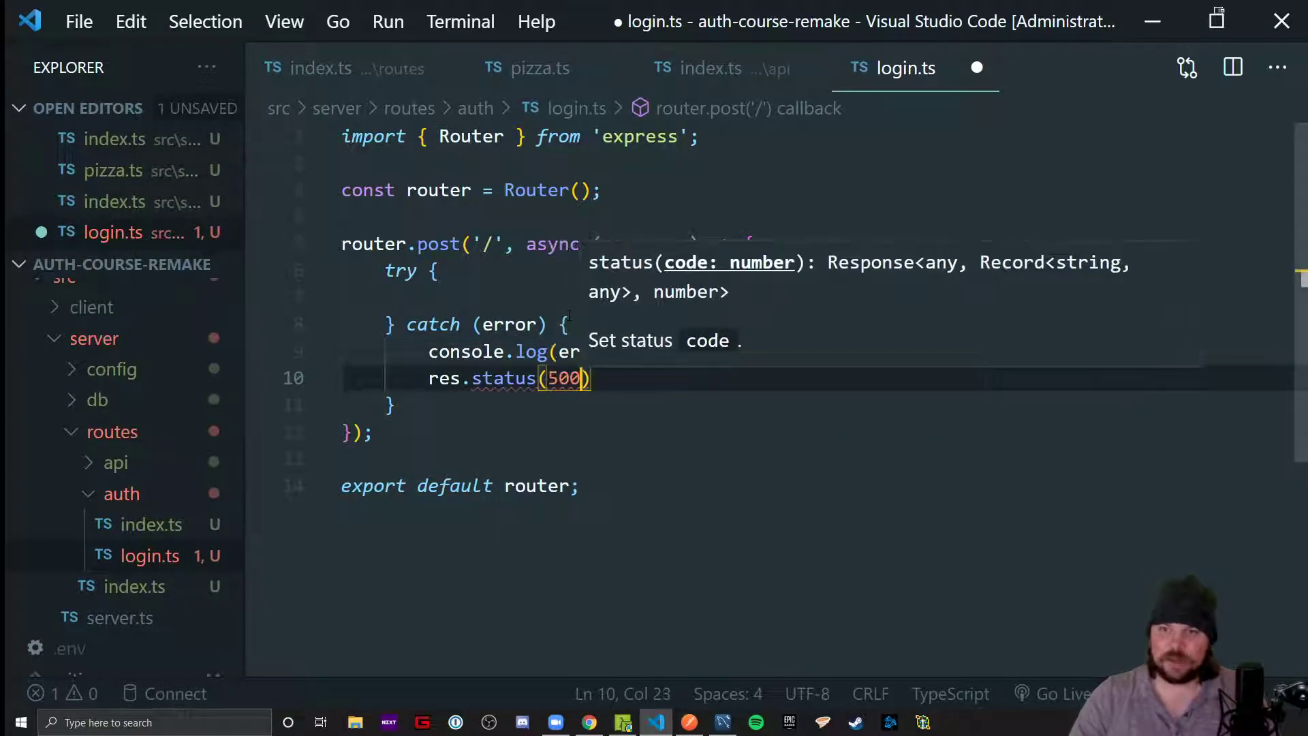
text(.json()
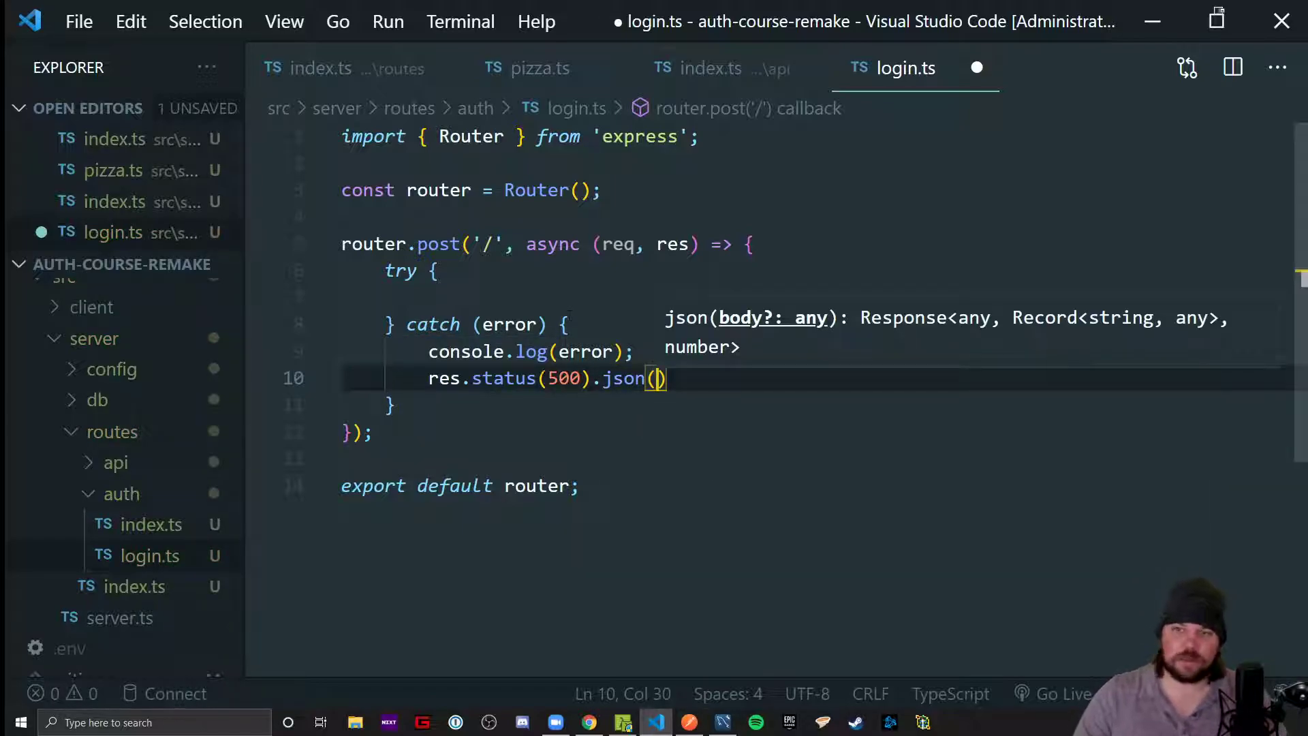
text({ me)
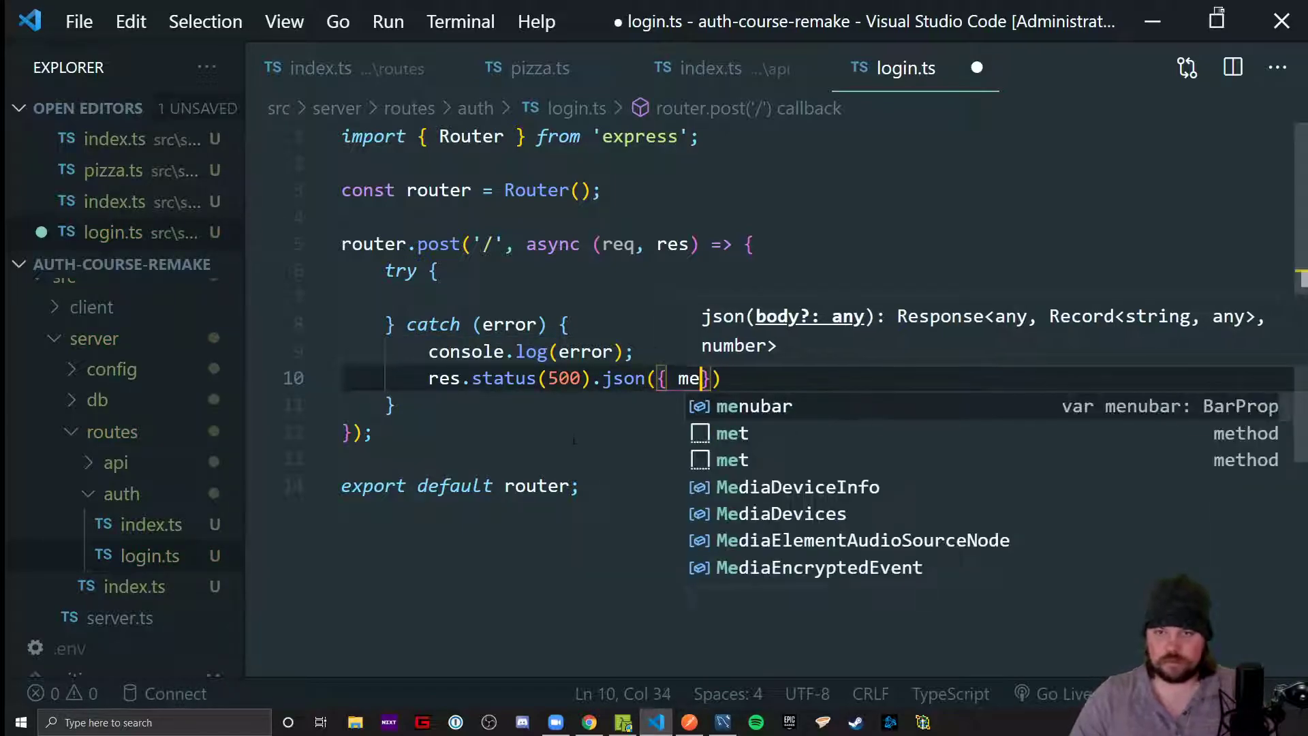
text(ssage: 'error)
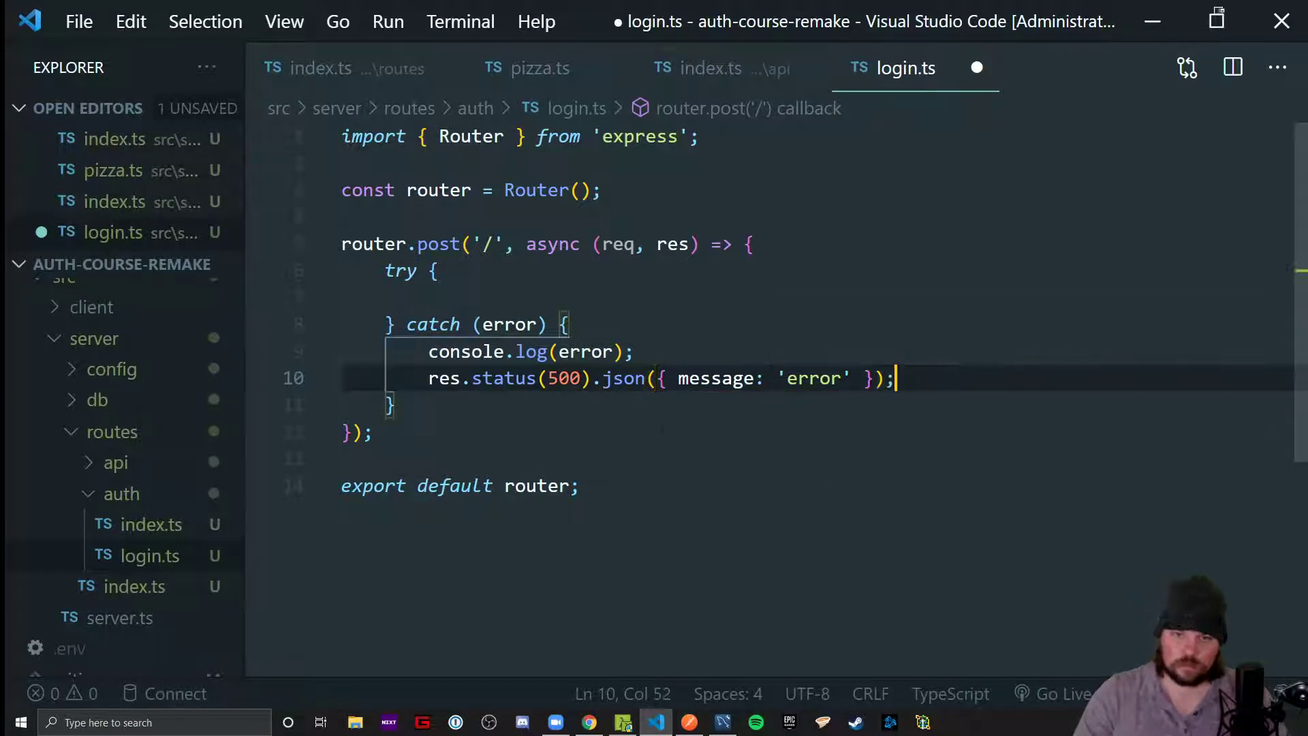
text(my code)
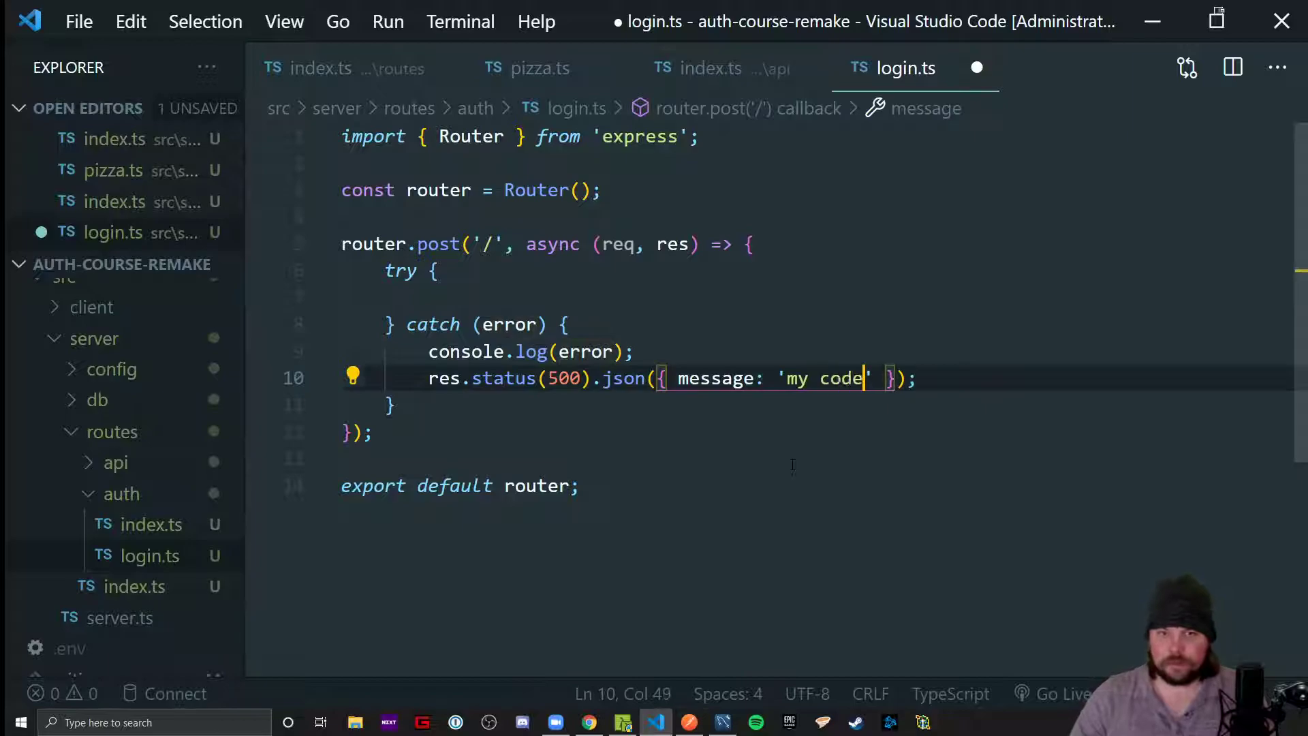
text(sucks, let me k)
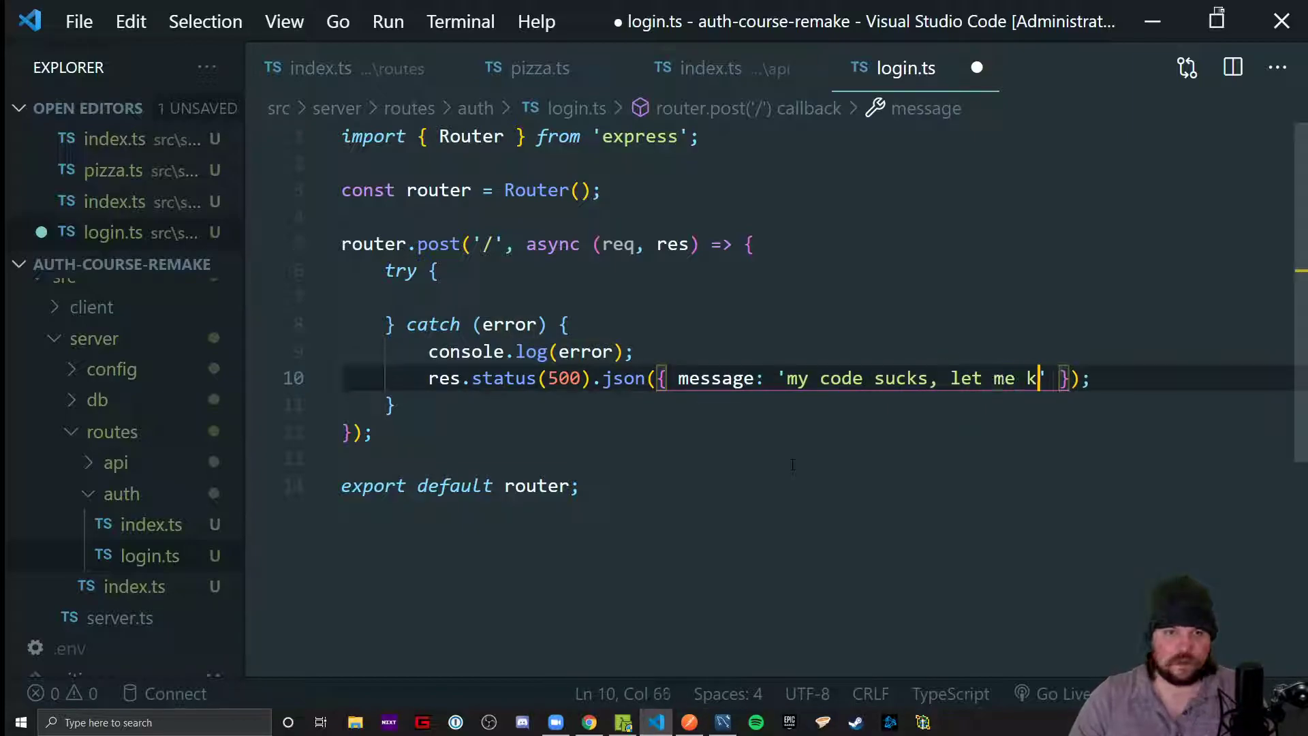
text(now!)
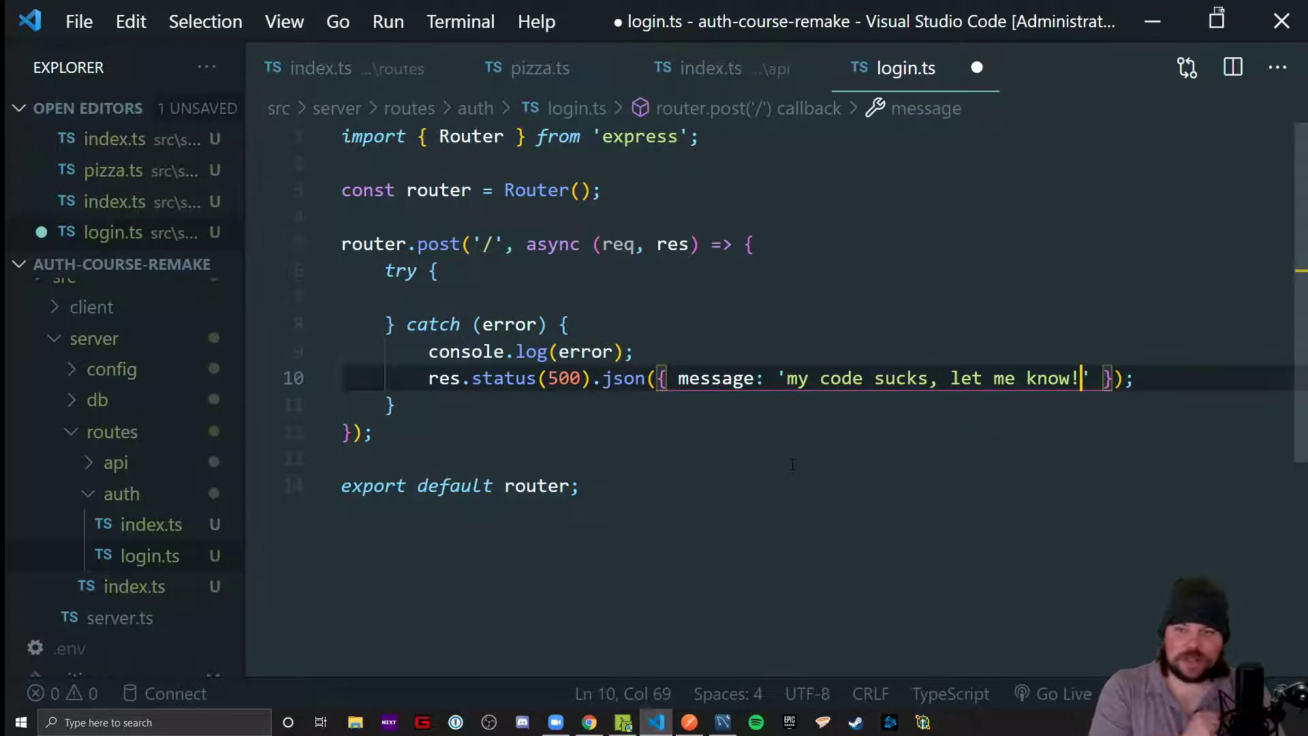
key(ctrl+s)
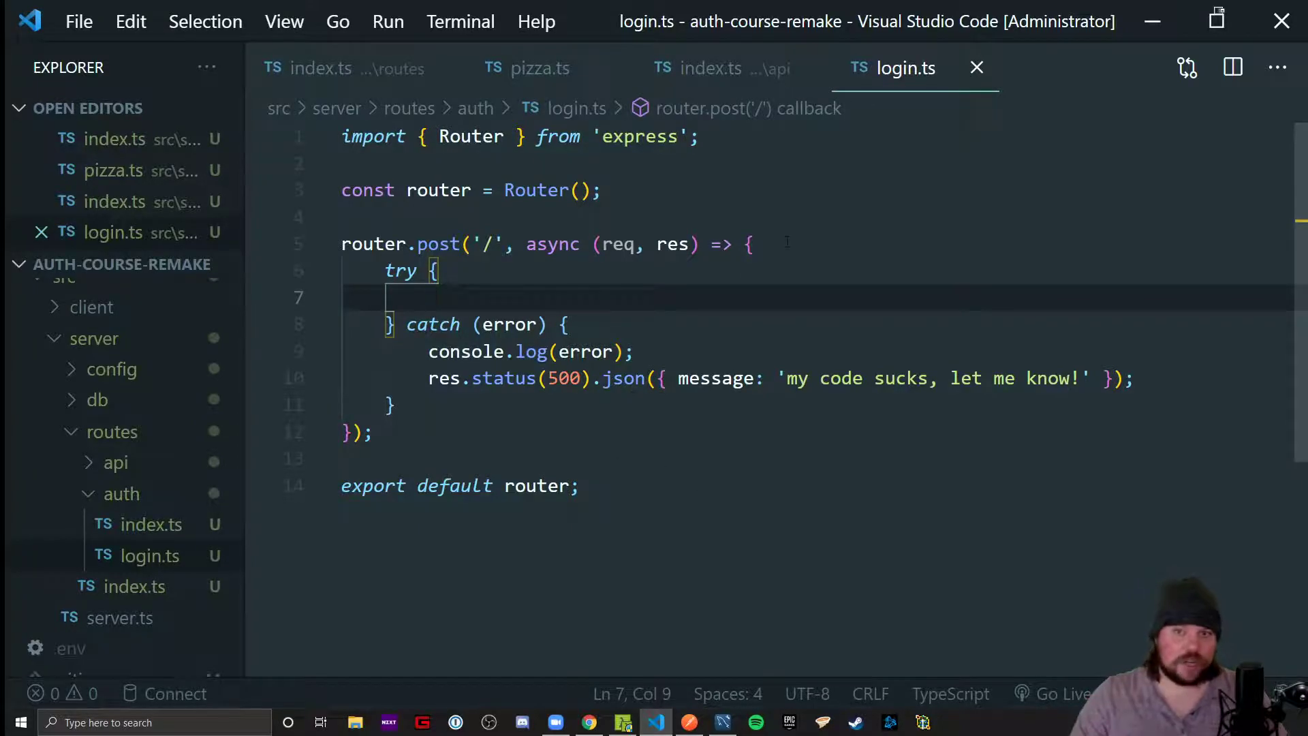
Read const email = req.body.email and const password = req.body.password above the try block
text(const)
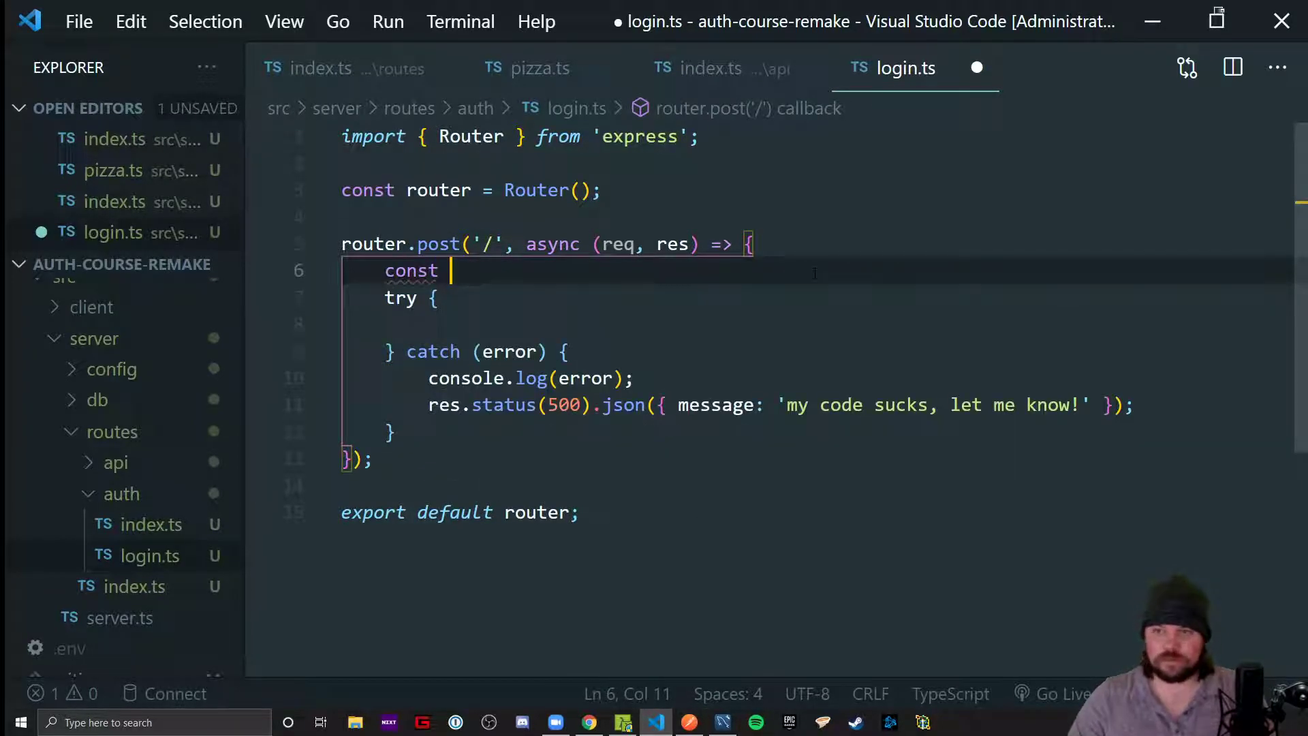
text(email = req.)
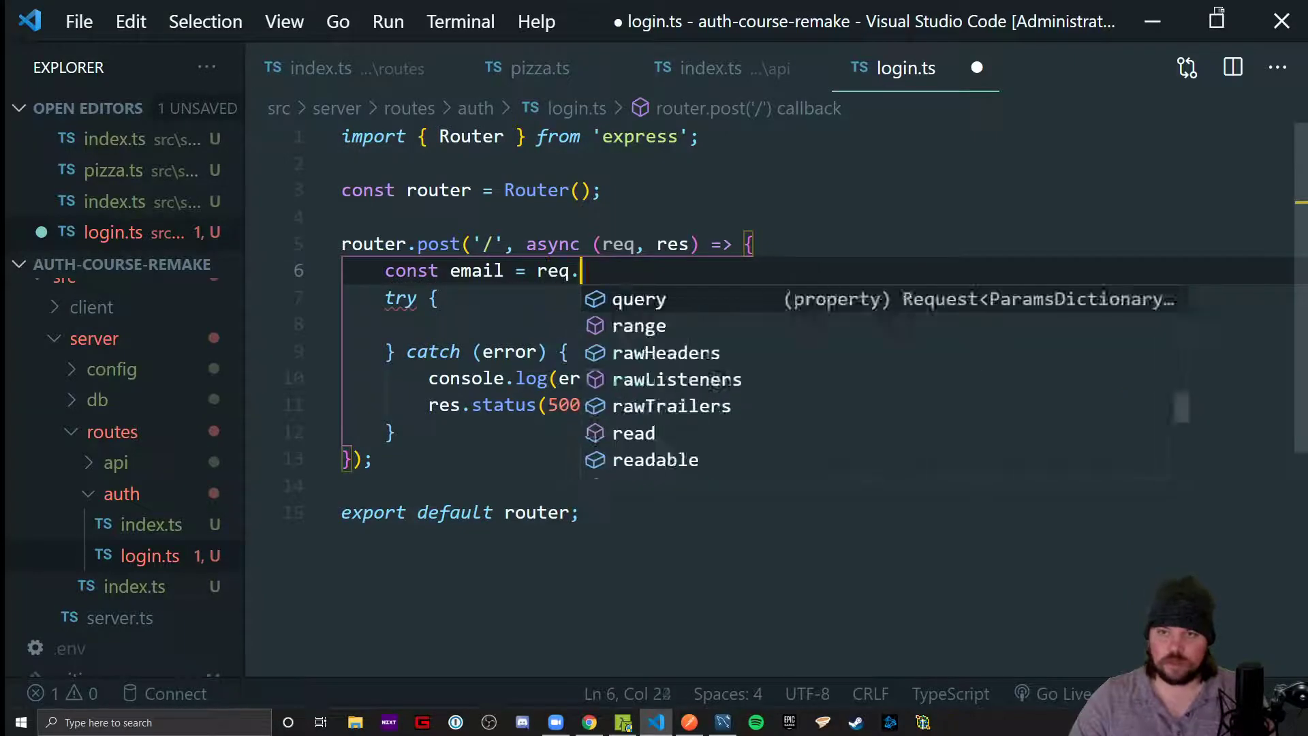
text(body.email)
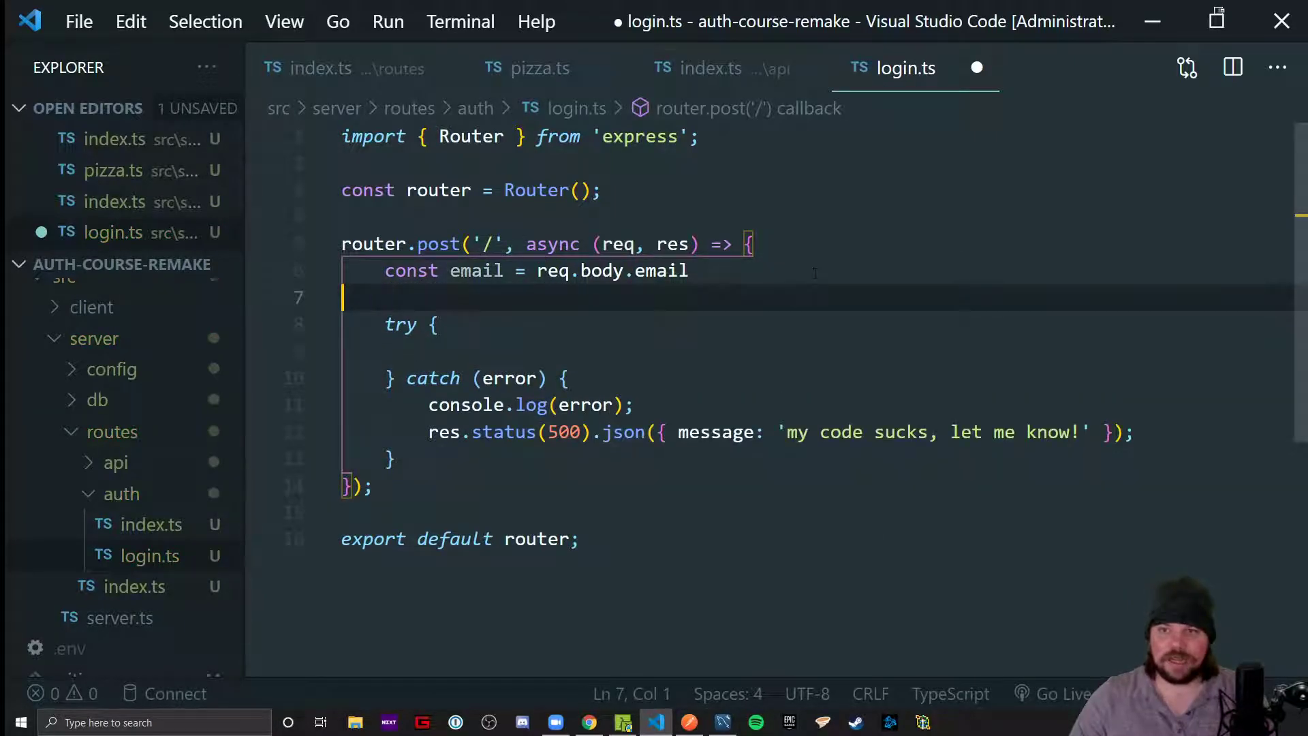
text(const pas)
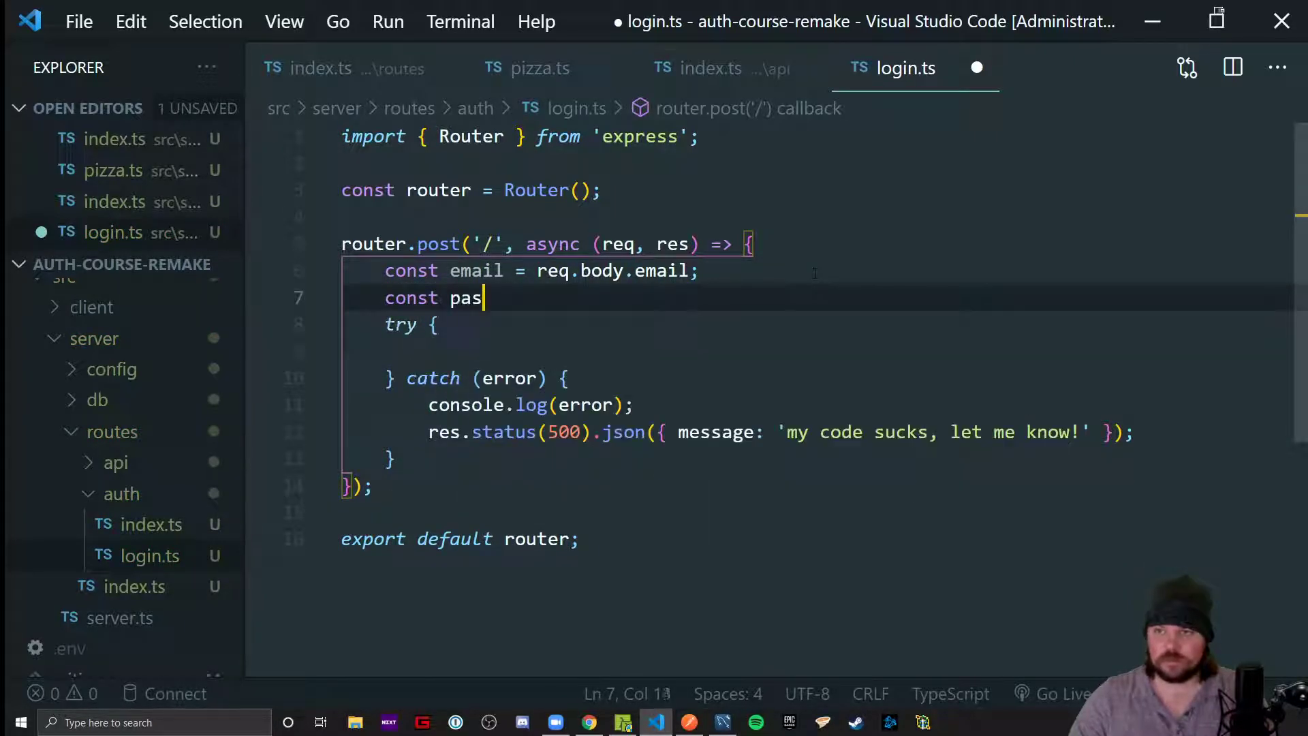
text(sword = req.body)
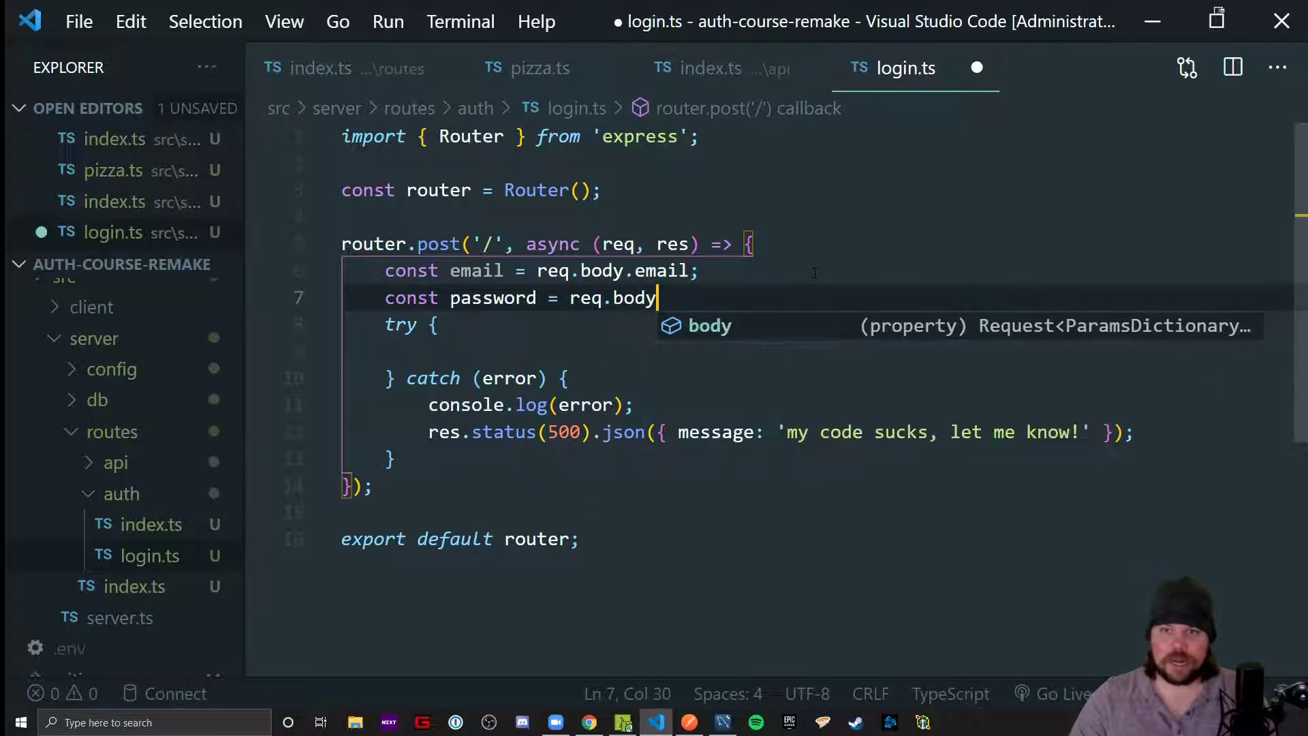
text(.password;)
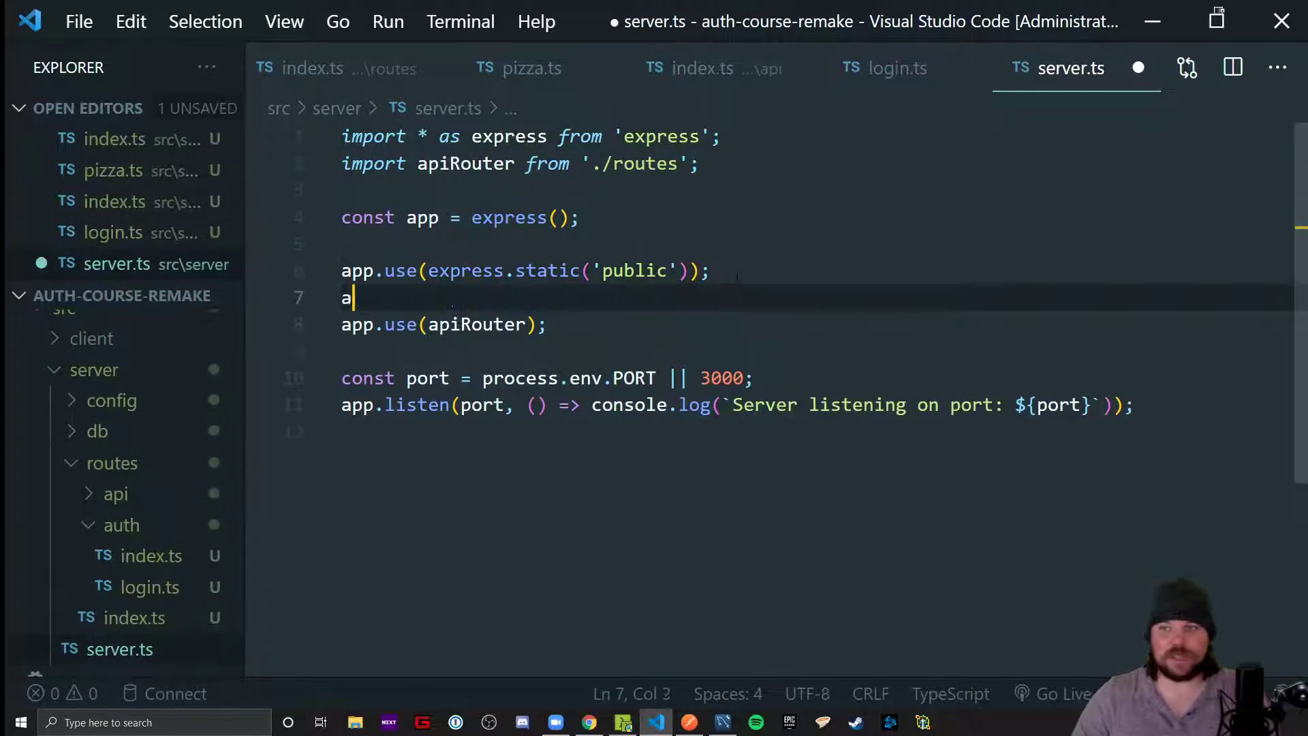
Add app.use(express.json()) middleware in server.ts before the router line and save
text(pp.use(express.json());)
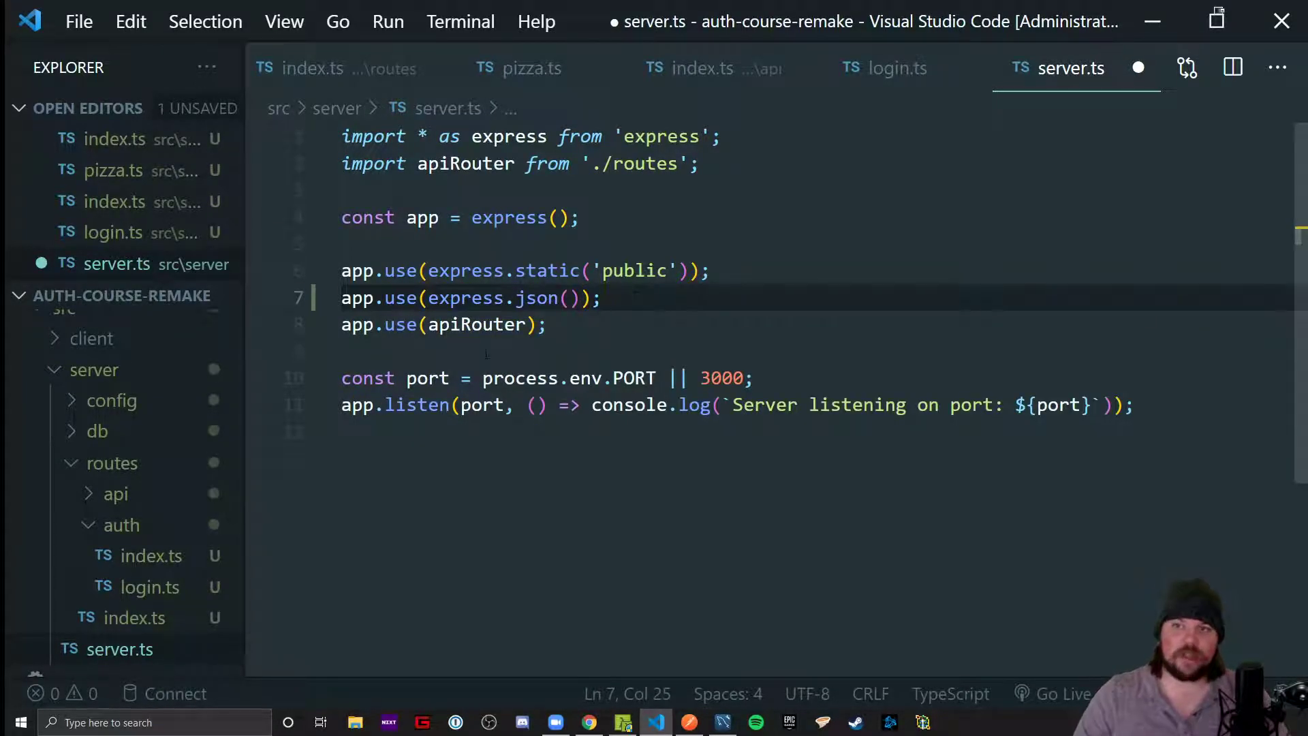
double_click(466, 164)
text(r)
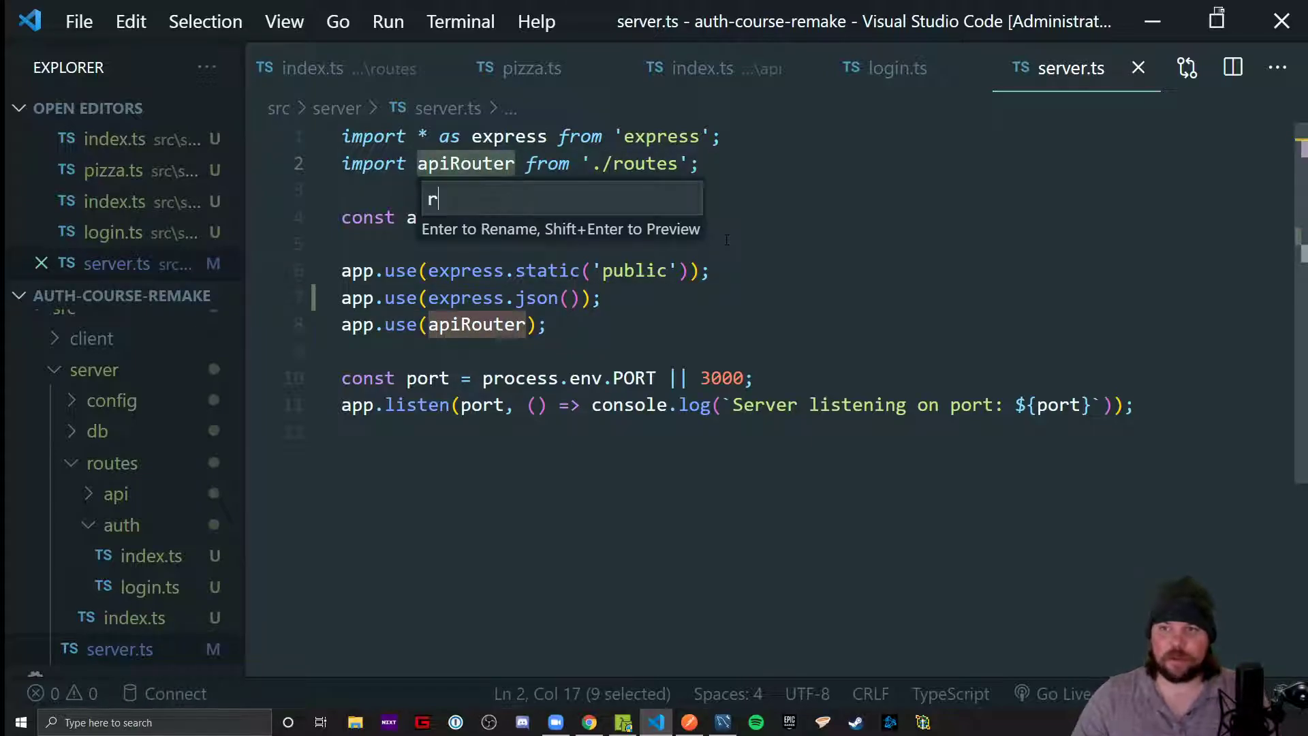
Rename the apiRouter import to routes so server.ts uses app.use(routes)
key(Enter)
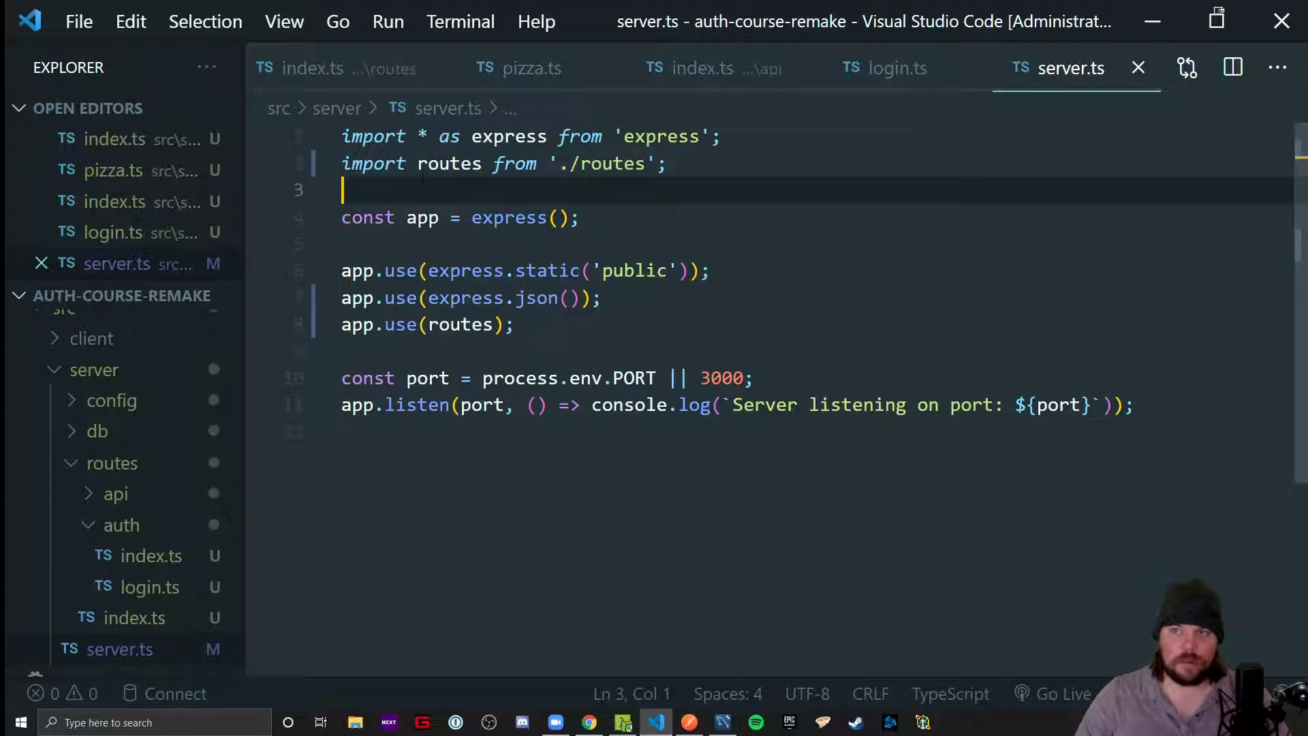
mouse_move(1138, 68)
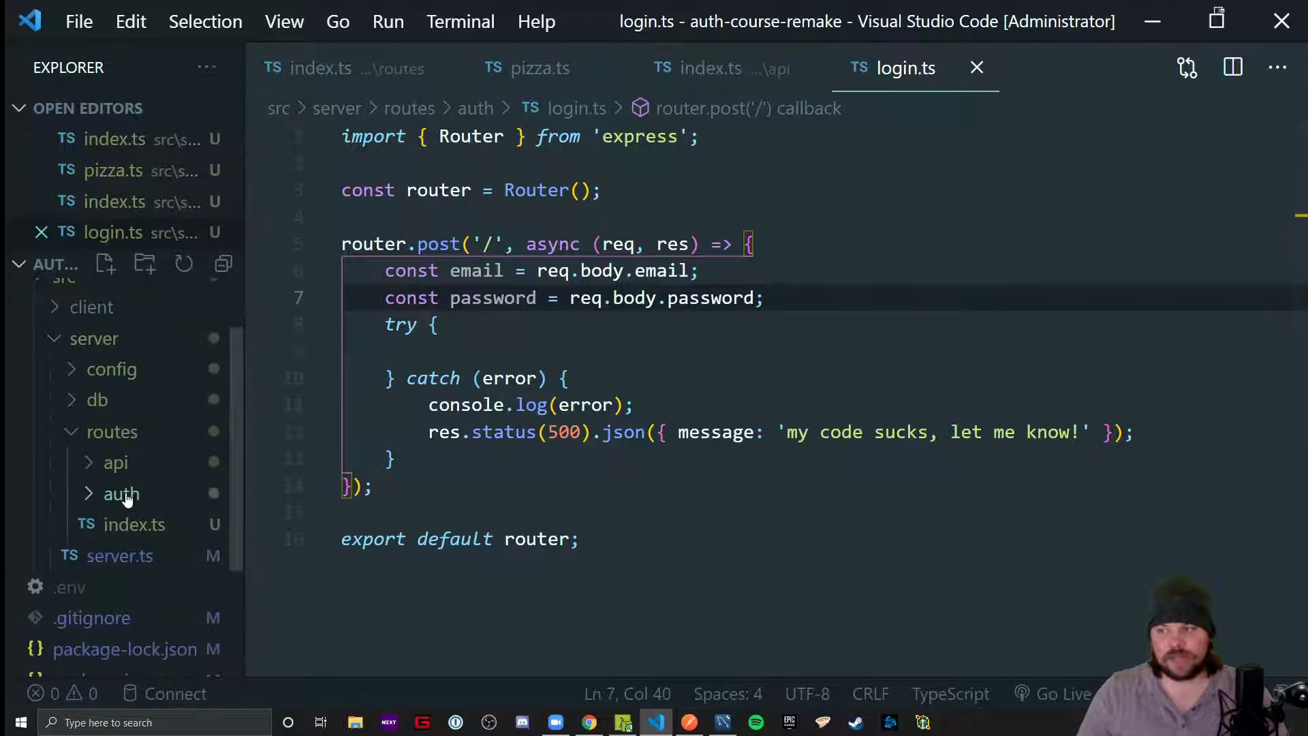
click(120, 493)
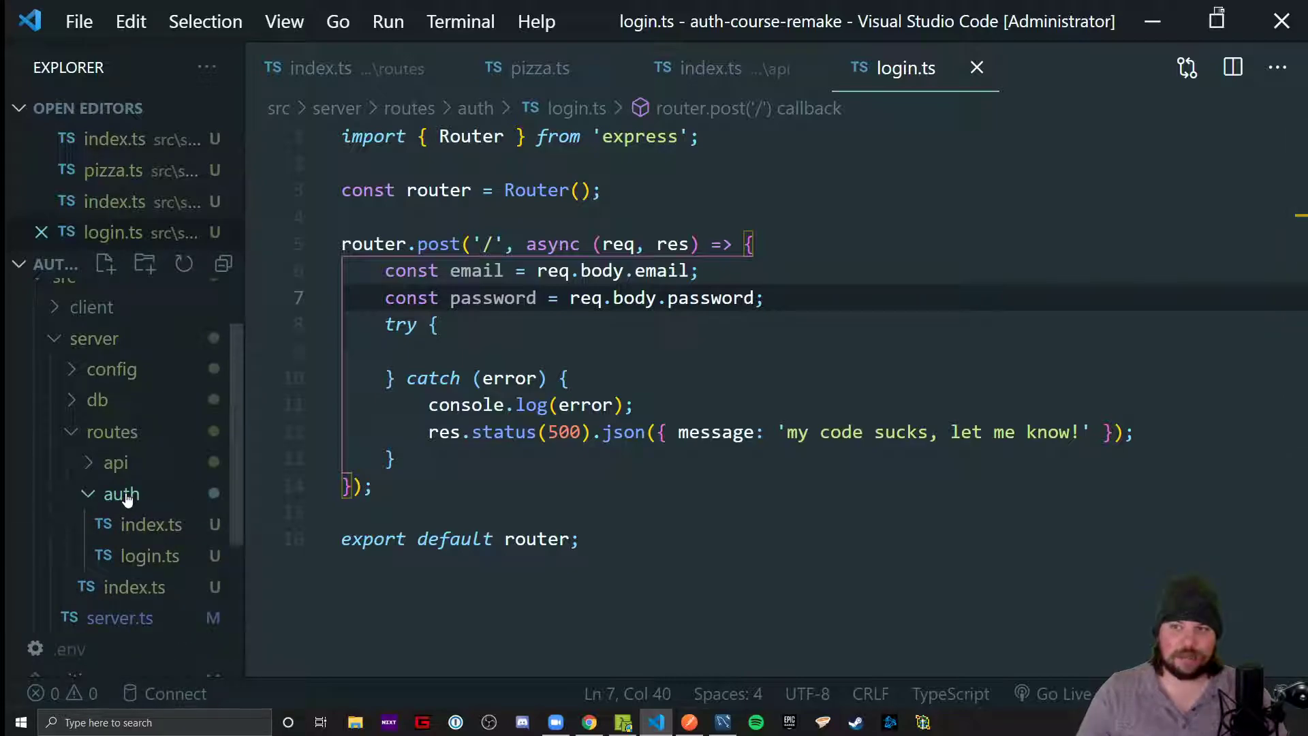
click(120, 494)
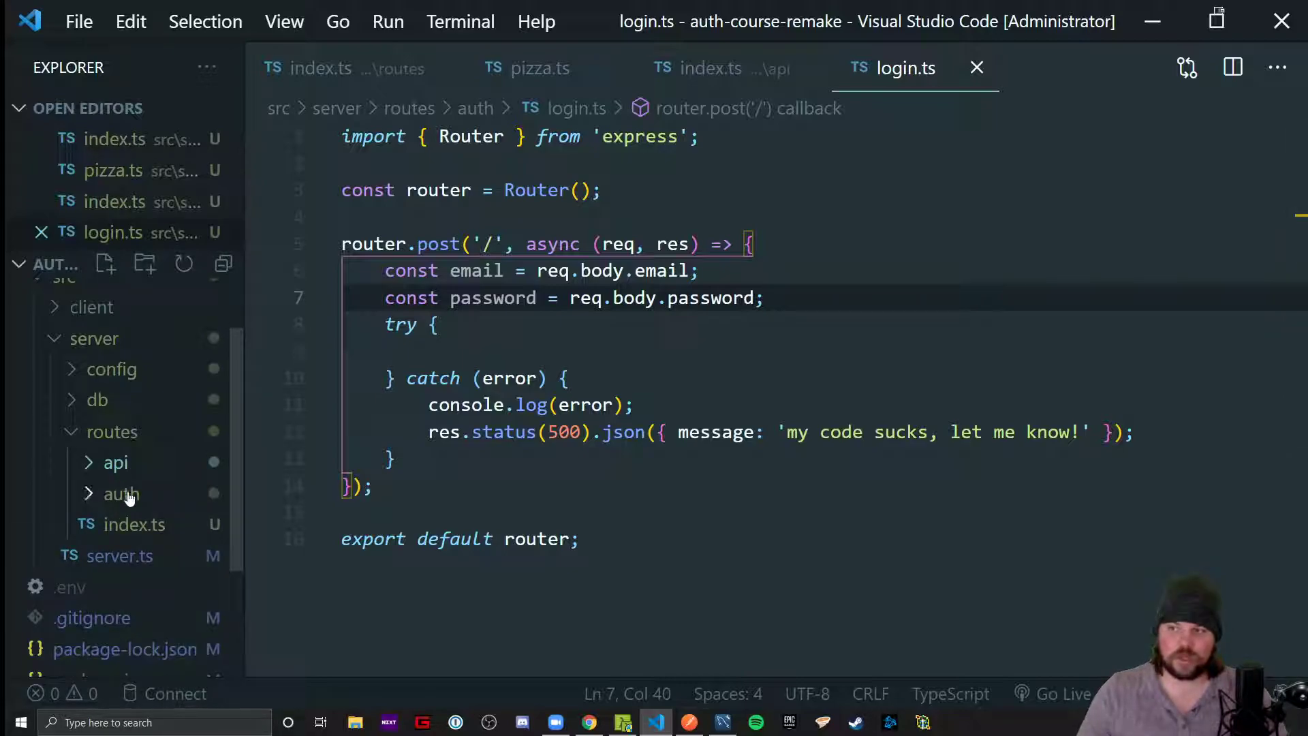
click(118, 494)
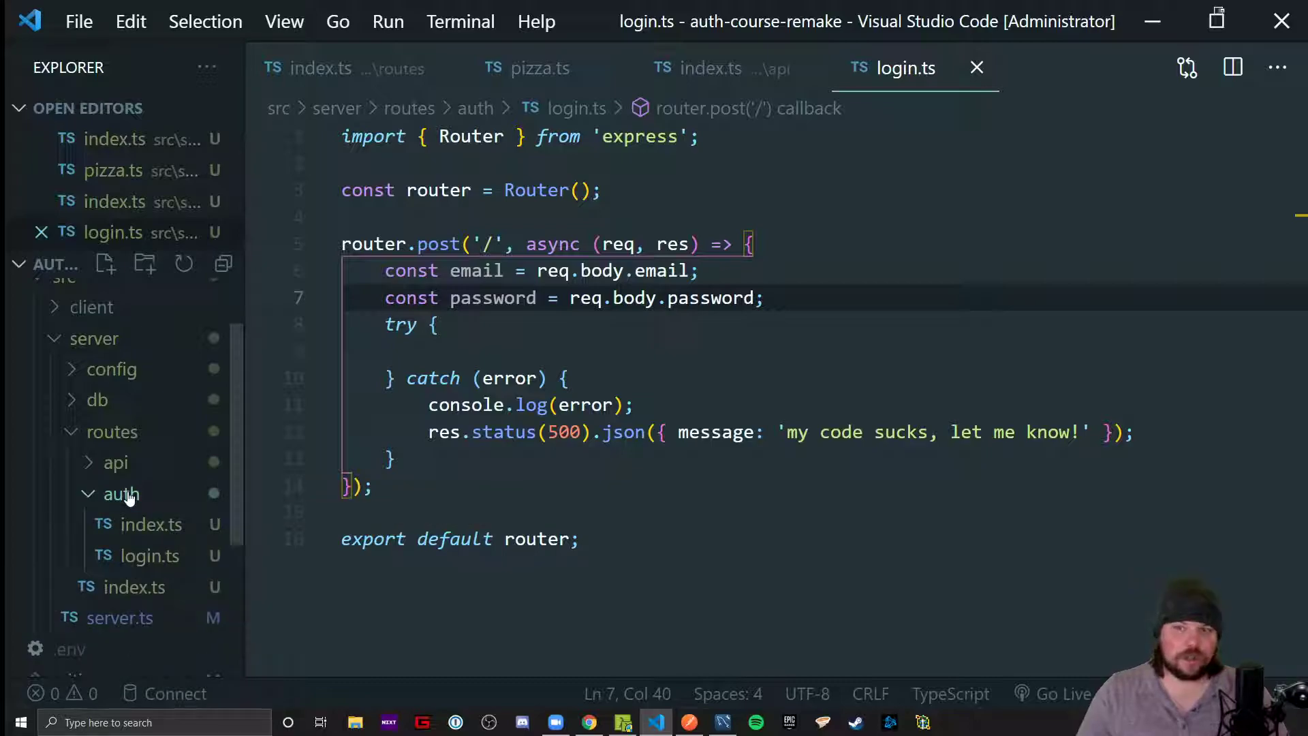
click(117, 493)
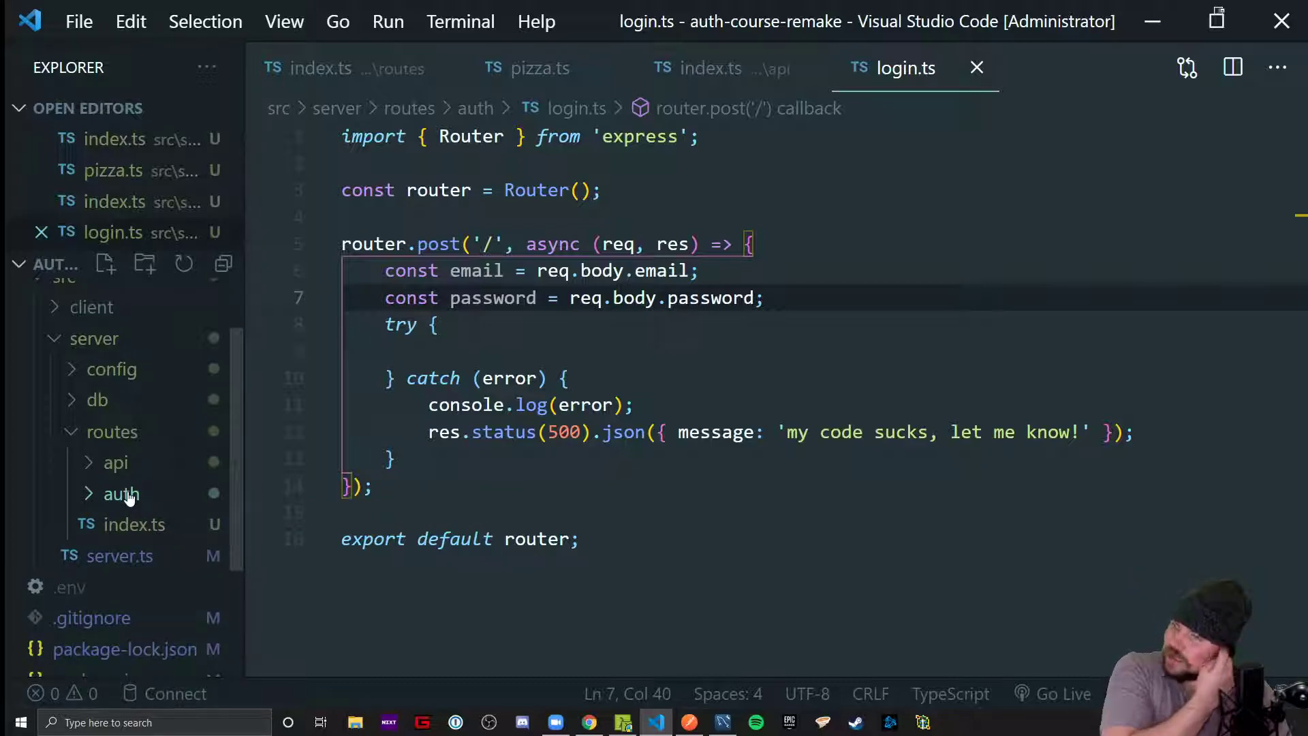
click(117, 493)
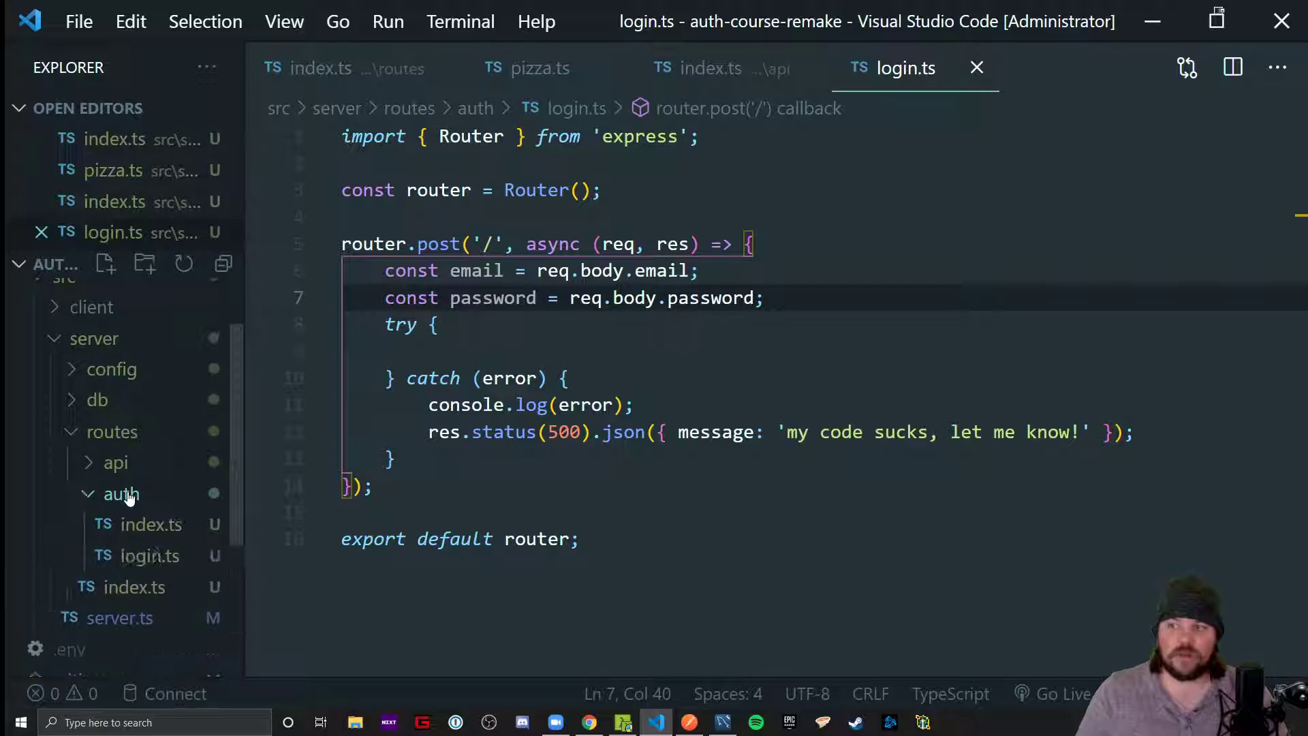
click(119, 493)
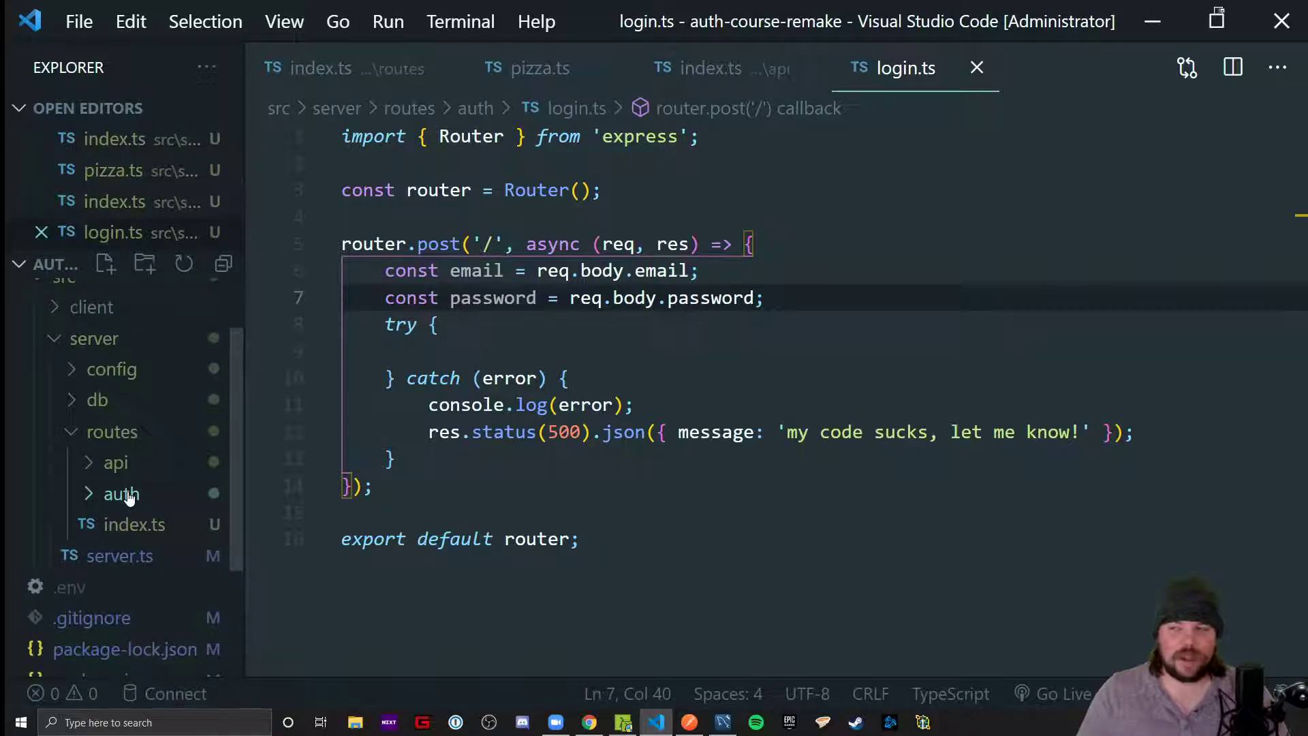
click(115, 462)
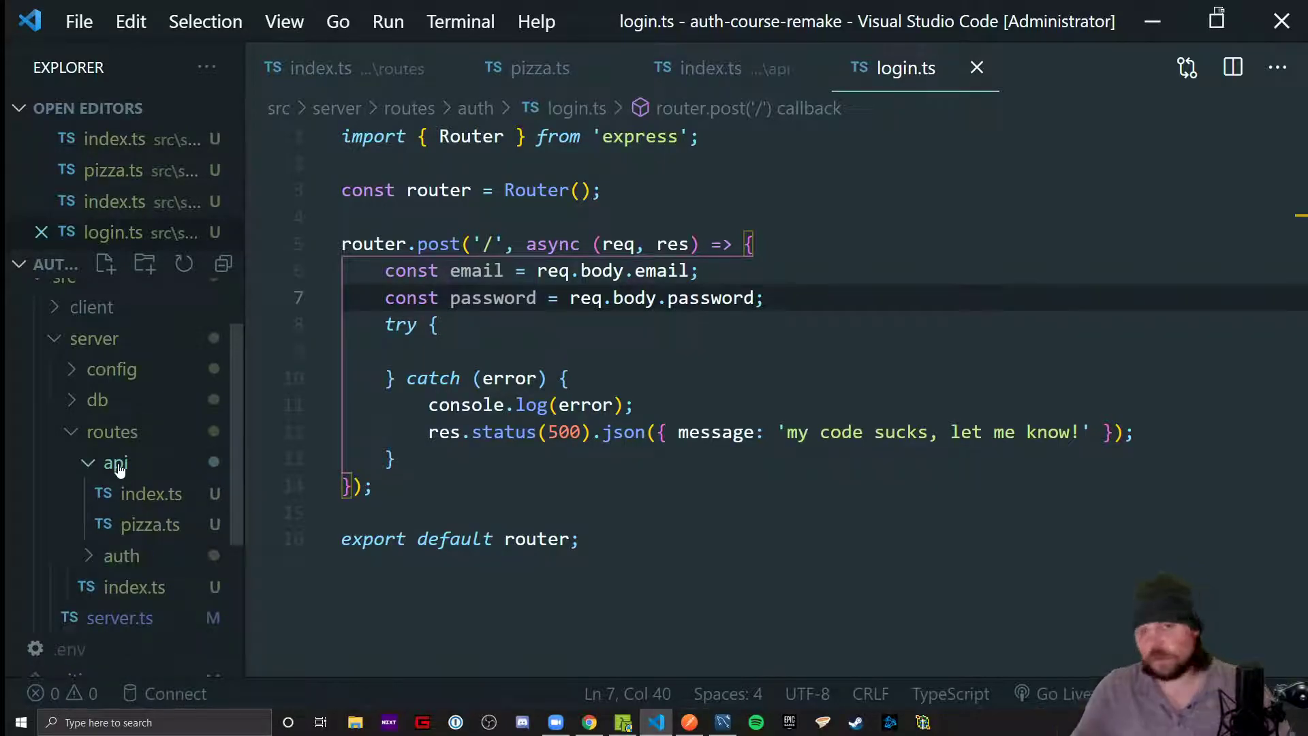
click(114, 464)
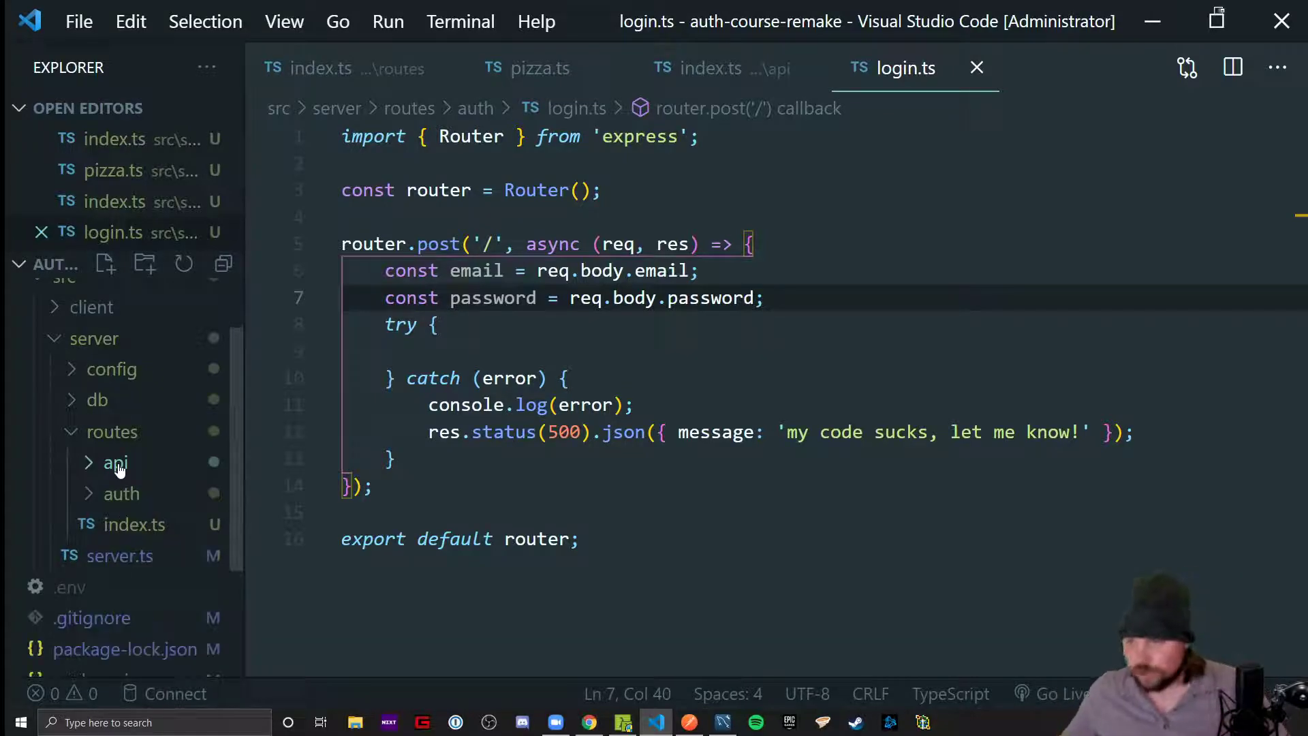